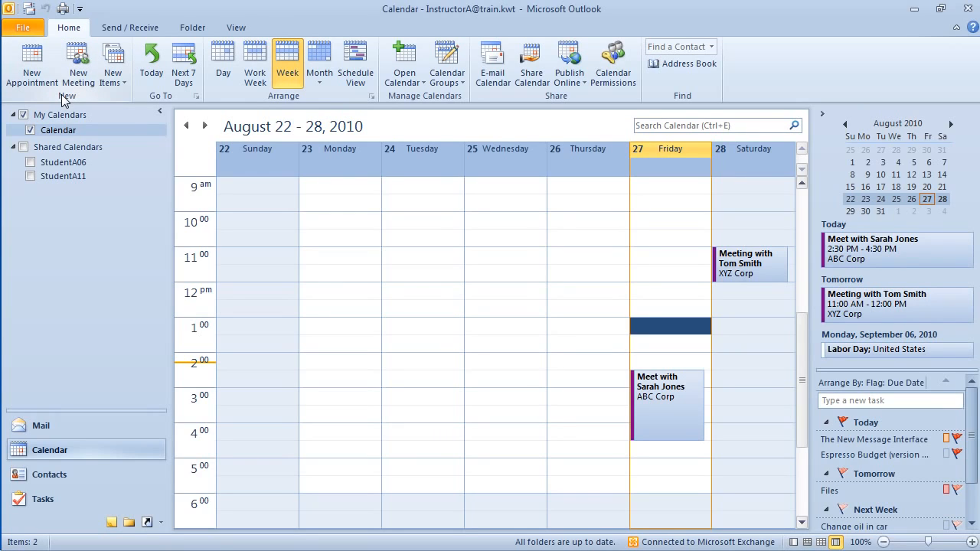
{"action": "mouse_move", "coordinate": [169, 107]}
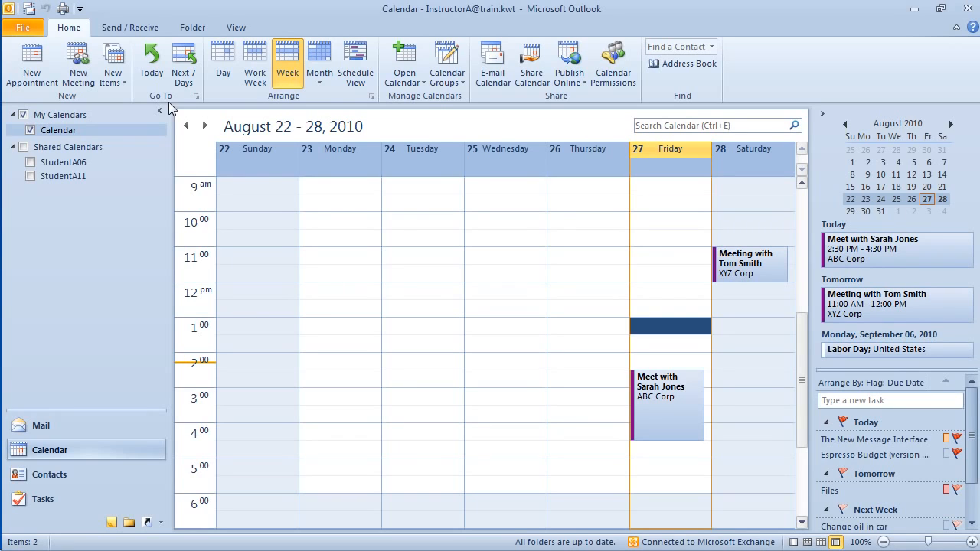
{"action": "mouse_move", "coordinate": [283, 126]}
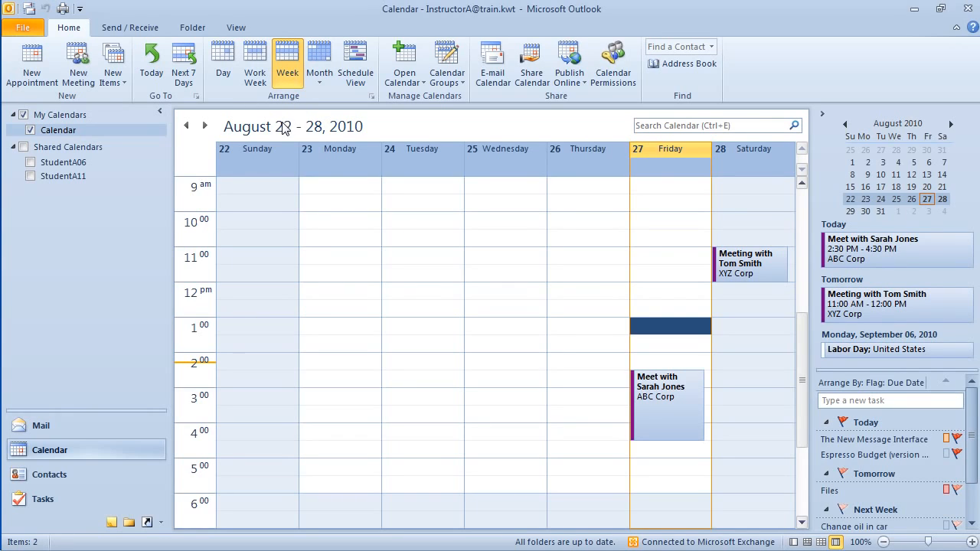
{"action": "mouse_move", "coordinate": [283, 115]}
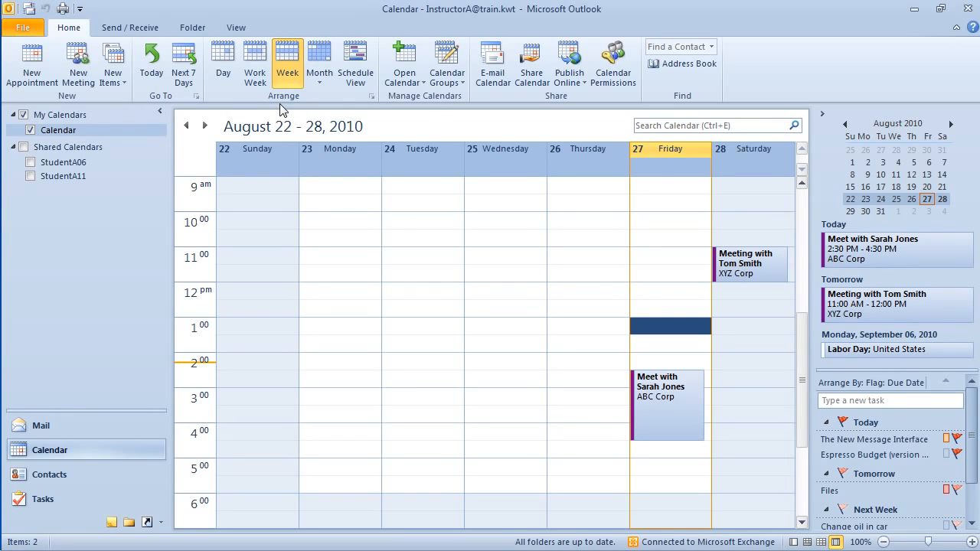
{"action": "mouse_move", "coordinate": [435, 112]}
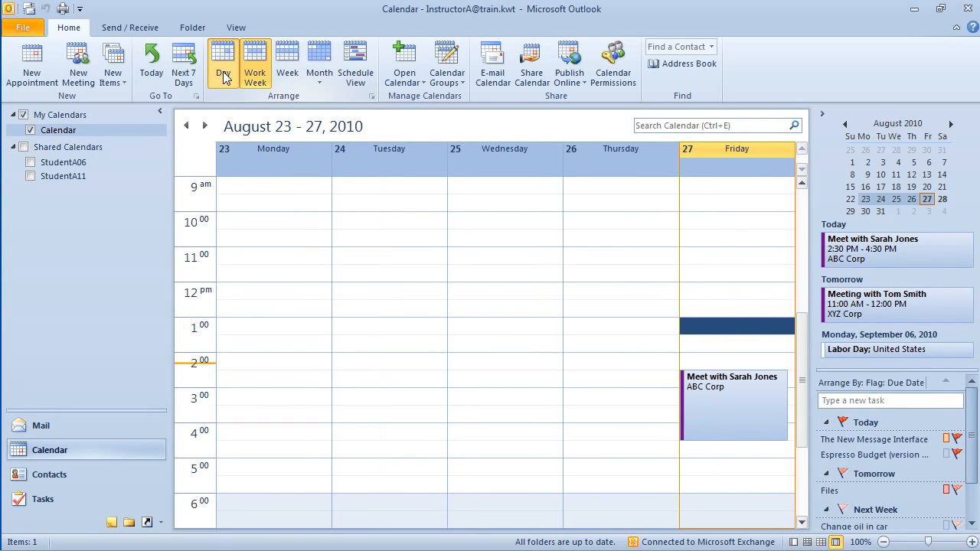
- Switch the calendar through Day and Month views and back to the Monday–Friday Work Week
{"action": "left_click", "coordinate": [224, 63]}
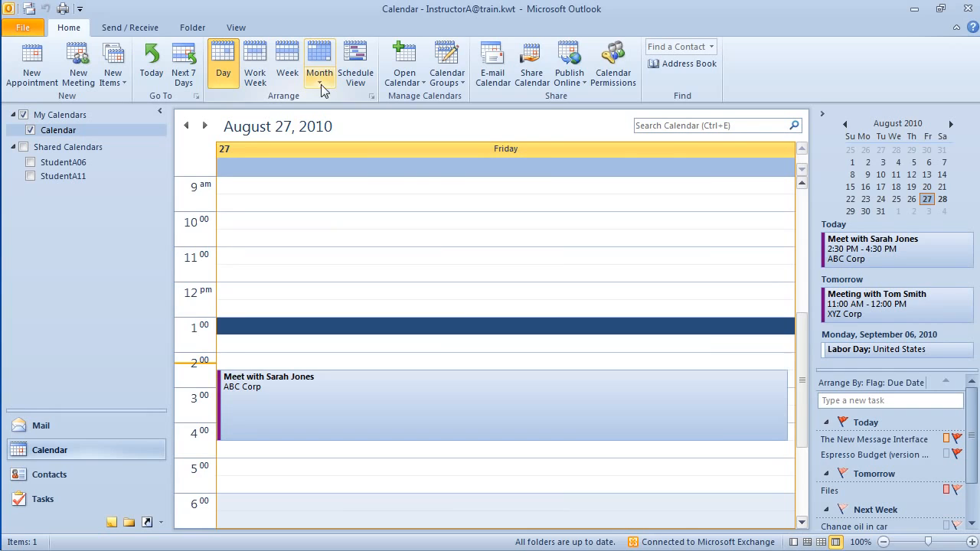
{"action": "left_click", "coordinate": [319, 63]}
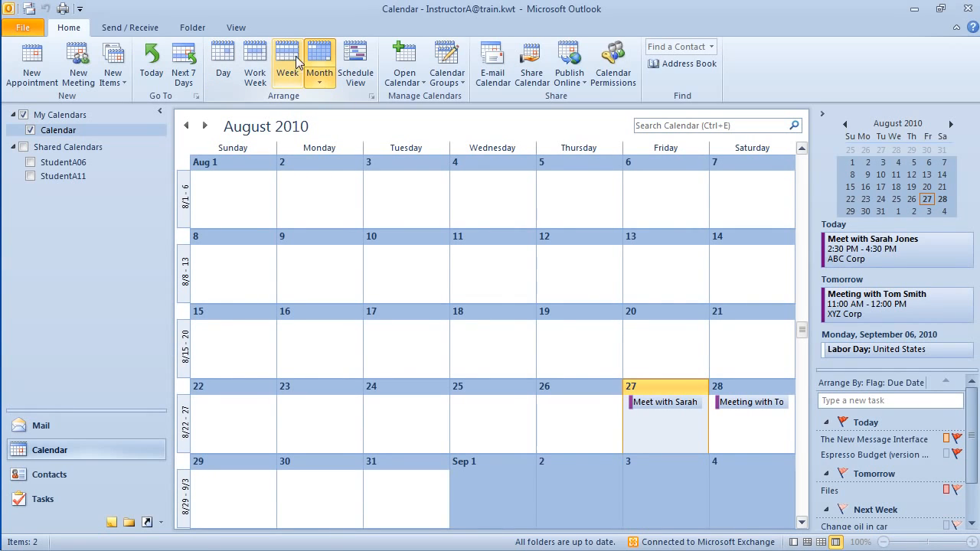
{"action": "left_click", "coordinate": [254, 64]}
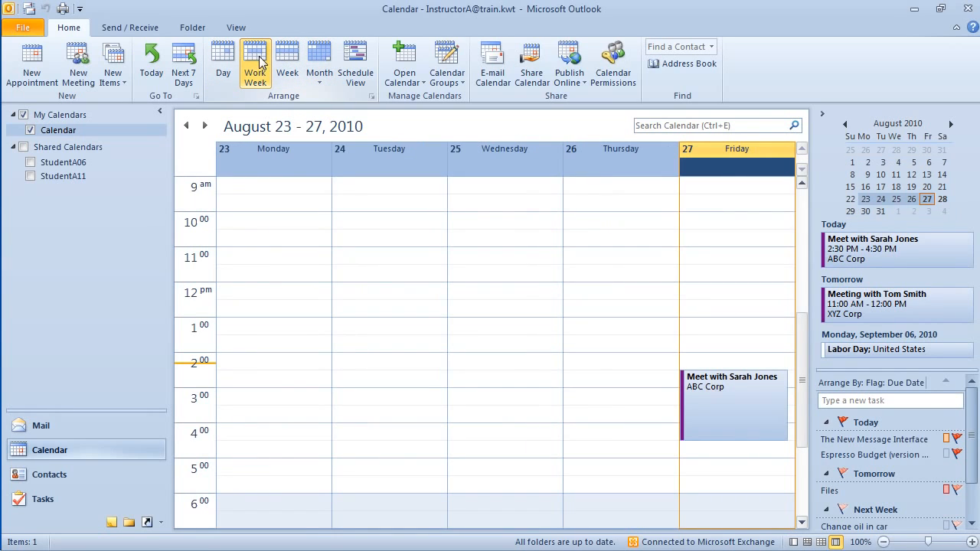
{"action": "mouse_move", "coordinate": [800, 536]}
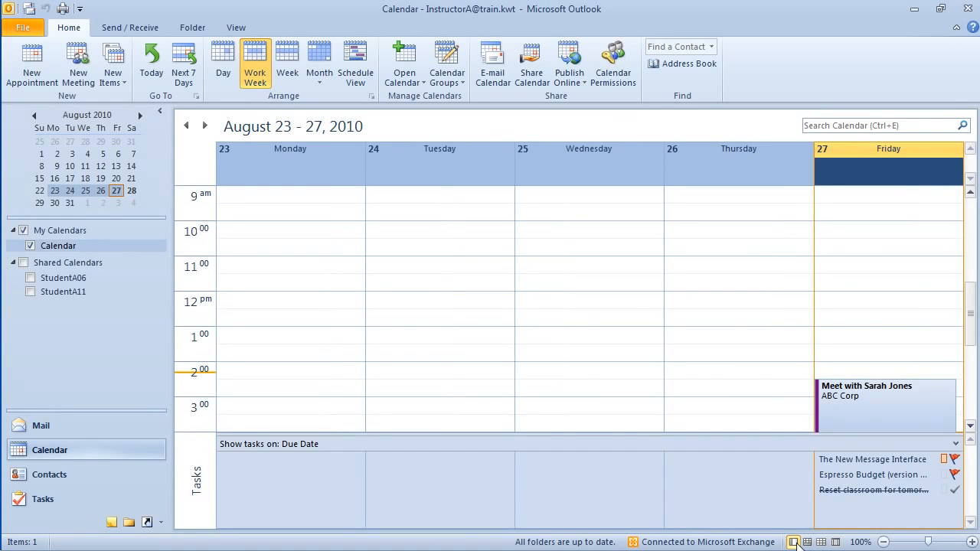
{"action": "mouse_move", "coordinate": [809, 542]}
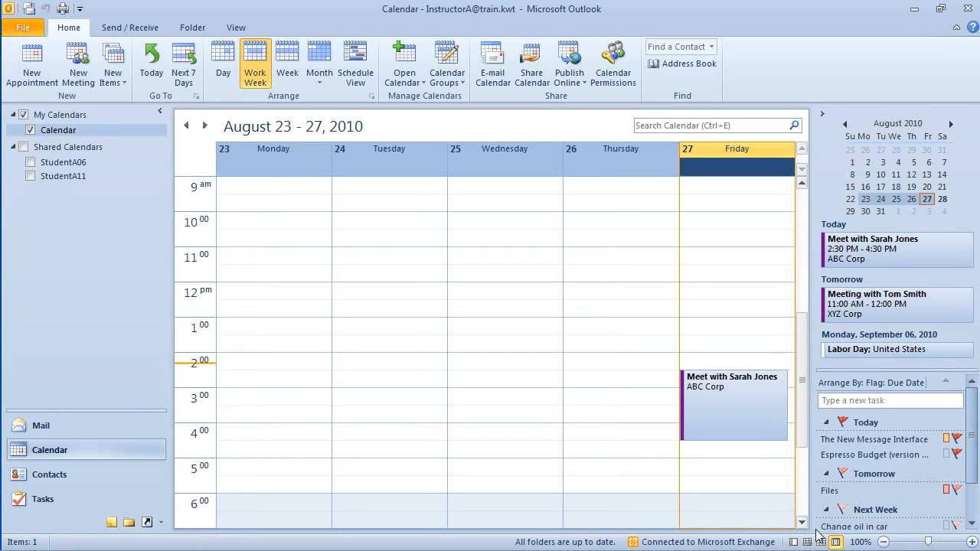
{"action": "mouse_move", "coordinate": [502, 397]}
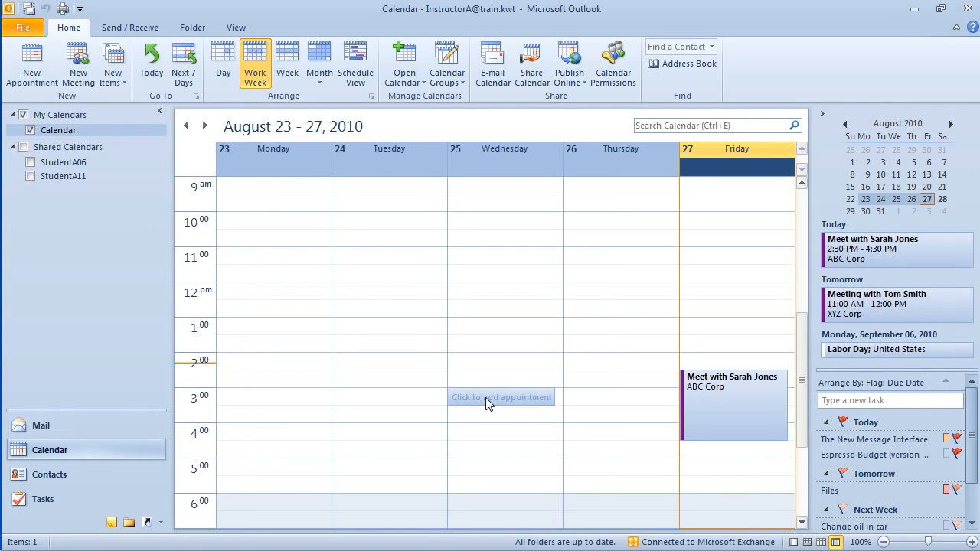
{"action": "mouse_move", "coordinate": [171, 254]}
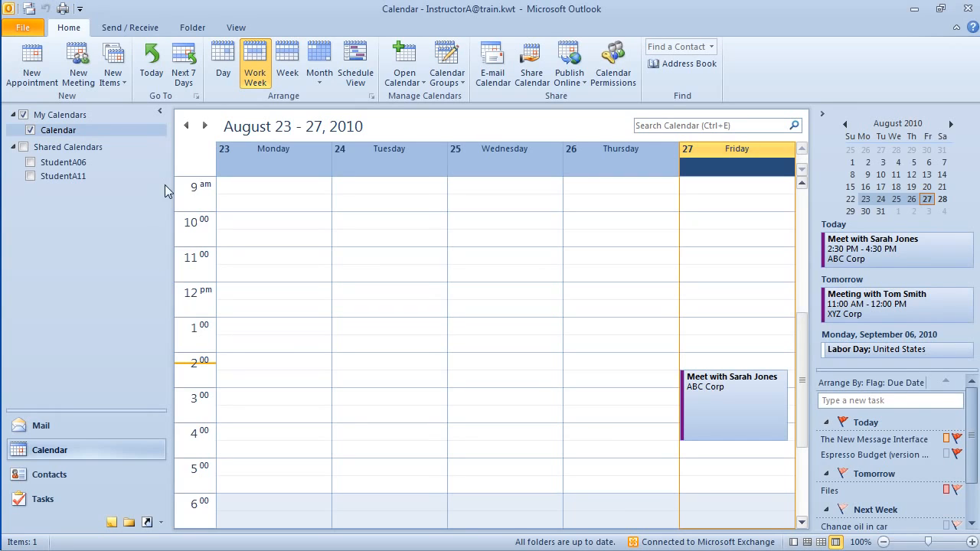
{"action": "mouse_move", "coordinate": [129, 248]}
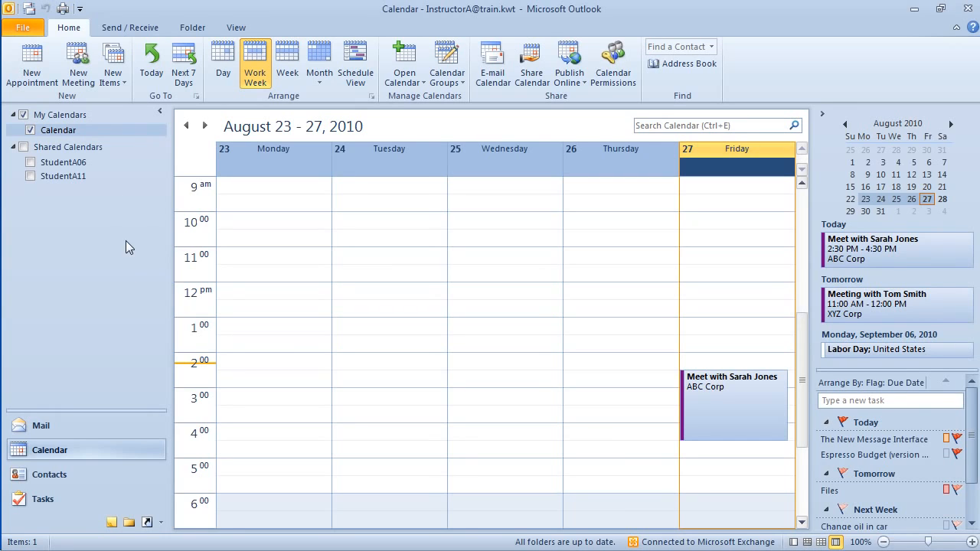
{"action": "mouse_move", "coordinate": [741, 218]}
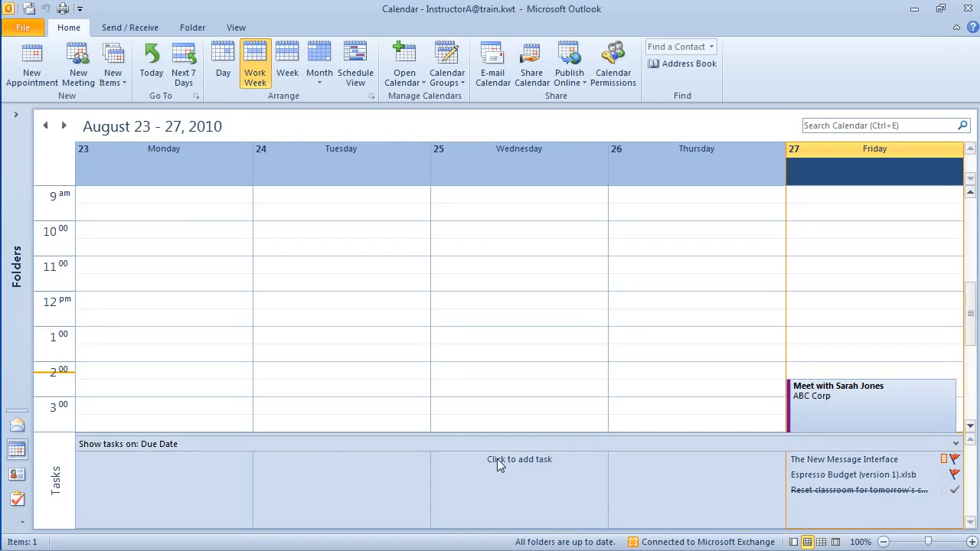
{"action": "mouse_move", "coordinate": [519, 481]}
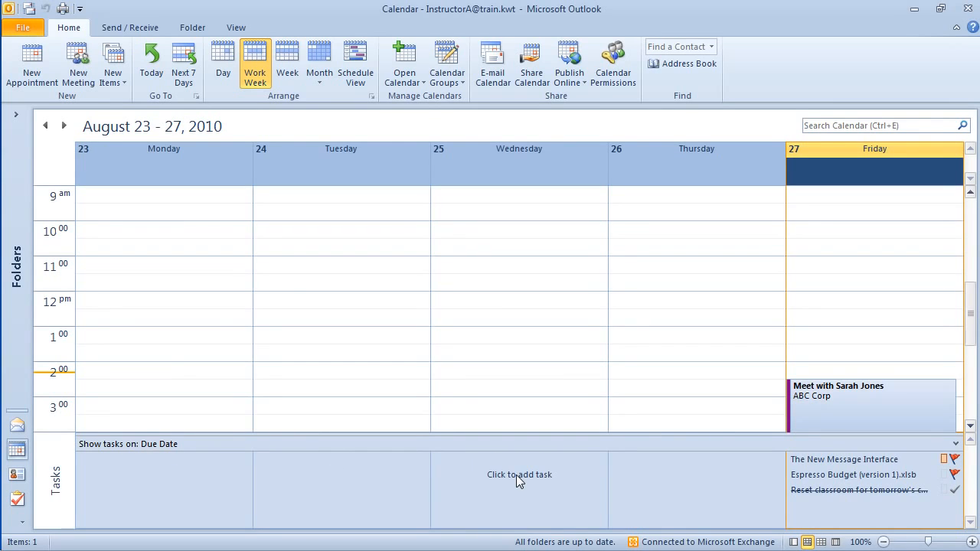
{"action": "mouse_move", "coordinate": [640, 496]}
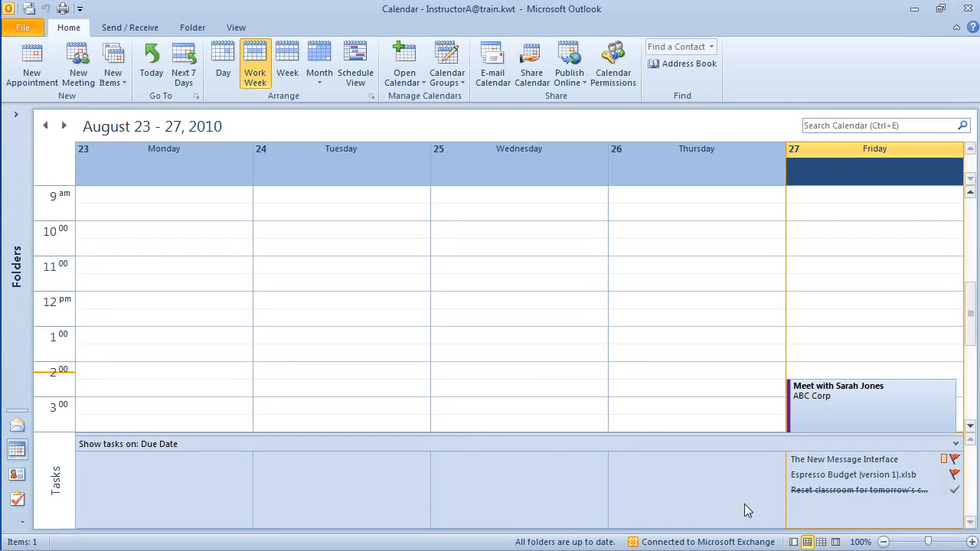
{"action": "mouse_move", "coordinate": [831, 462]}
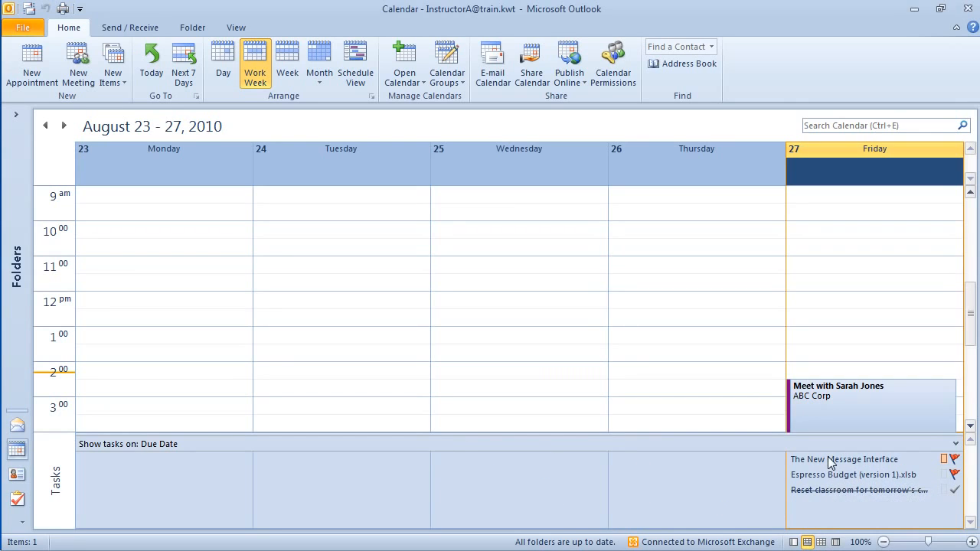
{"action": "mouse_move", "coordinate": [833, 475]}
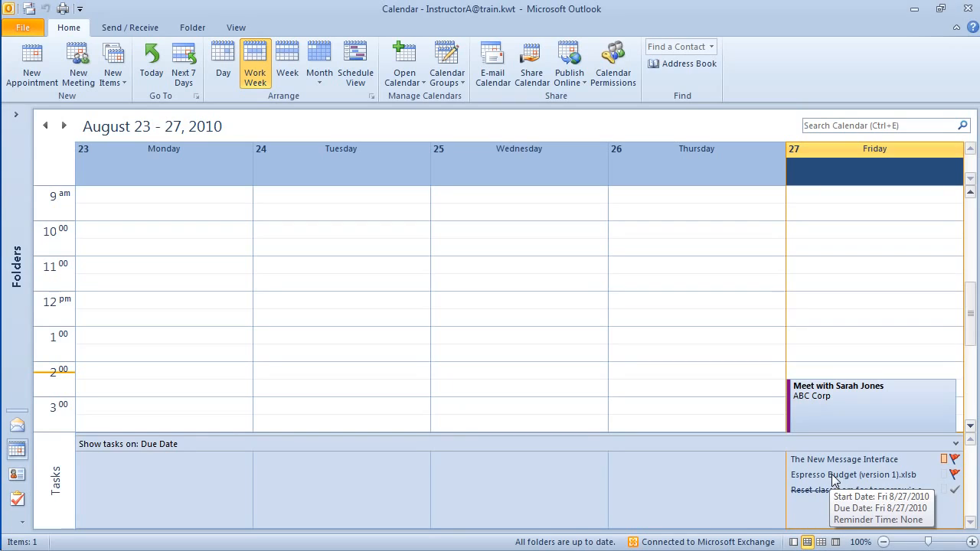
{"action": "mouse_move", "coordinate": [288, 137]}
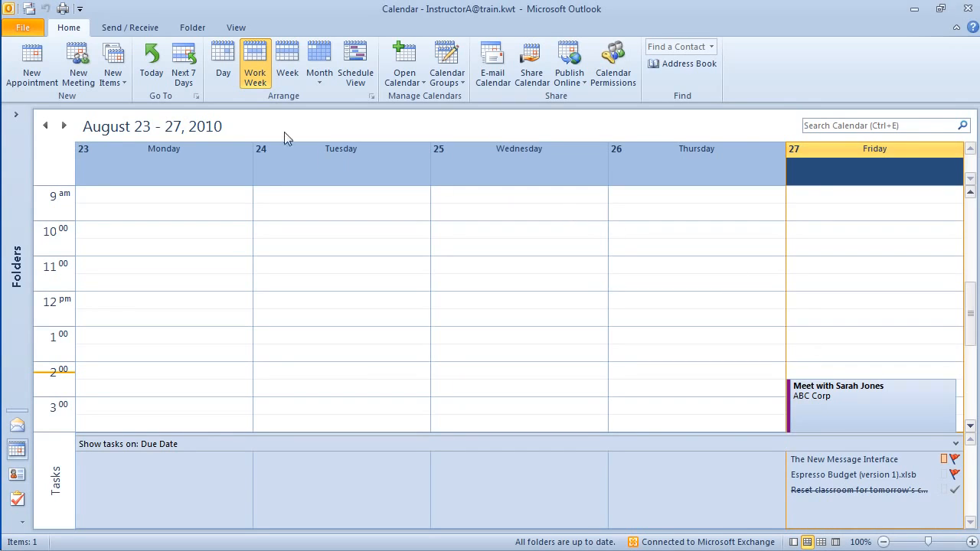
{"action": "mouse_move", "coordinate": [17, 202]}
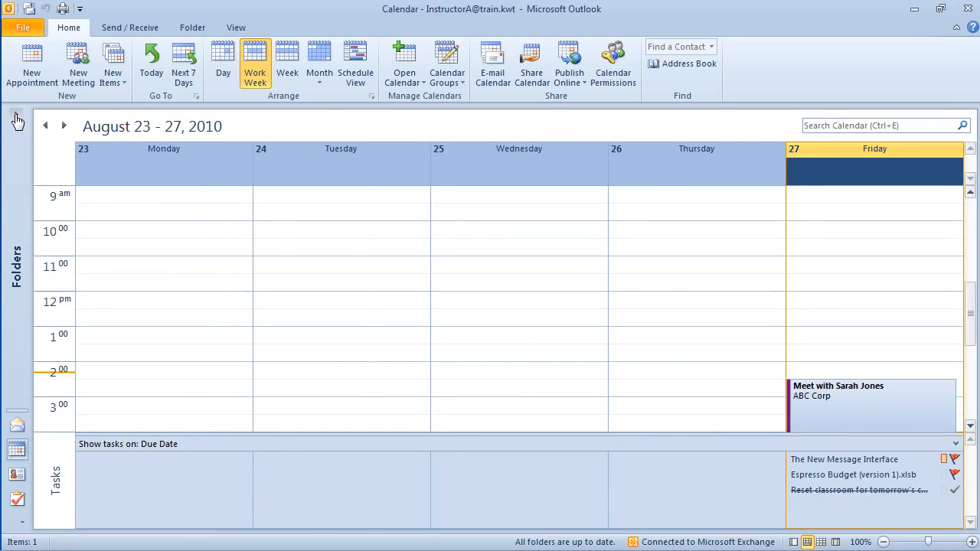
- Expand the navigation pane and advance to the August 30 – September 3, 2010 work week
{"action": "left_click", "coordinate": [17, 119]}
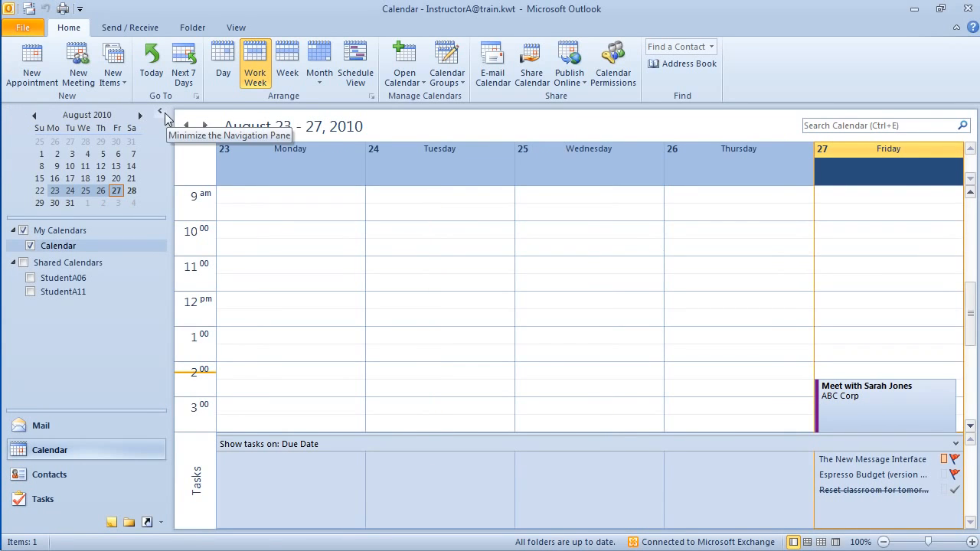
{"action": "left_click", "coordinate": [160, 115]}
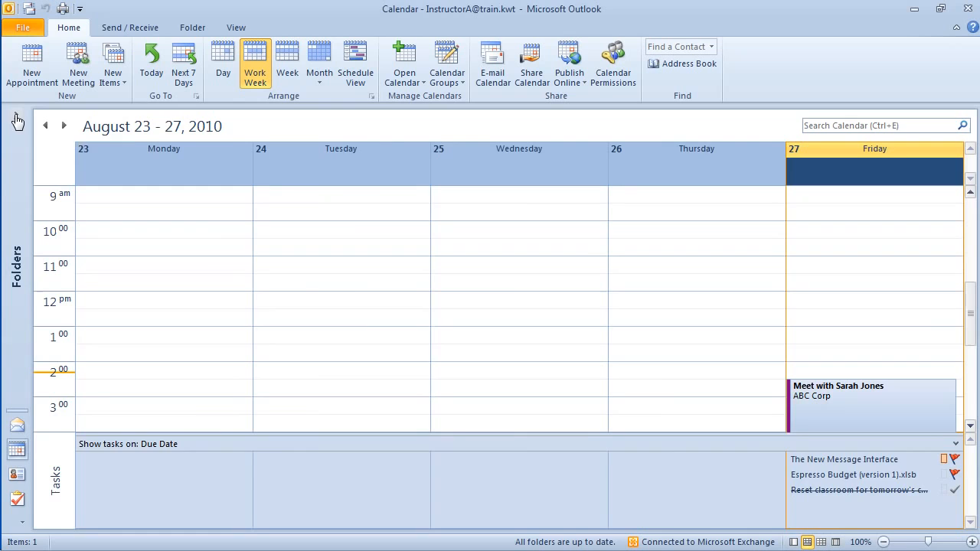
{"action": "left_click", "coordinate": [17, 119]}
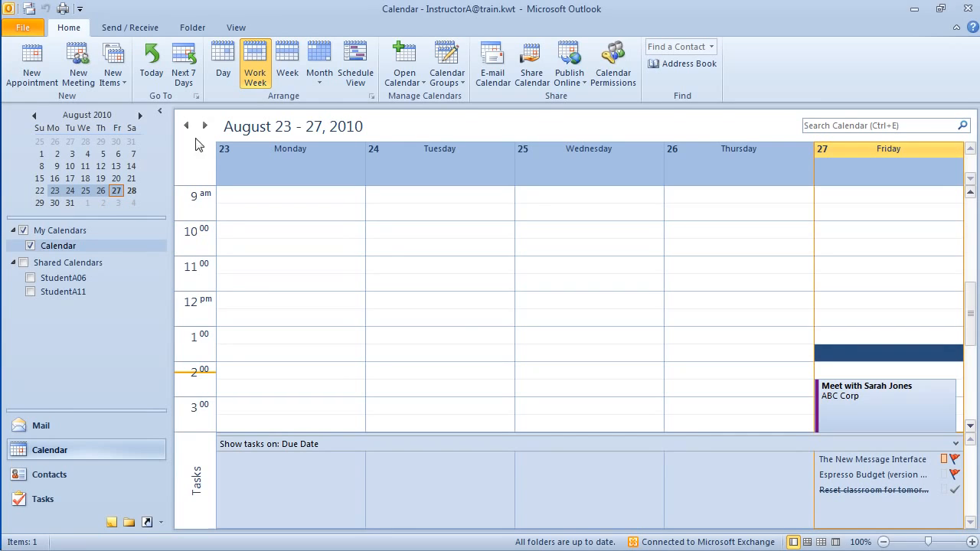
{"action": "left_click", "coordinate": [205, 126]}
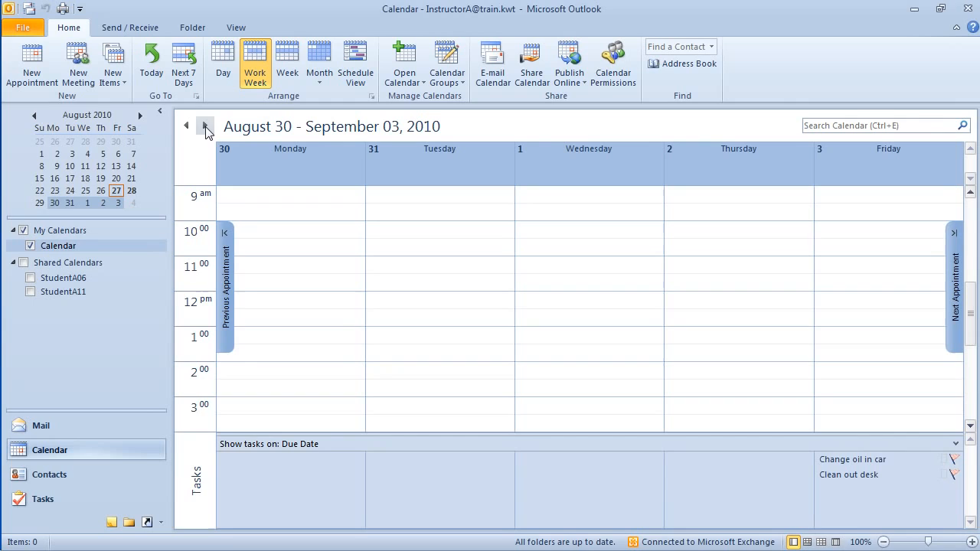
- Scroll to the afternoon hours and select Monday, August 30 at 3:00 PM
{"action": "scroll", "scroll_direction": "down", "scroll_amount": 3}
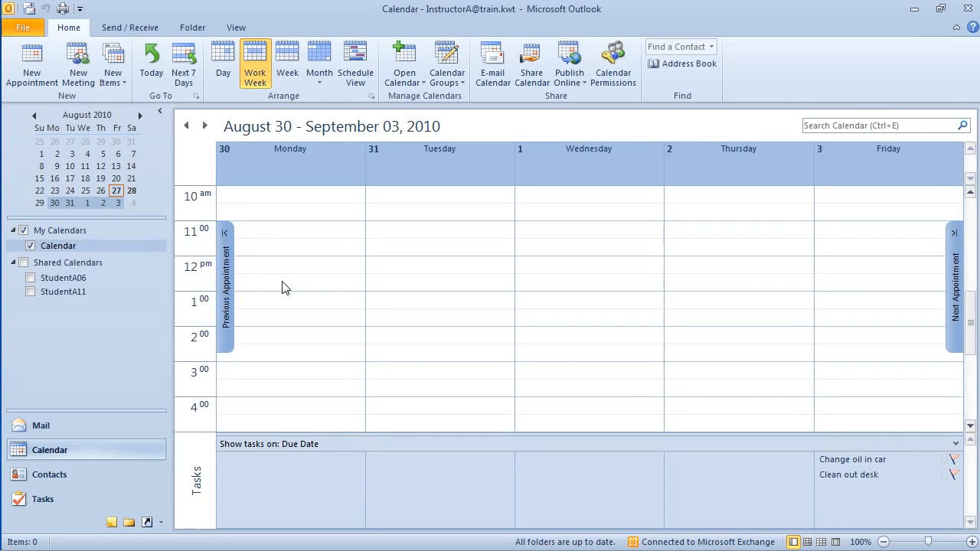
{"action": "scroll", "scroll_direction": "down", "scroll_amount": 3}
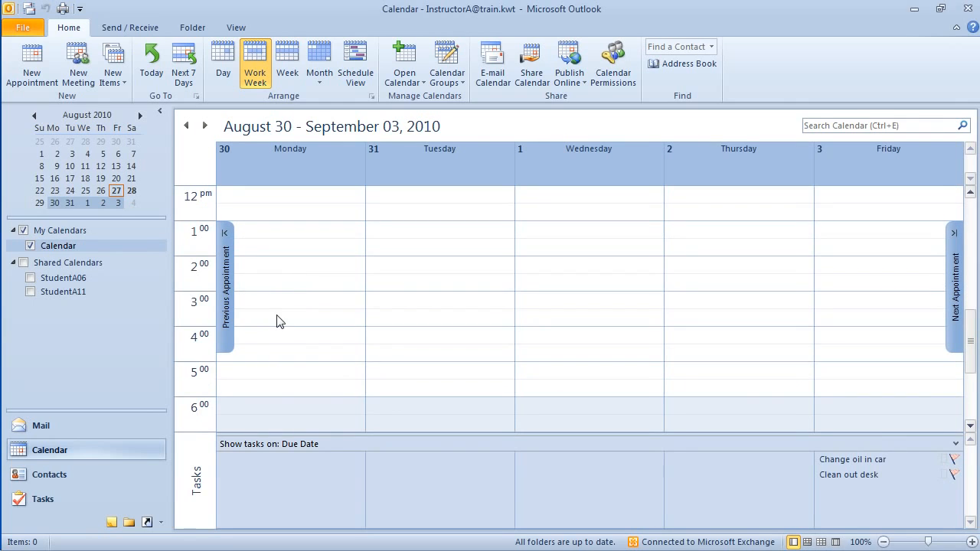
{"action": "left_click", "coordinate": [290, 317]}
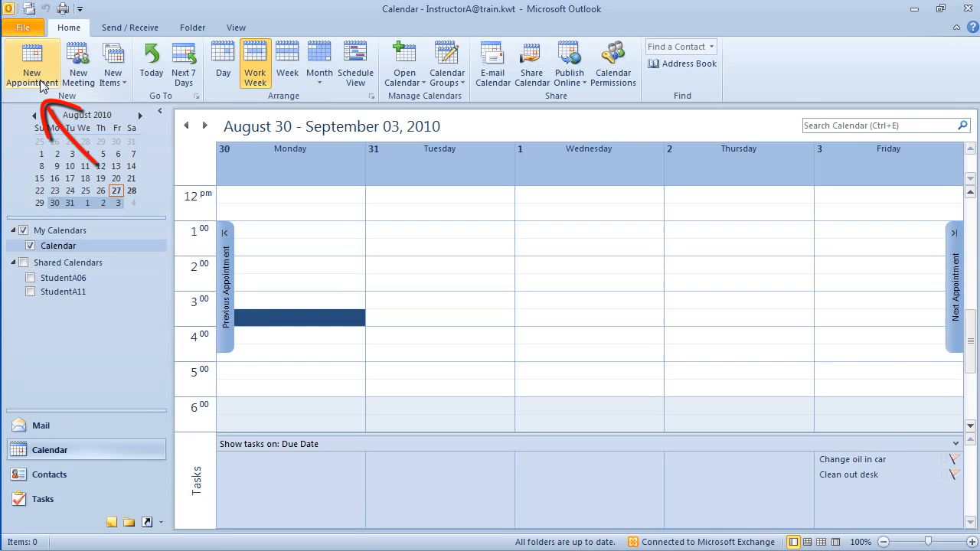
{"action": "mouse_move", "coordinate": [31, 65]}
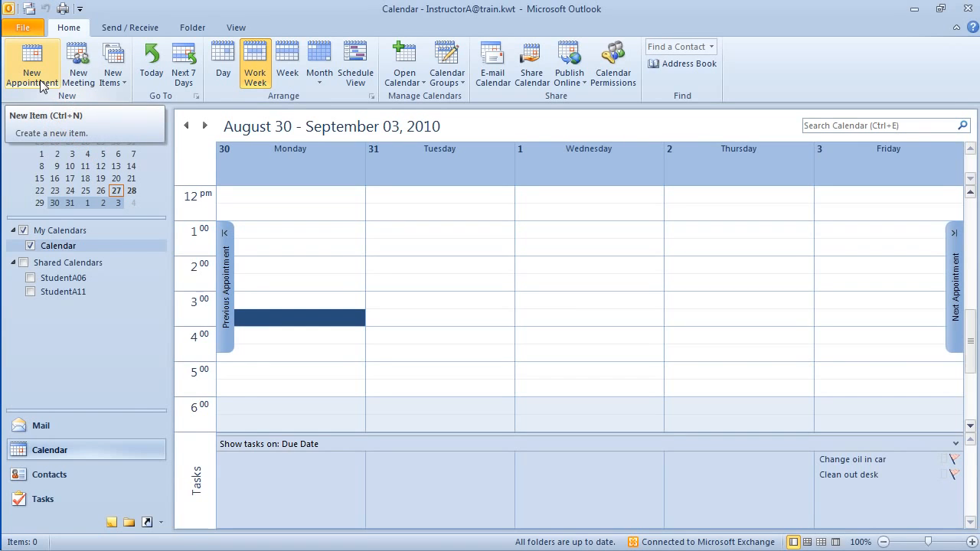
{"action": "mouse_move", "coordinate": [263, 366]}
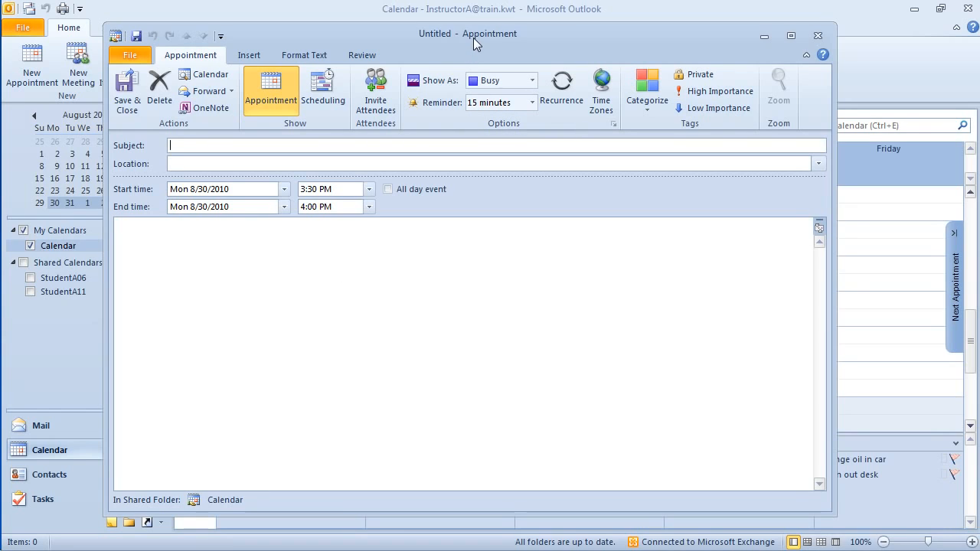
{"action": "mouse_move", "coordinate": [506, 52]}
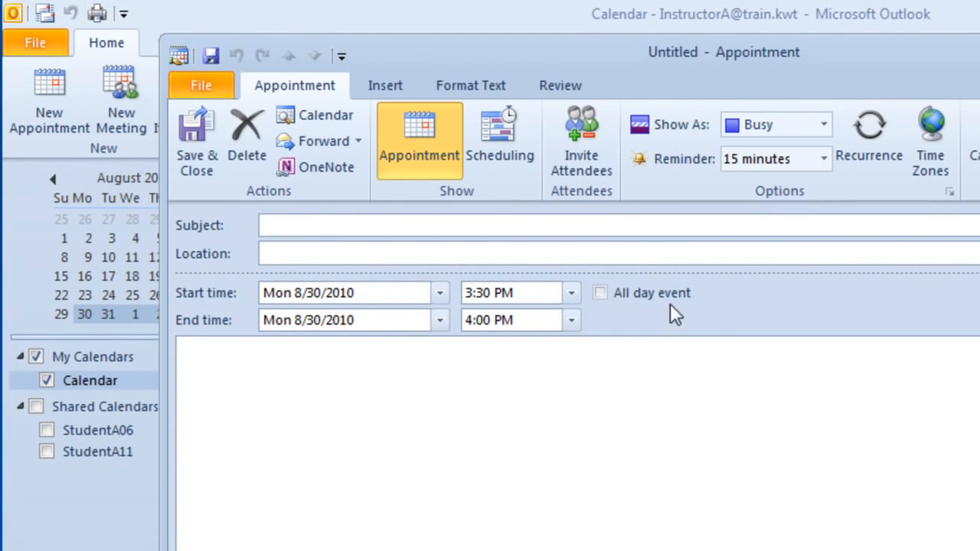
{"action": "left_click", "coordinate": [600, 294]}
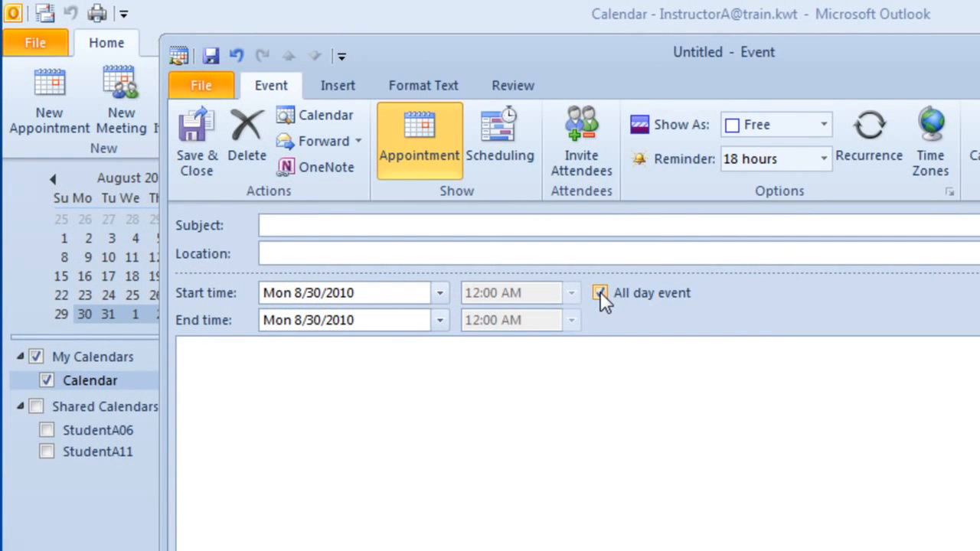
{"action": "left_click", "coordinate": [600, 292]}
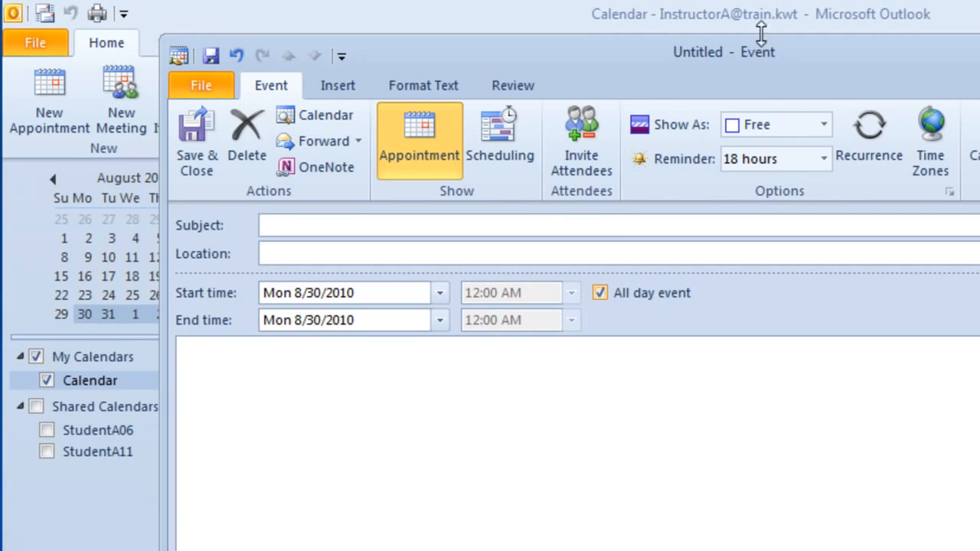
{"action": "mouse_move", "coordinate": [769, 120]}
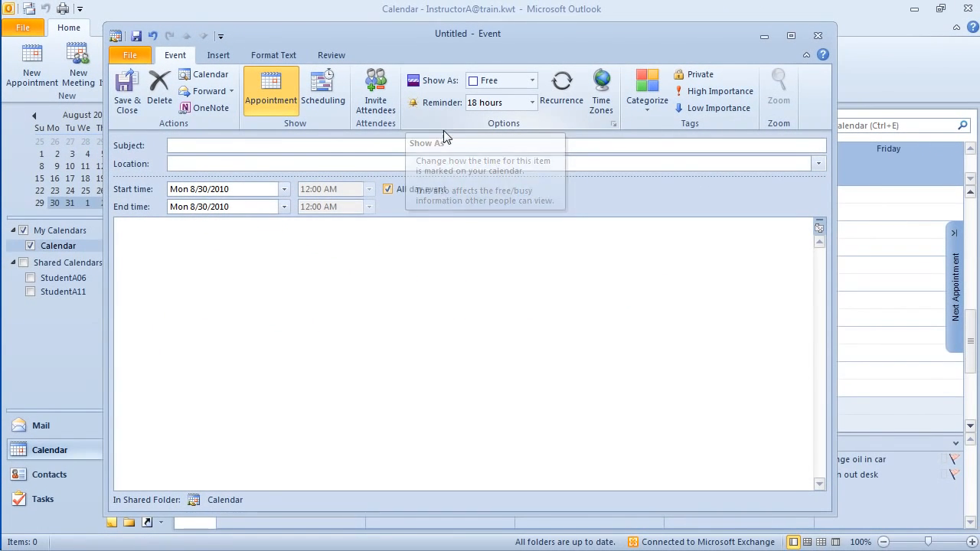
{"action": "left_click", "coordinate": [389, 190]}
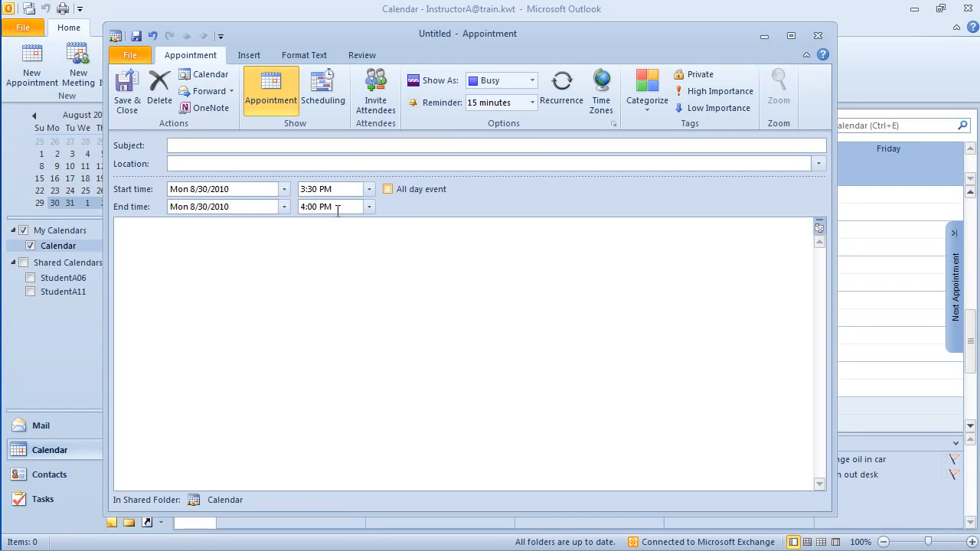
{"action": "mouse_move", "coordinate": [502, 79]}
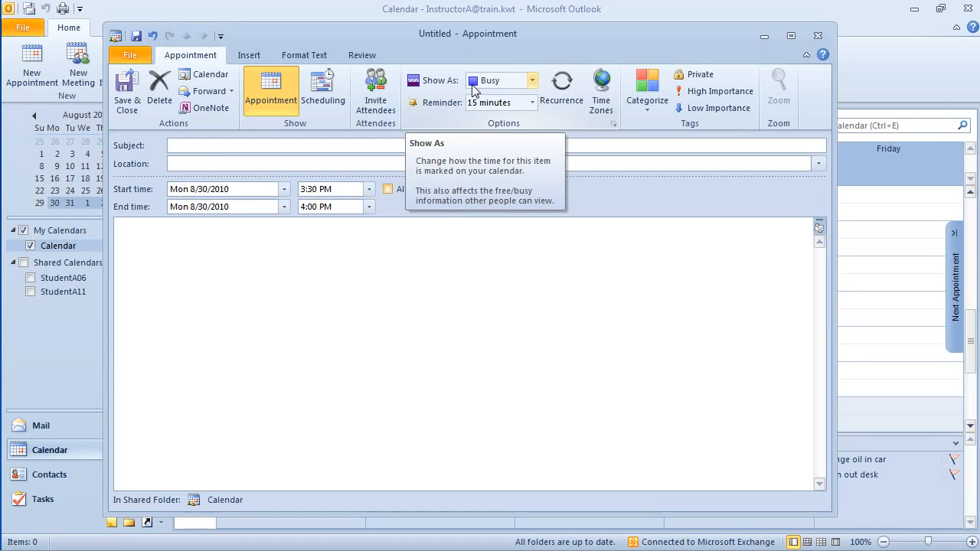
{"action": "mouse_move", "coordinate": [375, 90]}
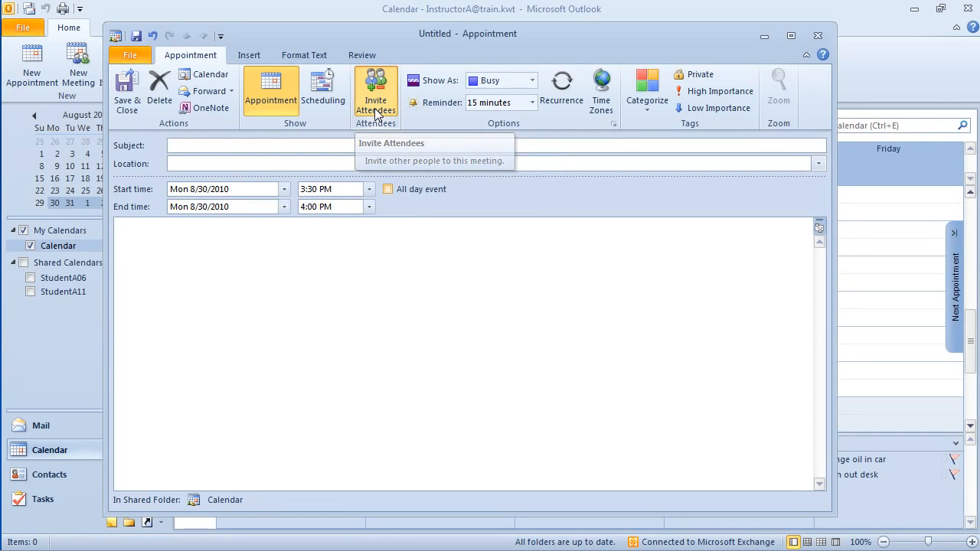
{"action": "left_click", "coordinate": [375, 92]}
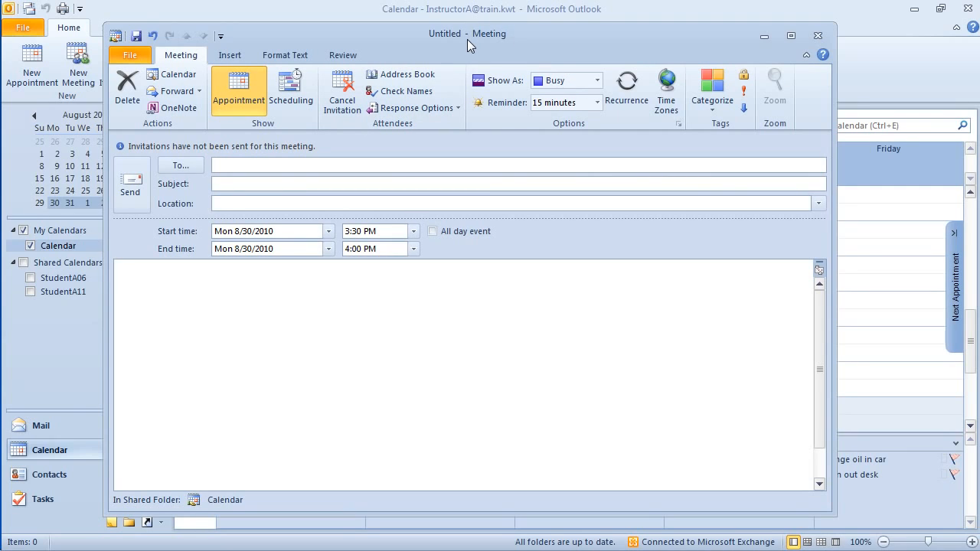
{"action": "mouse_move", "coordinate": [342, 92]}
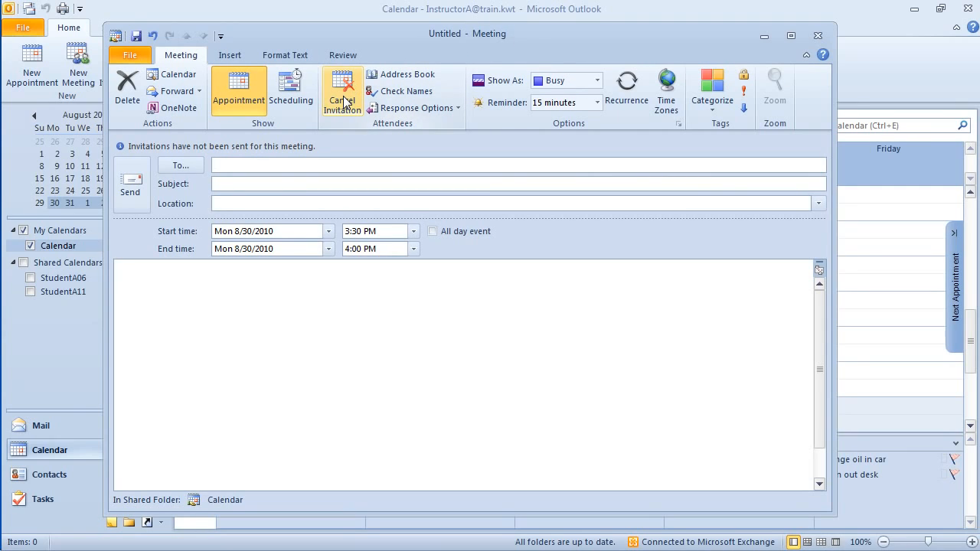
{"action": "left_click", "coordinate": [341, 92]}
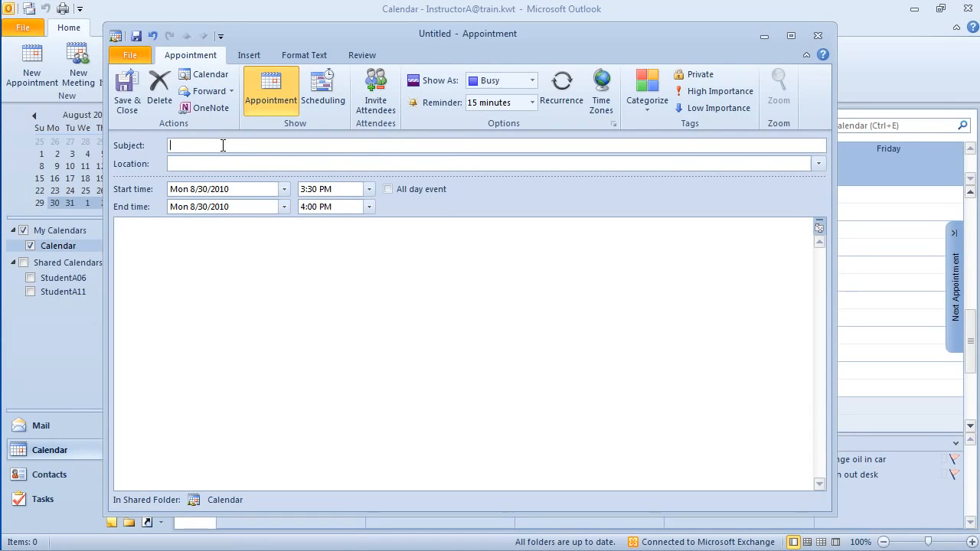
- Enter the subject 'Run Report' and set the end time to 3:45 PM
{"action": "type", "text": "Run Report"}
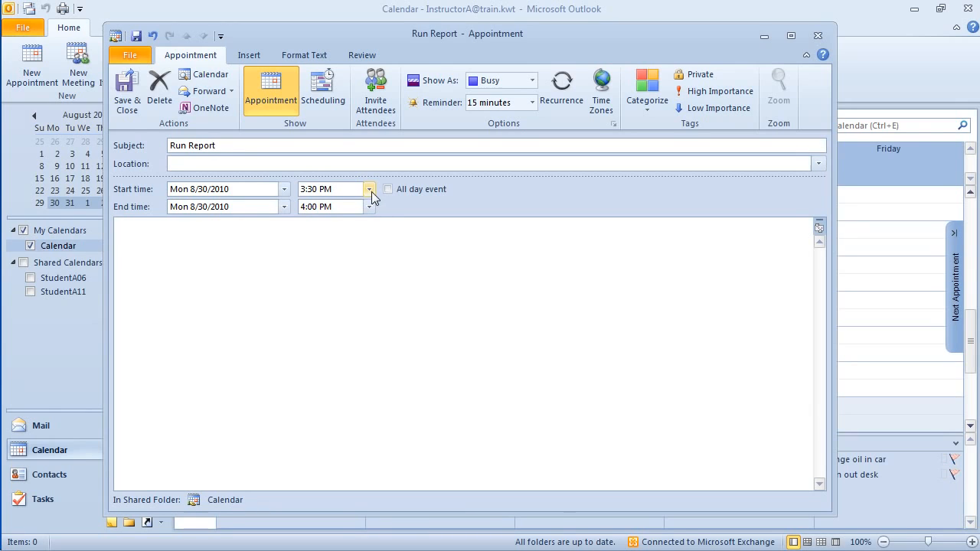
{"action": "left_click", "coordinate": [369, 207]}
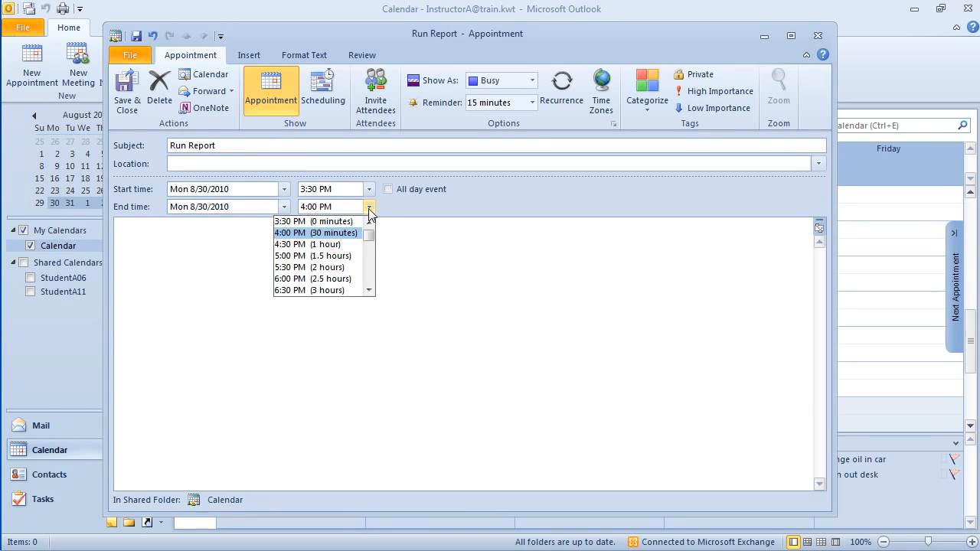
{"action": "left_click", "coordinate": [314, 220]}
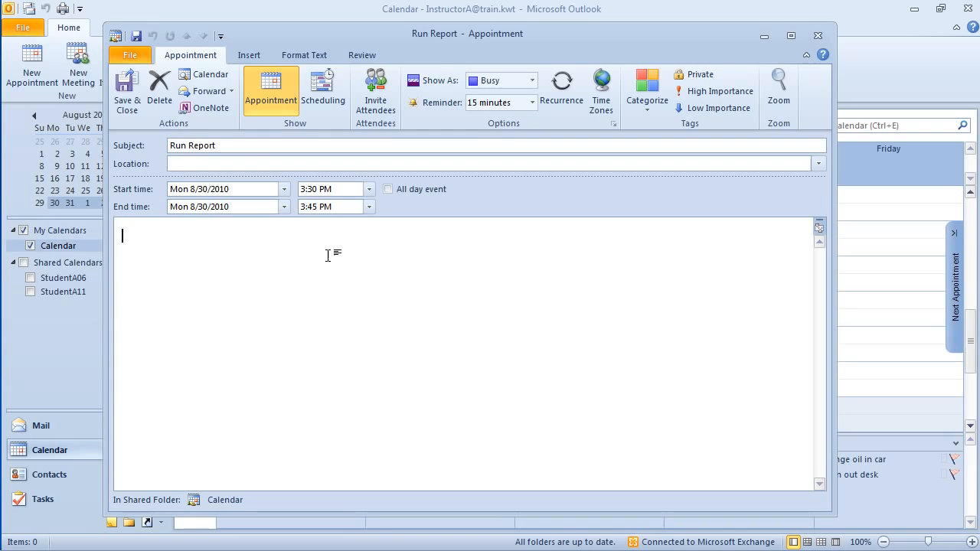
{"action": "mouse_move", "coordinate": [317, 221]}
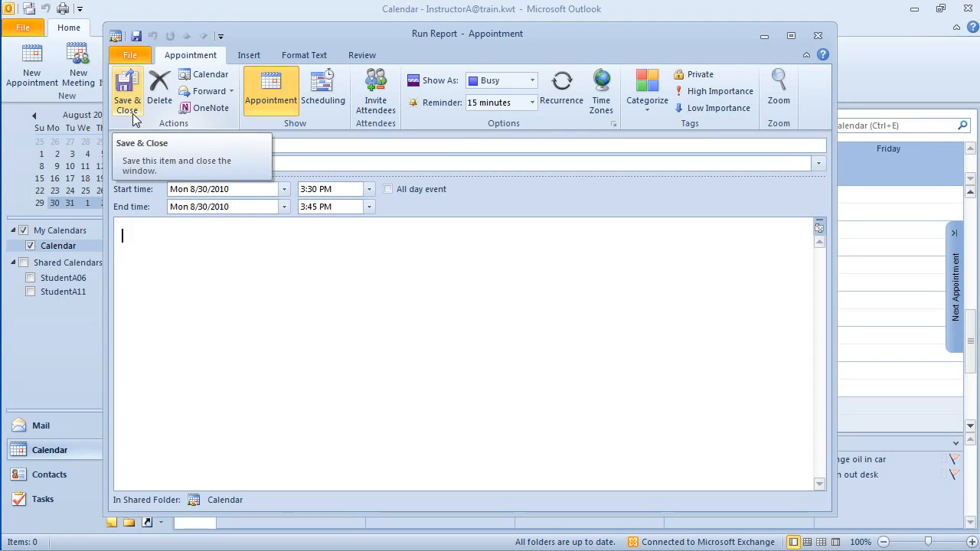
- Save Run Report onto Monday 3:30–3:45 PM, then reopen it from the calendar
{"action": "left_click", "coordinate": [125, 84]}
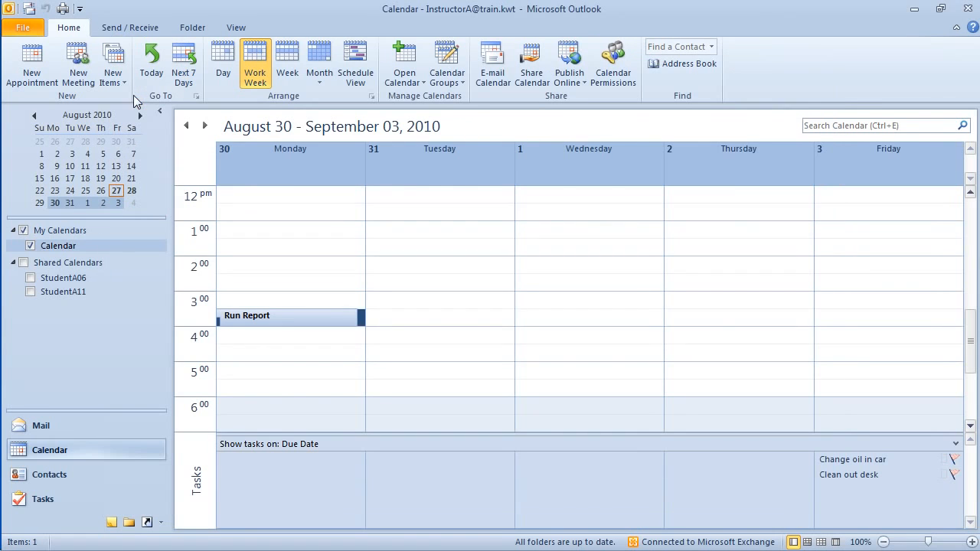
{"action": "mouse_move", "coordinate": [260, 325]}
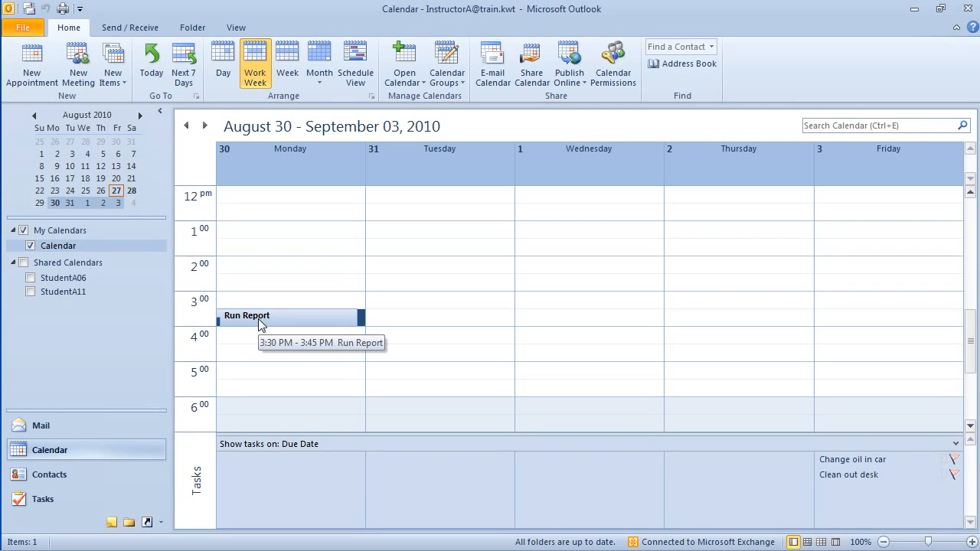
{"action": "double_click", "coordinate": [247, 315]}
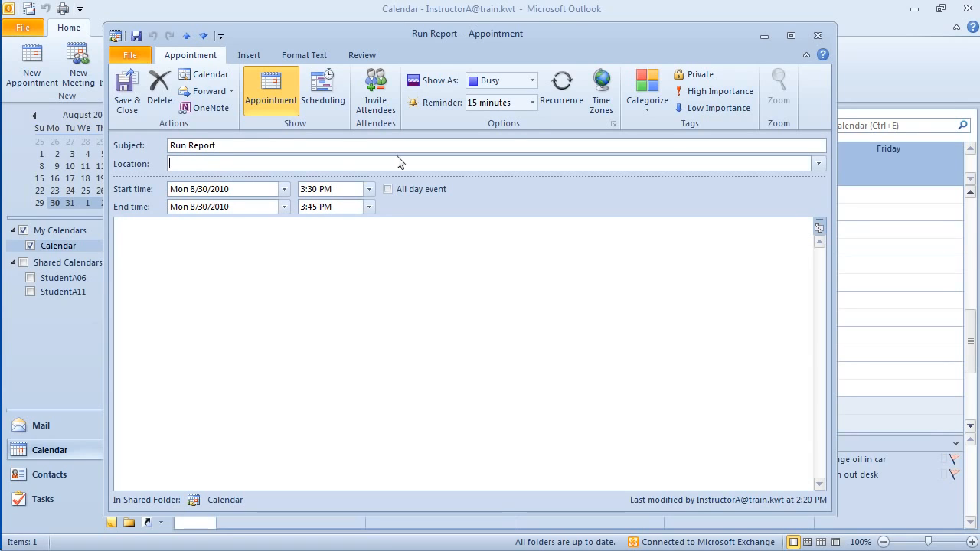
{"action": "mouse_move", "coordinate": [561, 89]}
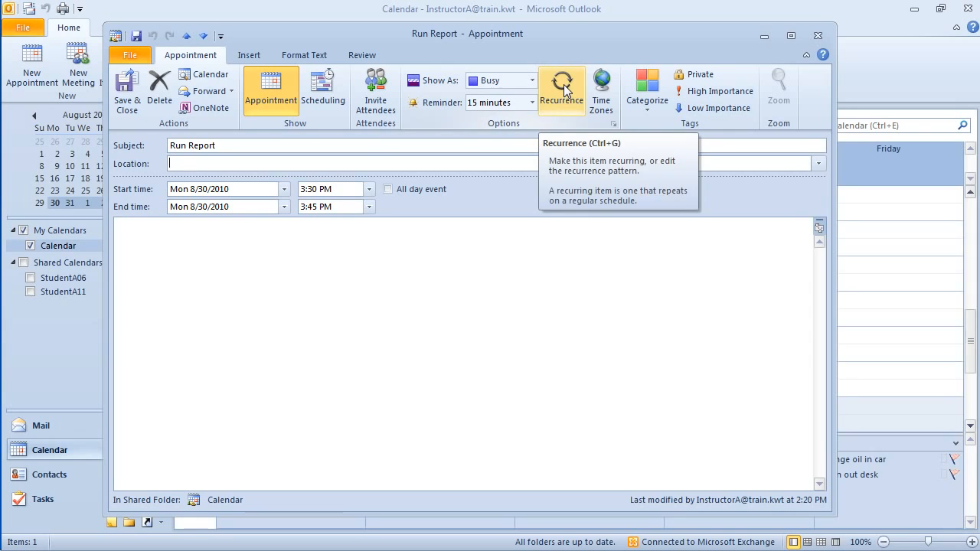
- Open Recurrence, preview Daily, Monthly and Yearly patterns, and settle on Weekly on Monday
{"action": "left_click", "coordinate": [560, 87]}
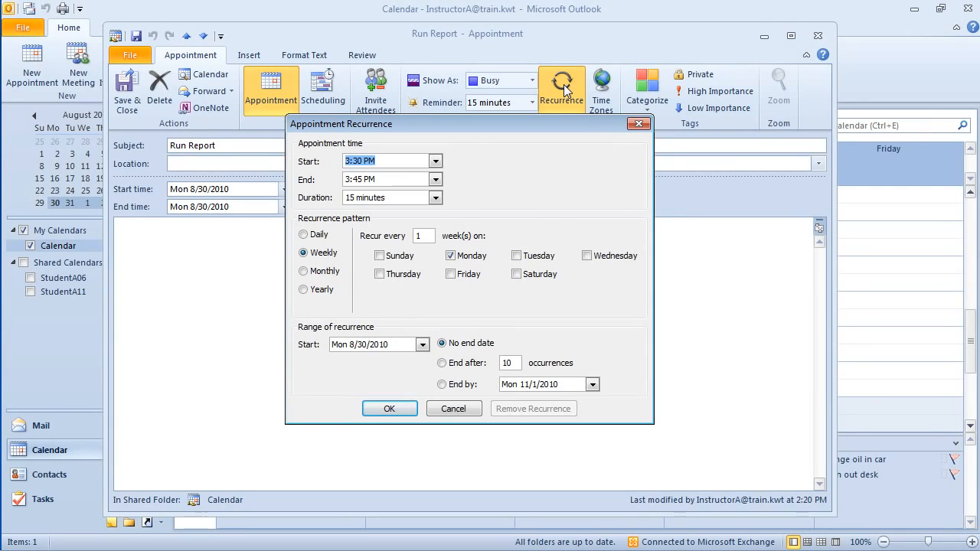
{"action": "mouse_move", "coordinate": [369, 143]}
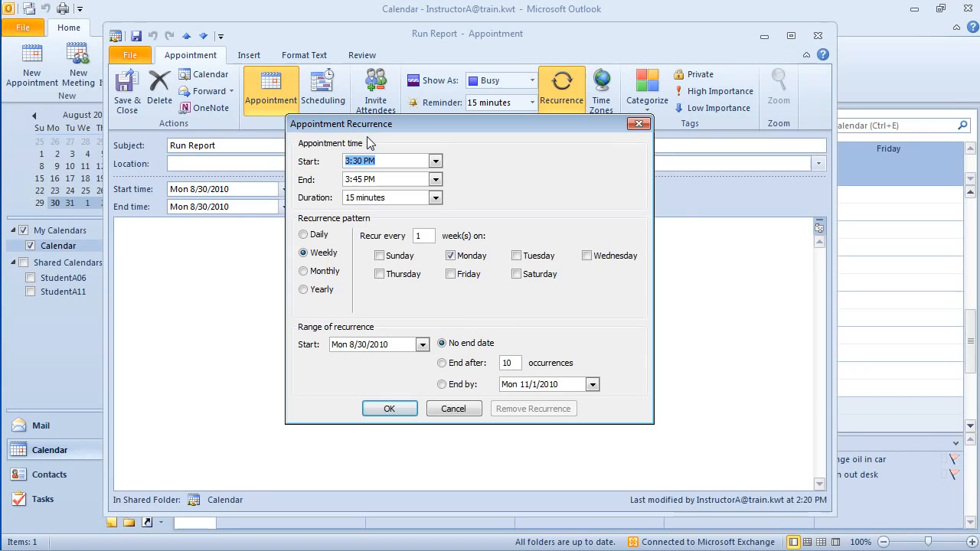
{"action": "mouse_move", "coordinate": [358, 175]}
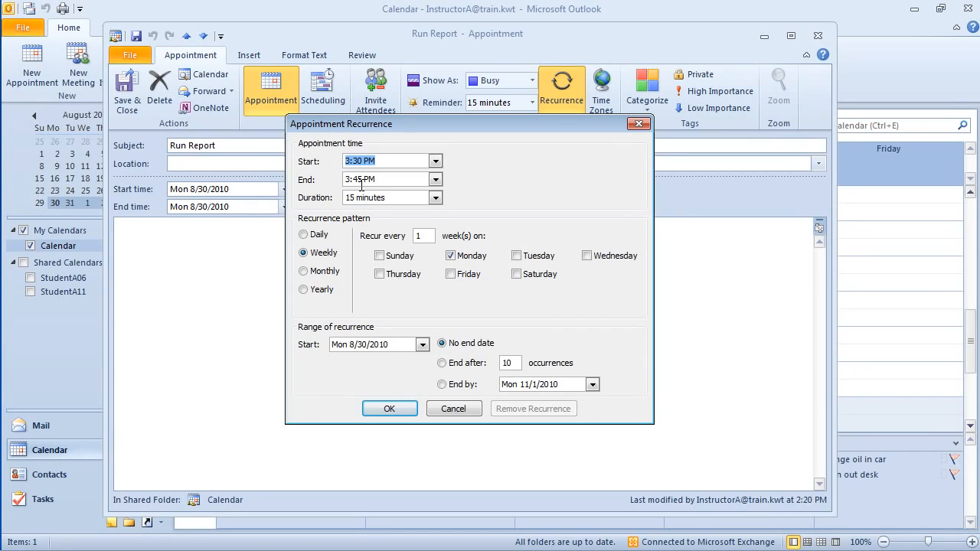
{"action": "mouse_move", "coordinate": [319, 231]}
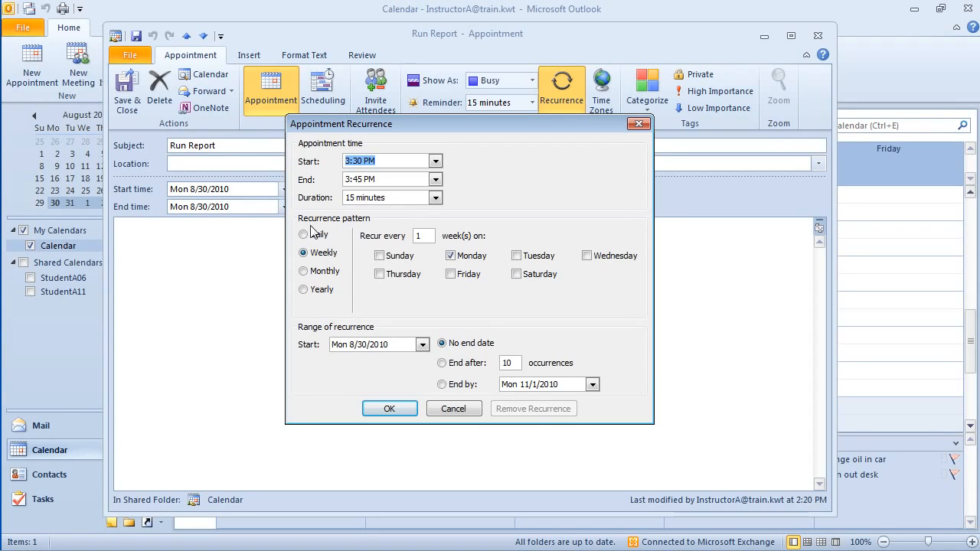
{"action": "mouse_move", "coordinate": [306, 270]}
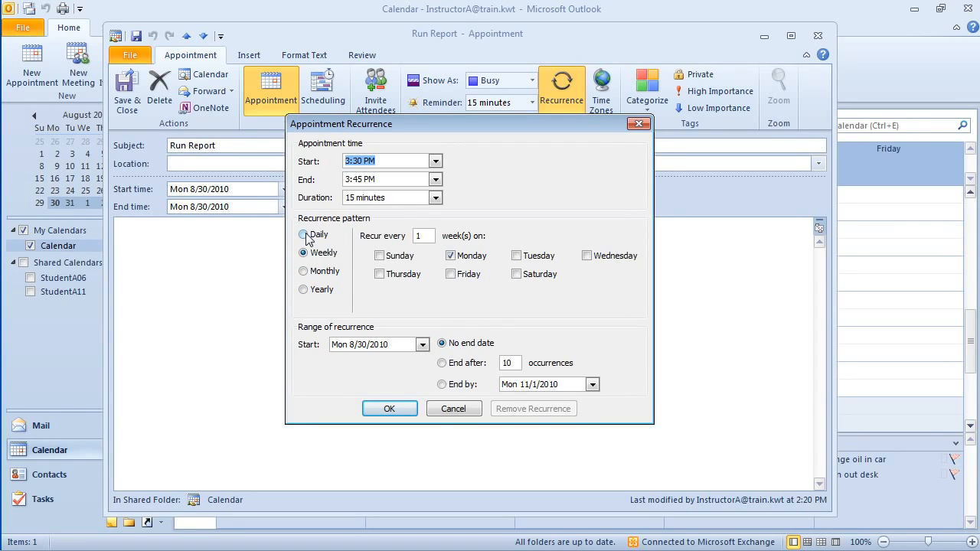
{"action": "mouse_move", "coordinate": [306, 272]}
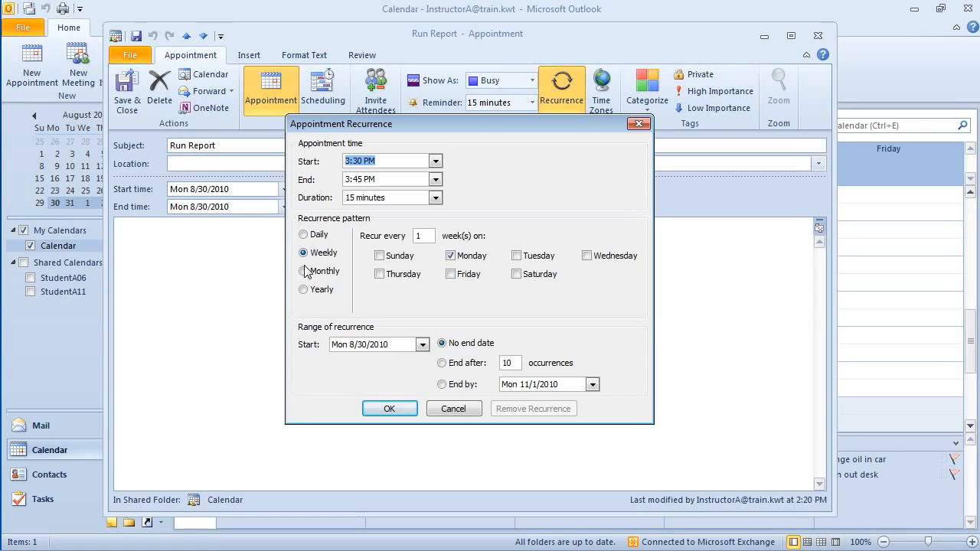
{"action": "left_click", "coordinate": [303, 234]}
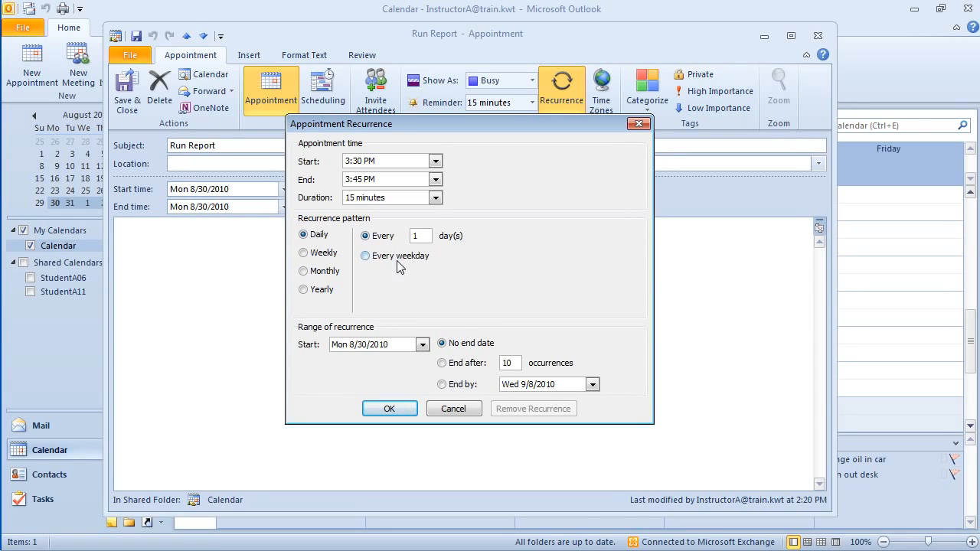
{"action": "mouse_move", "coordinate": [303, 263]}
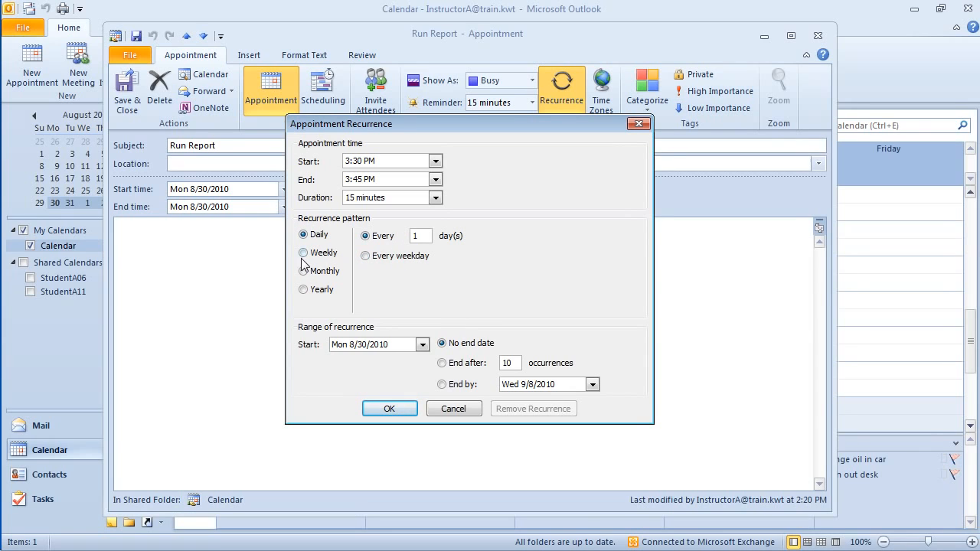
{"action": "left_click", "coordinate": [303, 253]}
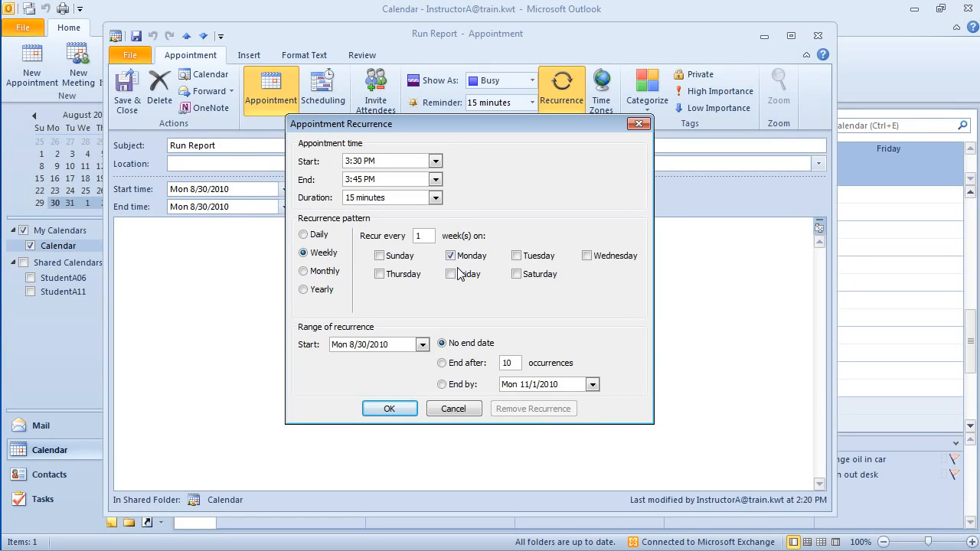
{"action": "left_click", "coordinate": [305, 271]}
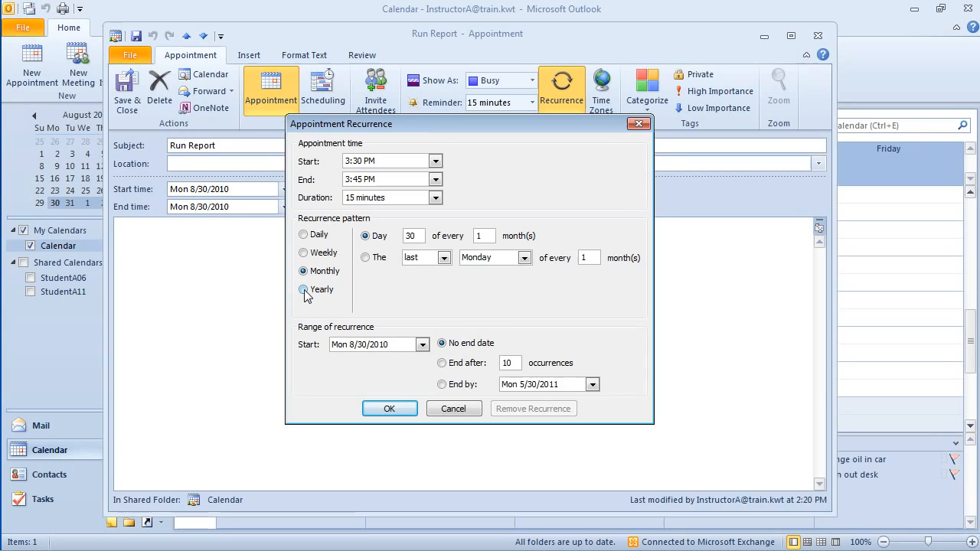
{"action": "left_click", "coordinate": [303, 289]}
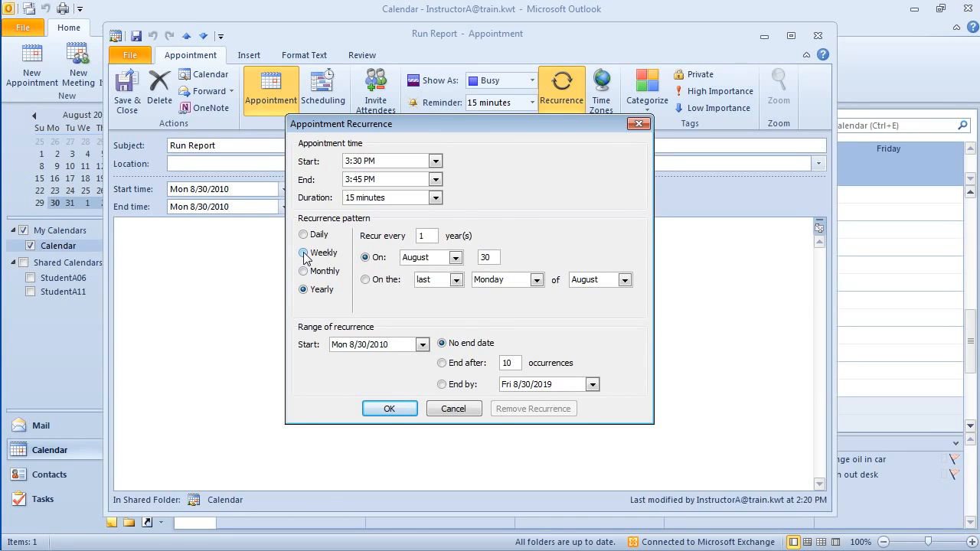
{"action": "left_click", "coordinate": [305, 254]}
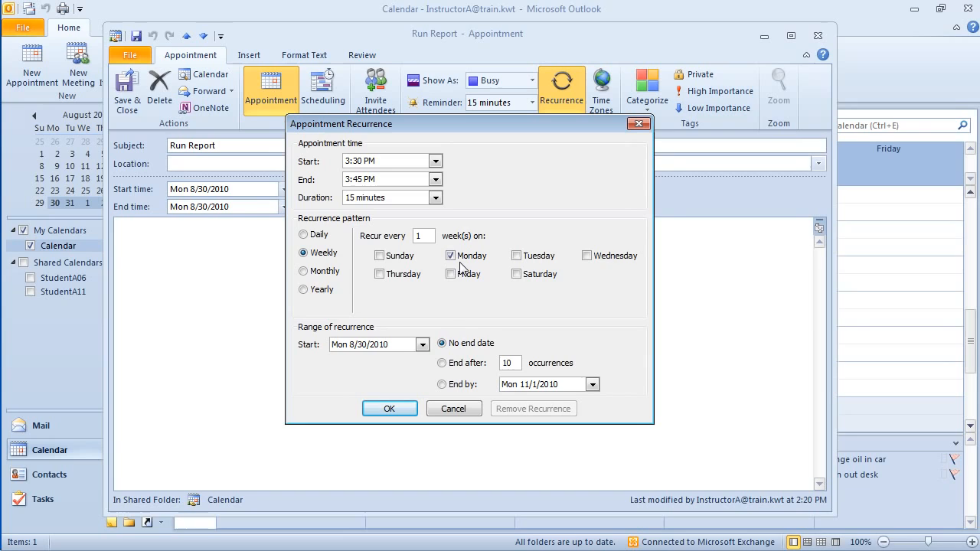
{"action": "mouse_move", "coordinate": [335, 333]}
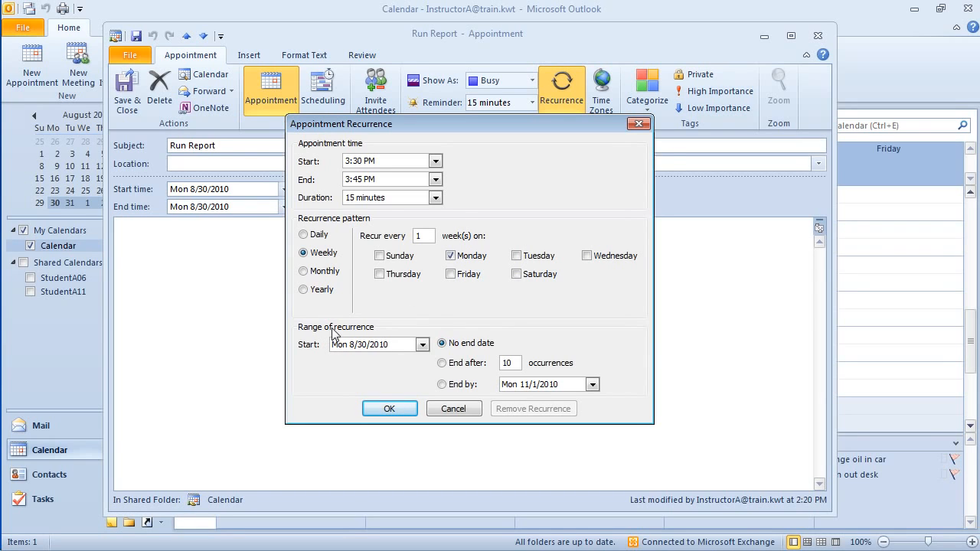
{"action": "mouse_move", "coordinate": [367, 358]}
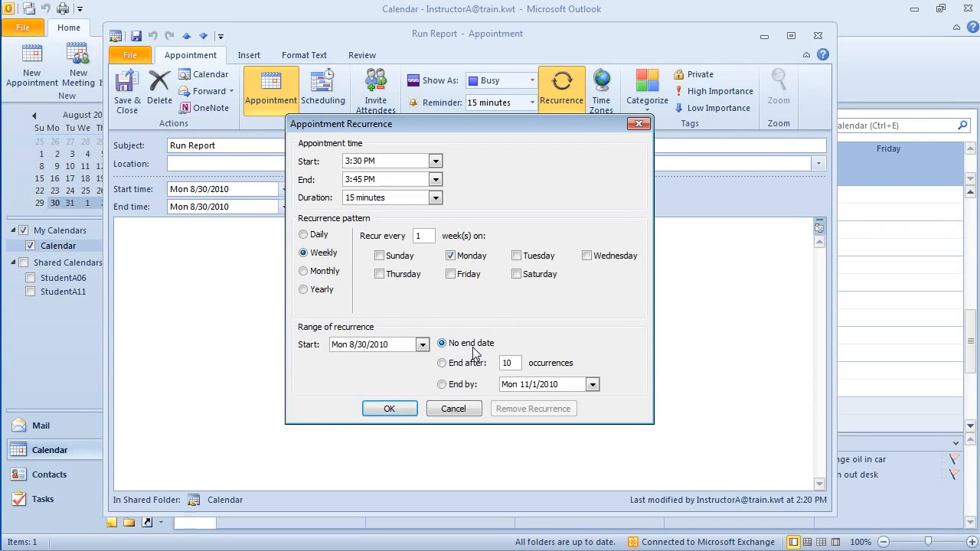
{"action": "mouse_move", "coordinate": [462, 375]}
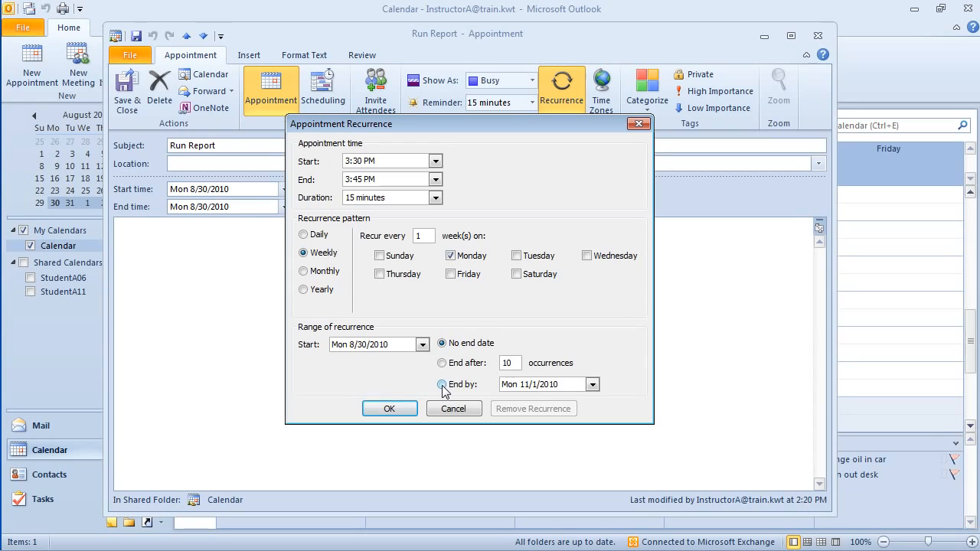
- End the series by October 25, 2010 and confirm the recurrence settings
{"action": "left_click", "coordinate": [441, 384]}
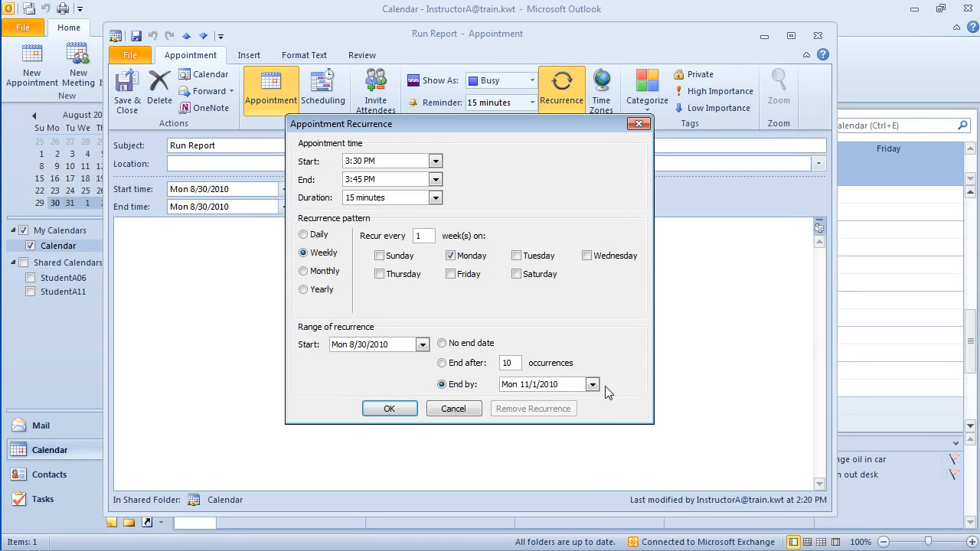
{"action": "left_click", "coordinate": [591, 385]}
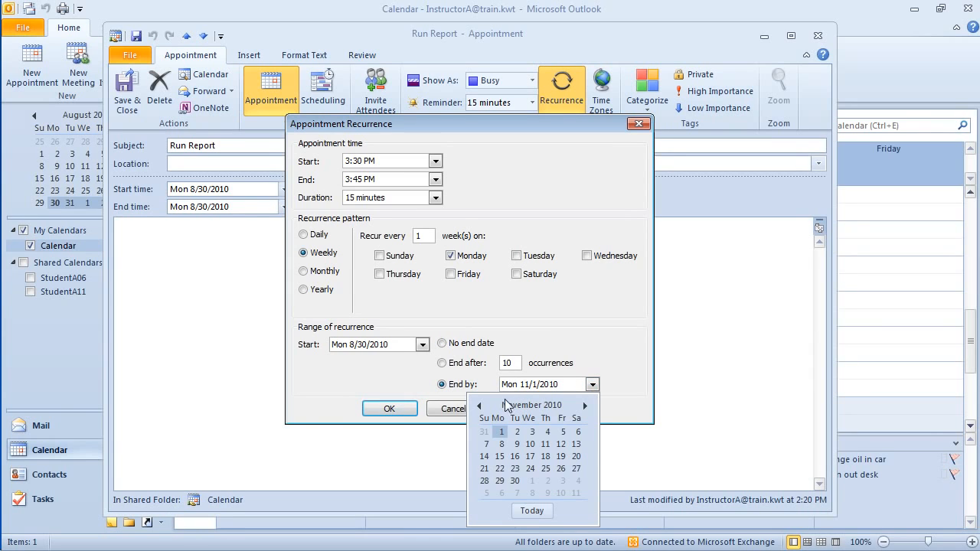
{"action": "left_click", "coordinate": [478, 404]}
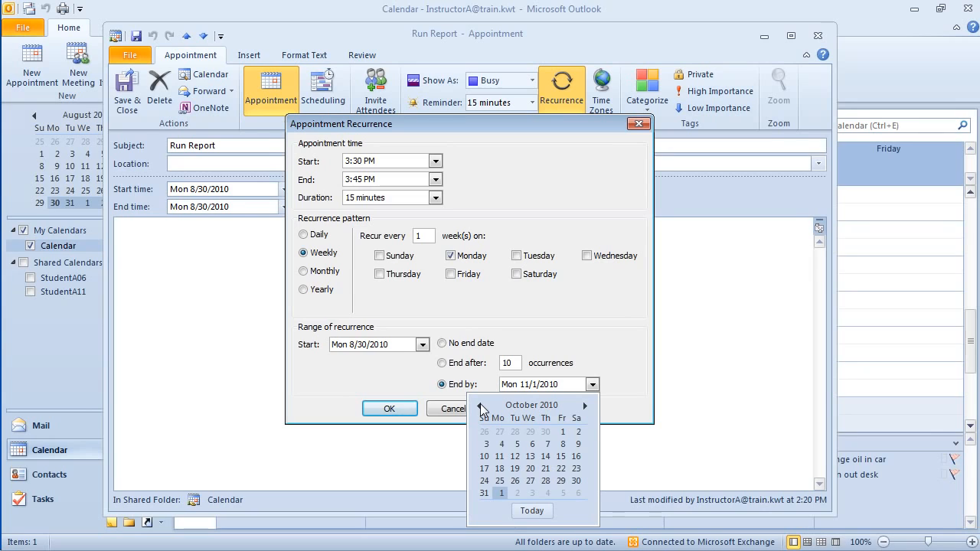
{"action": "left_click", "coordinate": [499, 481]}
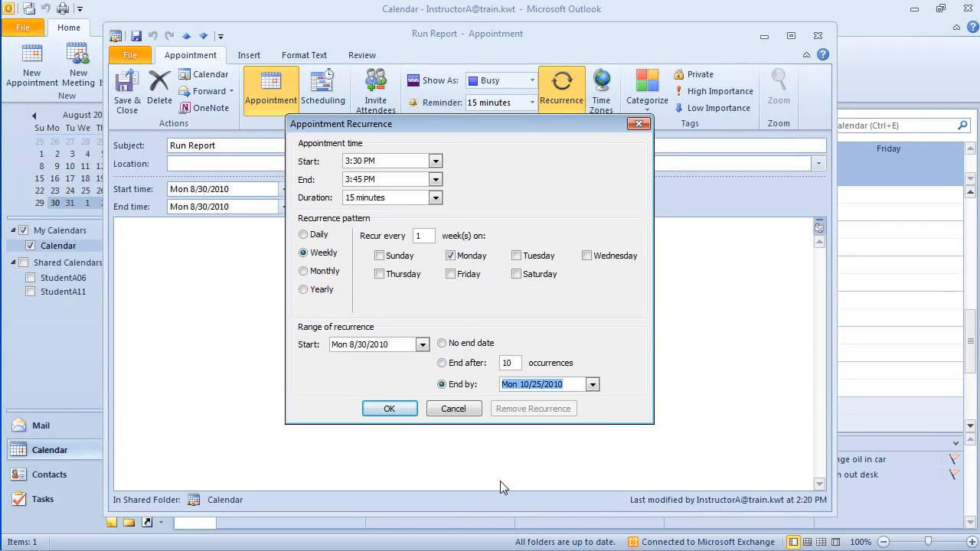
{"action": "mouse_move", "coordinate": [389, 407]}
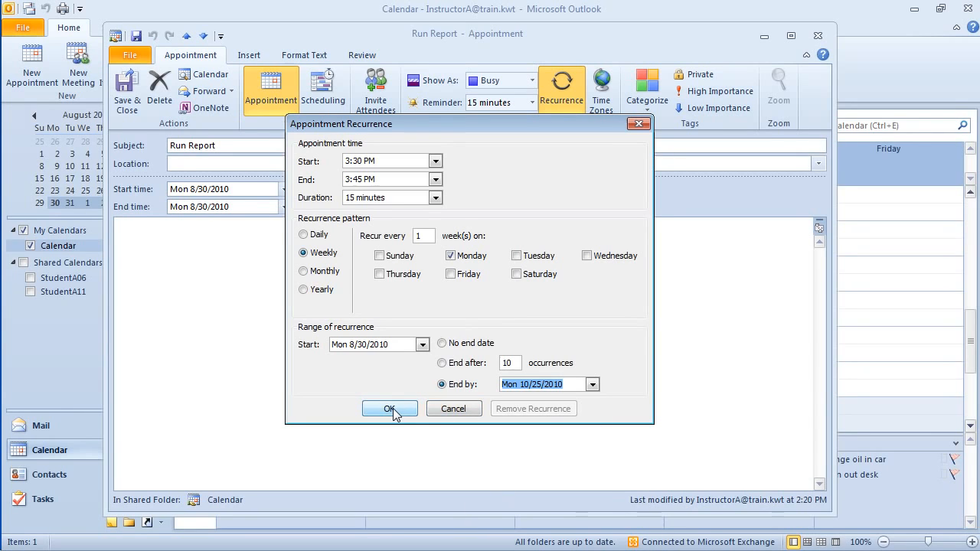
{"action": "left_click", "coordinate": [388, 407]}
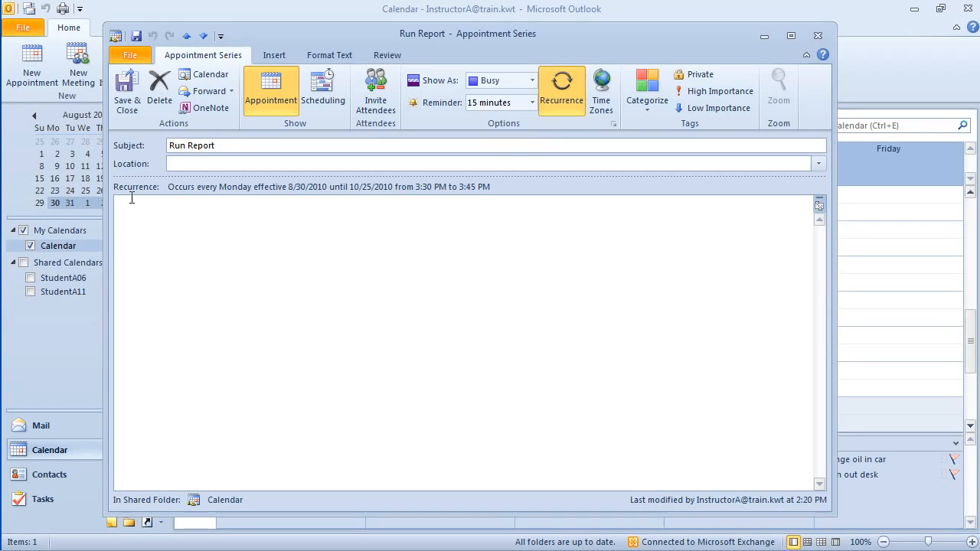
{"action": "mouse_move", "coordinate": [226, 199]}
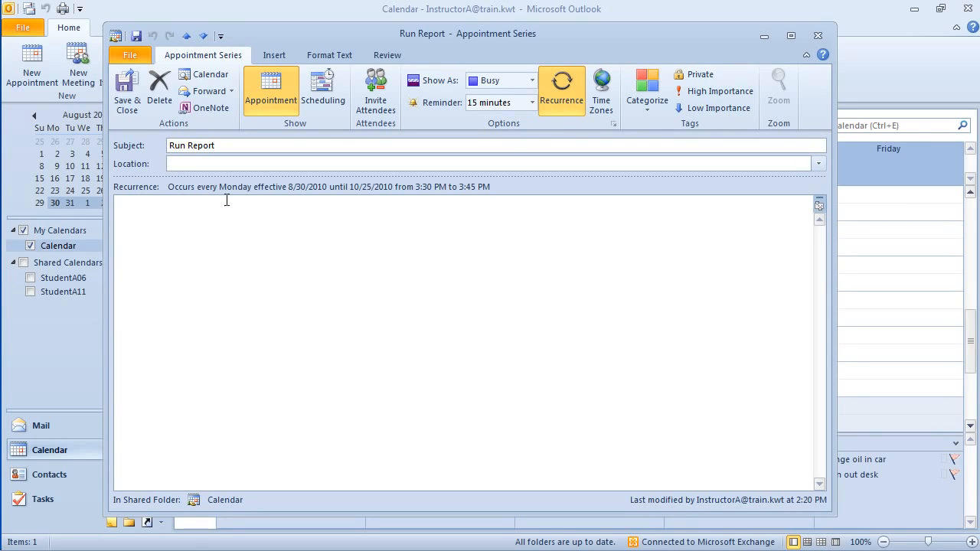
- Review the recurrence line and save and close the Run Report series
{"action": "left_click", "coordinate": [490, 162]}
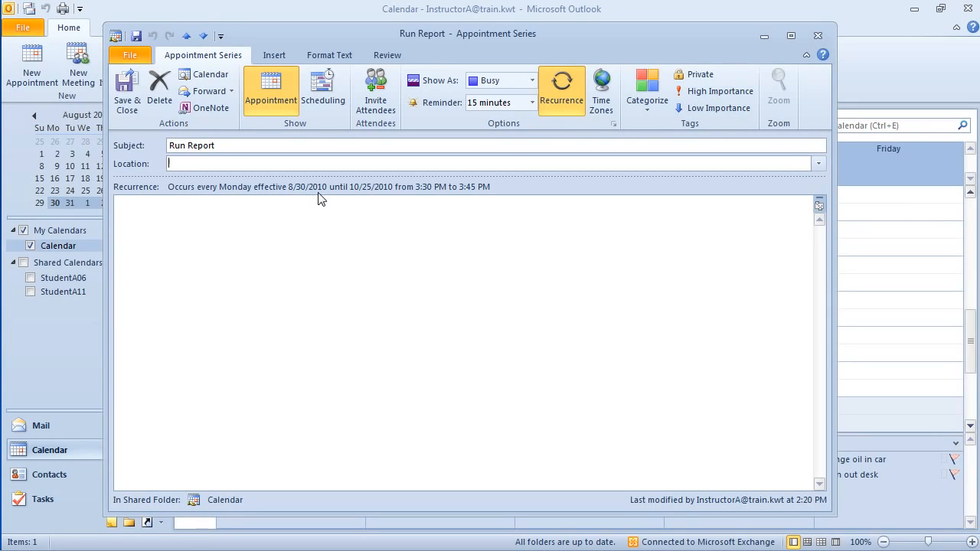
{"action": "mouse_move", "coordinate": [386, 201]}
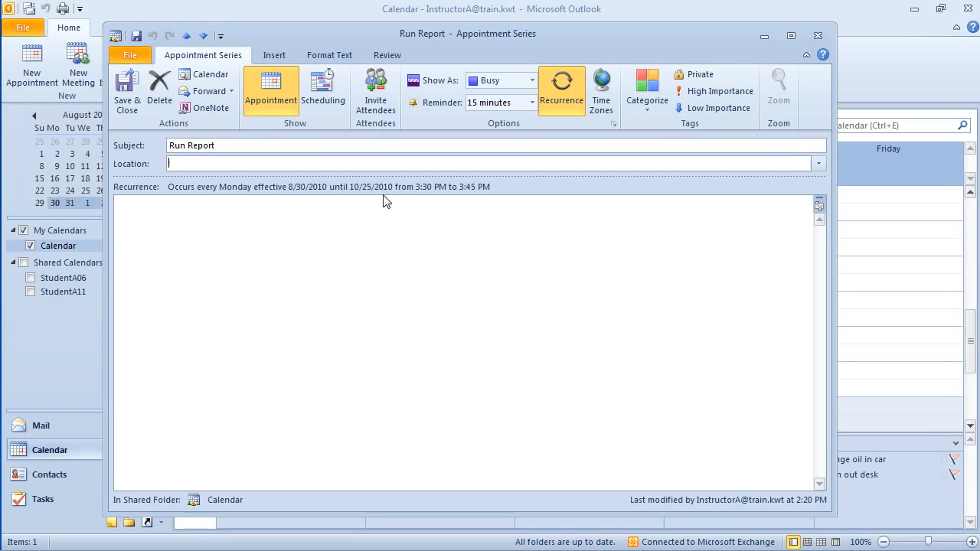
{"action": "mouse_move", "coordinate": [426, 197]}
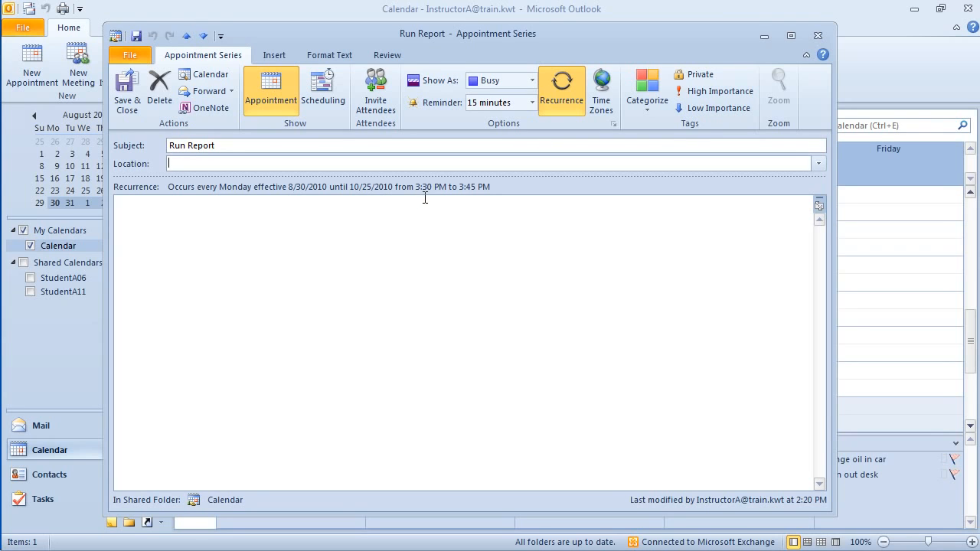
{"action": "mouse_move", "coordinate": [459, 197]}
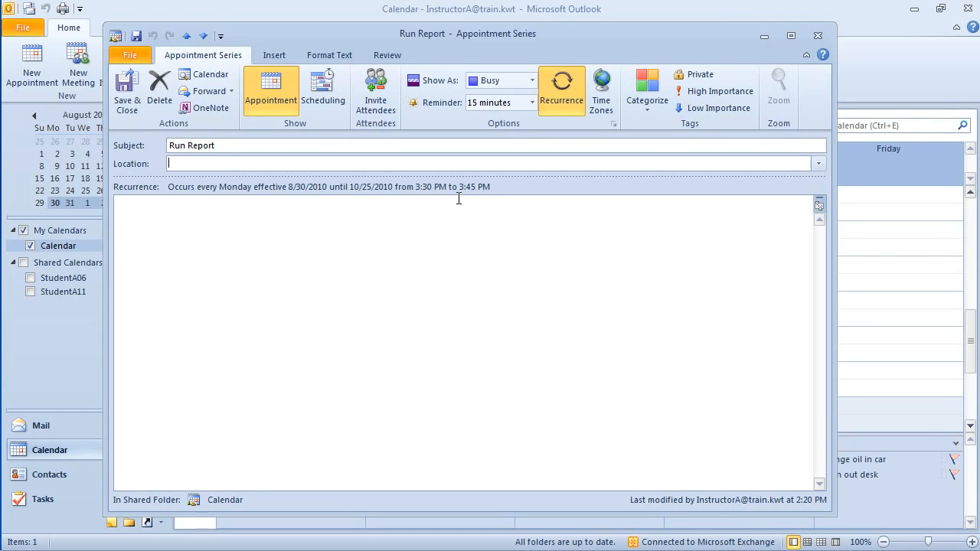
{"action": "mouse_move", "coordinate": [127, 89]}
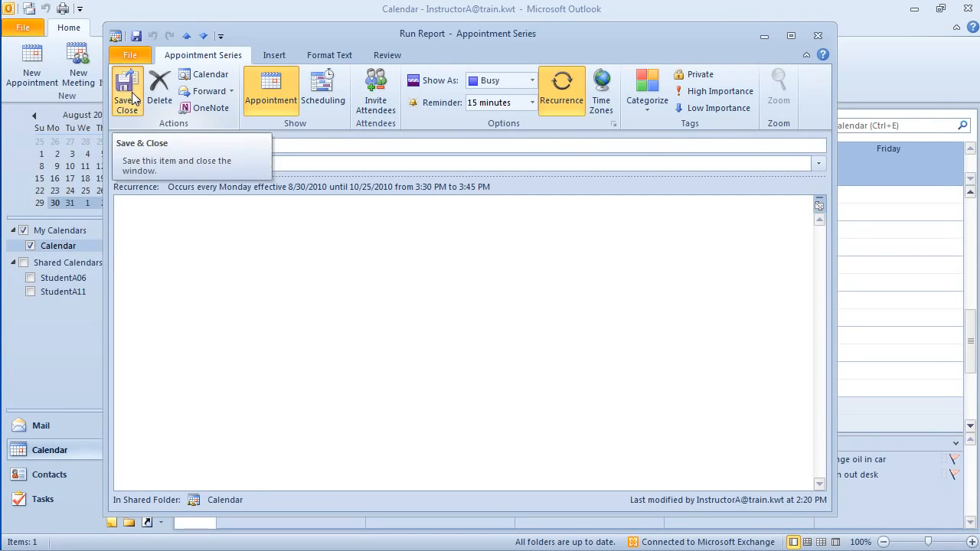
{"action": "left_click", "coordinate": [127, 91]}
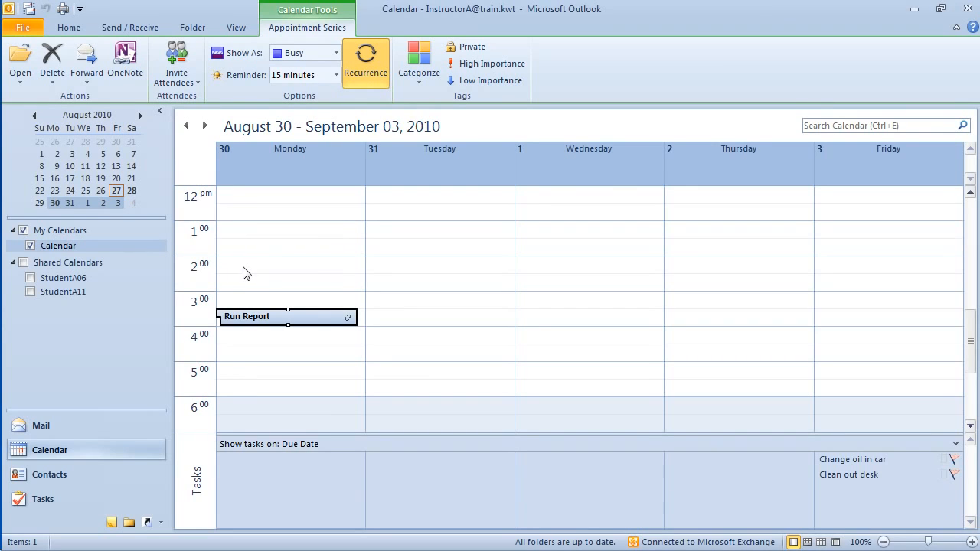
{"action": "mouse_move", "coordinate": [225, 288]}
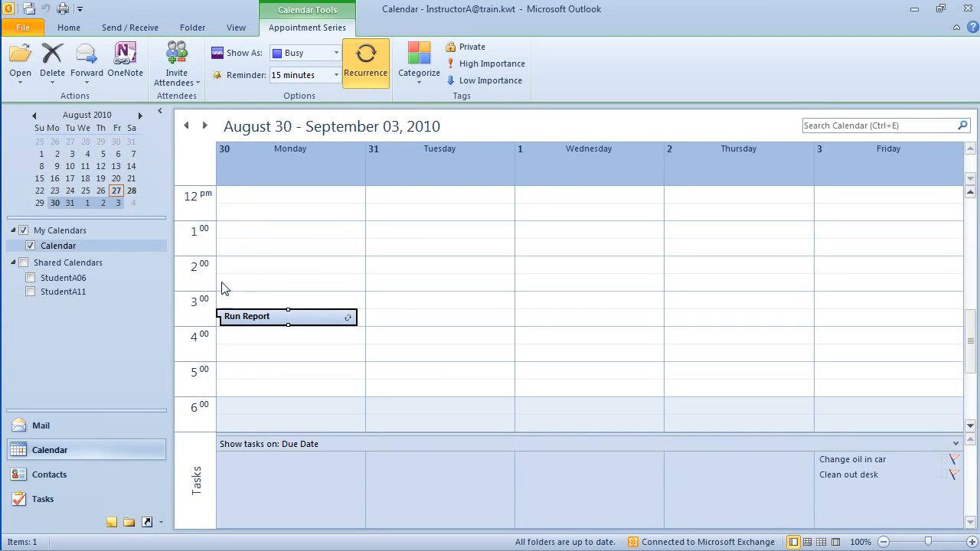
{"action": "mouse_move", "coordinate": [242, 325]}
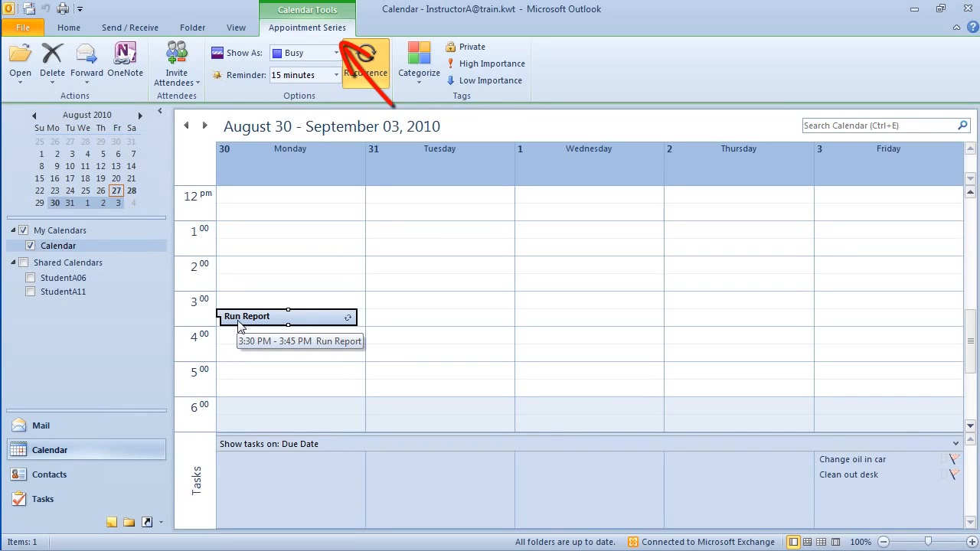
{"action": "mouse_move", "coordinate": [294, 24]}
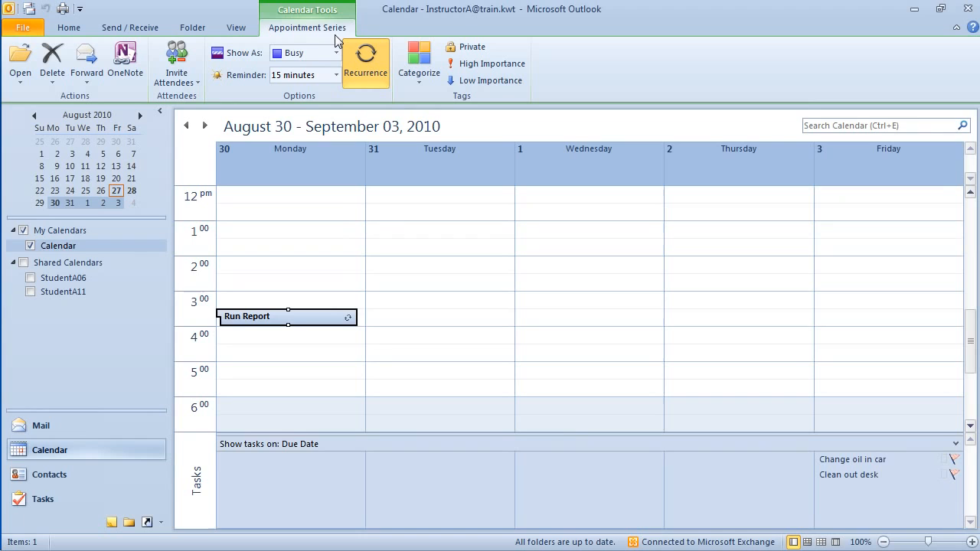
{"action": "mouse_move", "coordinate": [365, 63]}
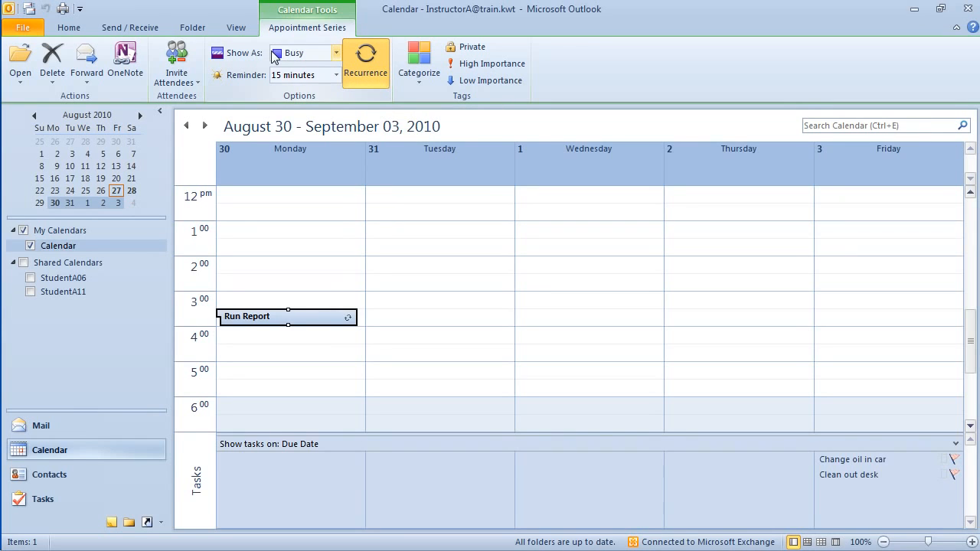
{"action": "mouse_move", "coordinate": [261, 89]}
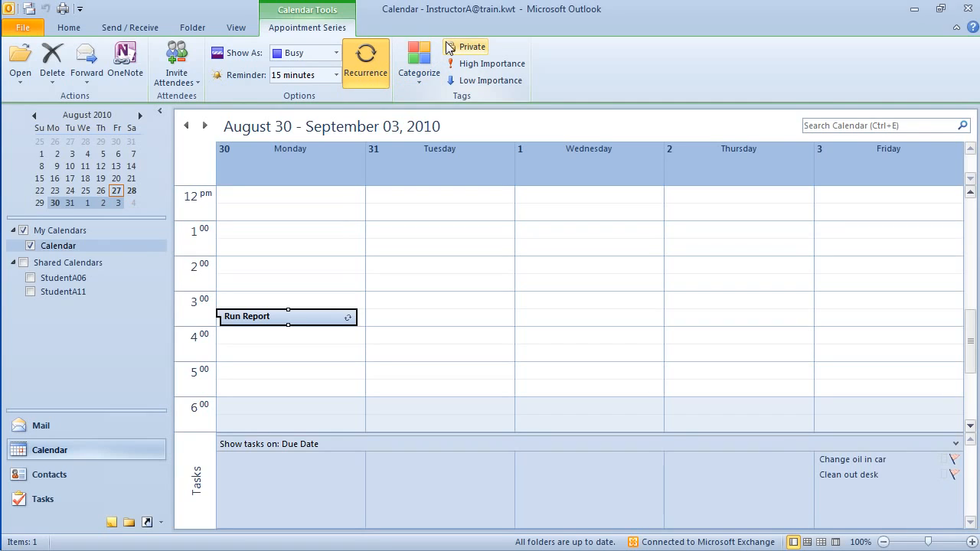
{"action": "mouse_move", "coordinate": [471, 46]}
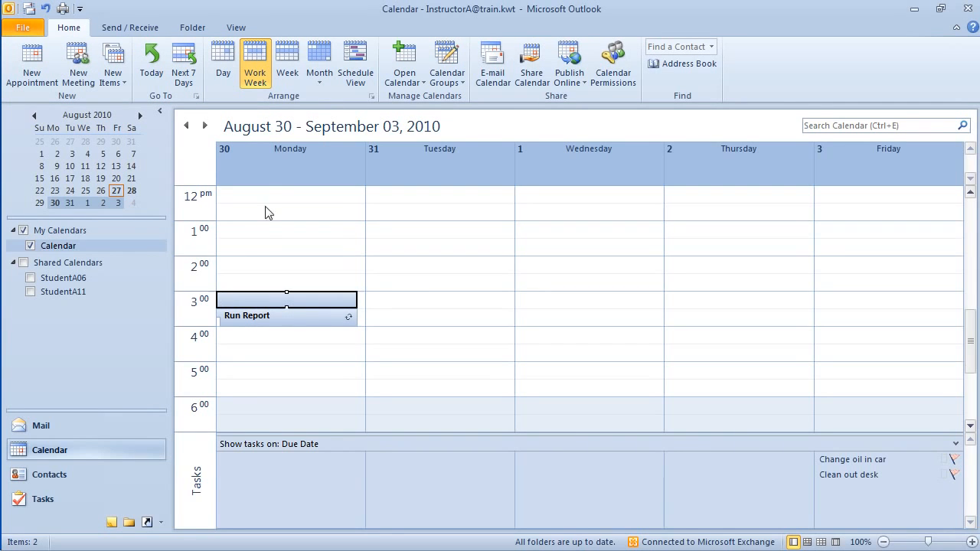
- Show September 2010 in month view and select the Run Report on September 6
{"action": "left_click", "coordinate": [319, 63]}
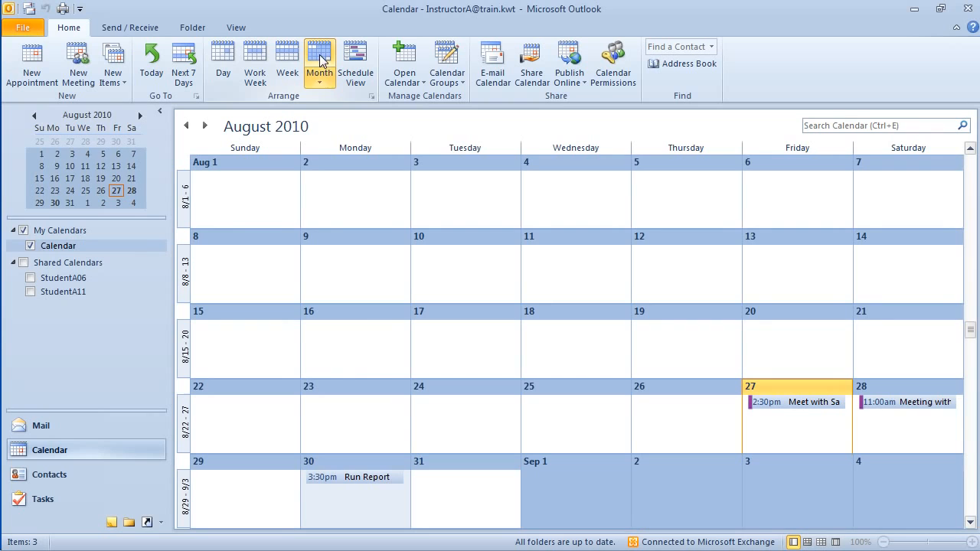
{"action": "left_click", "coordinate": [205, 125]}
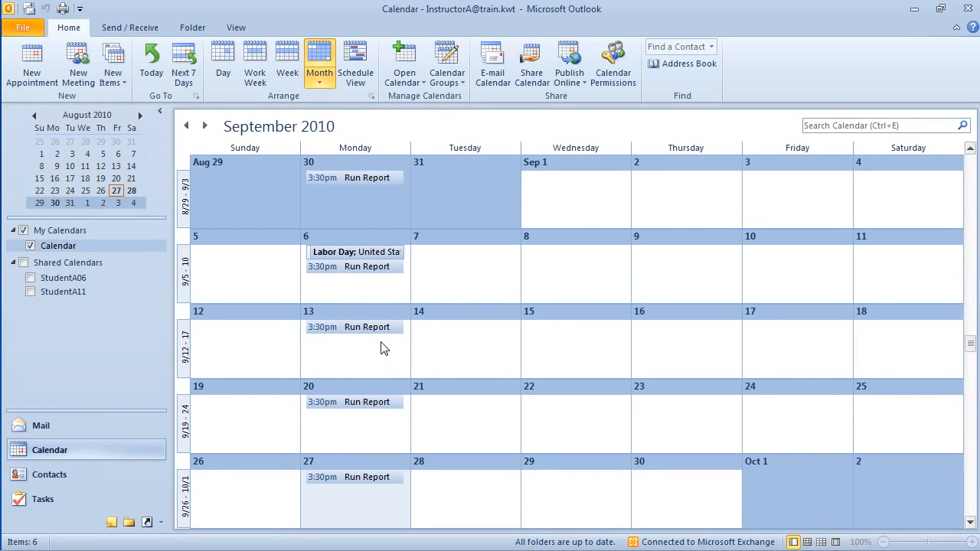
{"action": "mouse_move", "coordinate": [352, 331]}
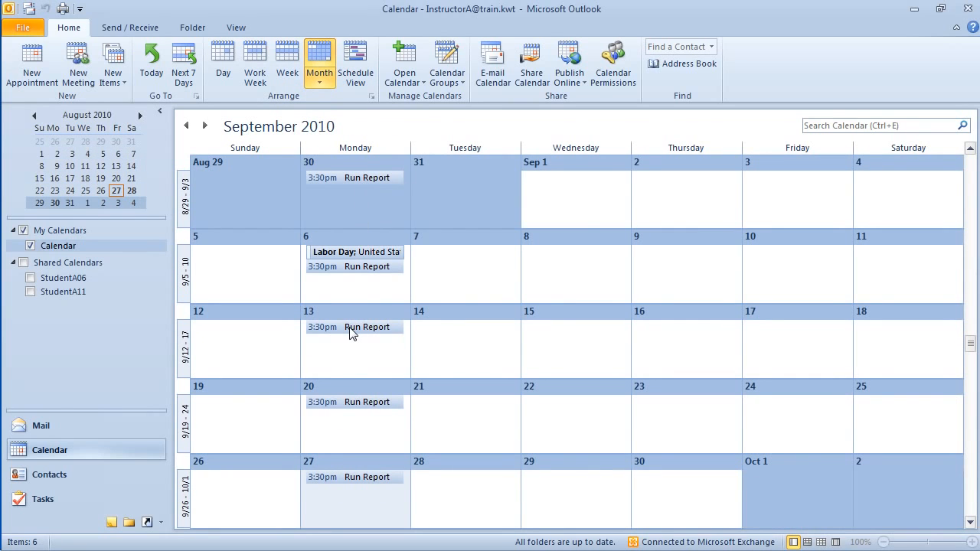
{"action": "mouse_move", "coordinate": [352, 328]}
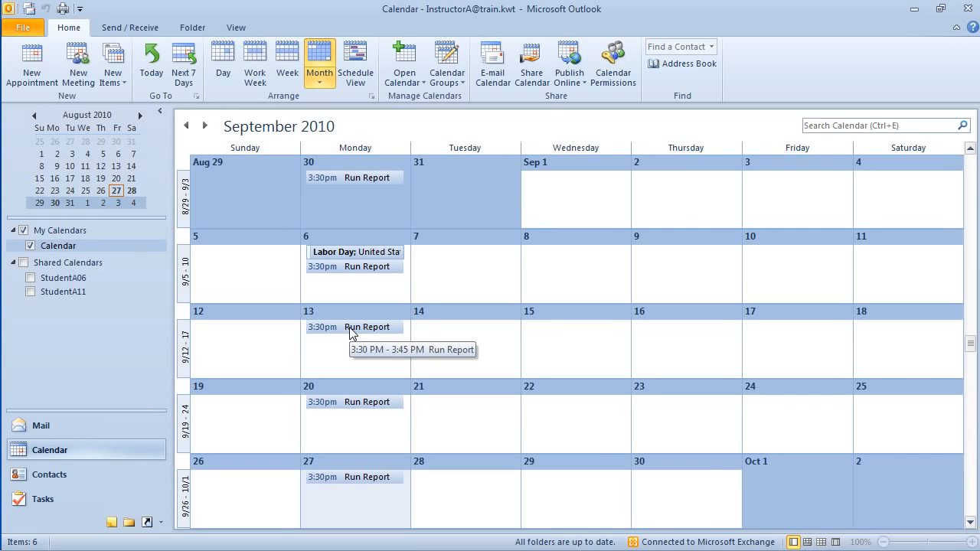
{"action": "mouse_move", "coordinate": [354, 279]}
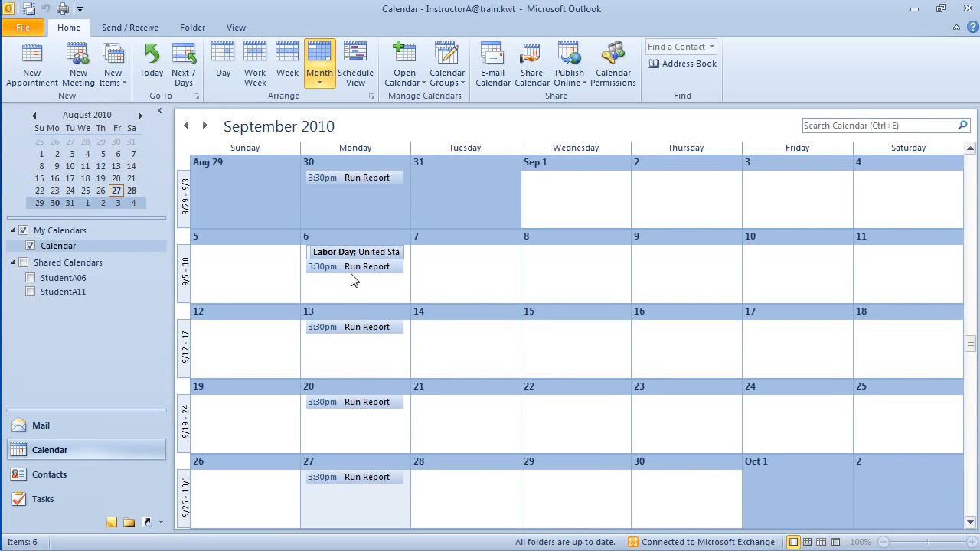
{"action": "mouse_move", "coordinate": [352, 266]}
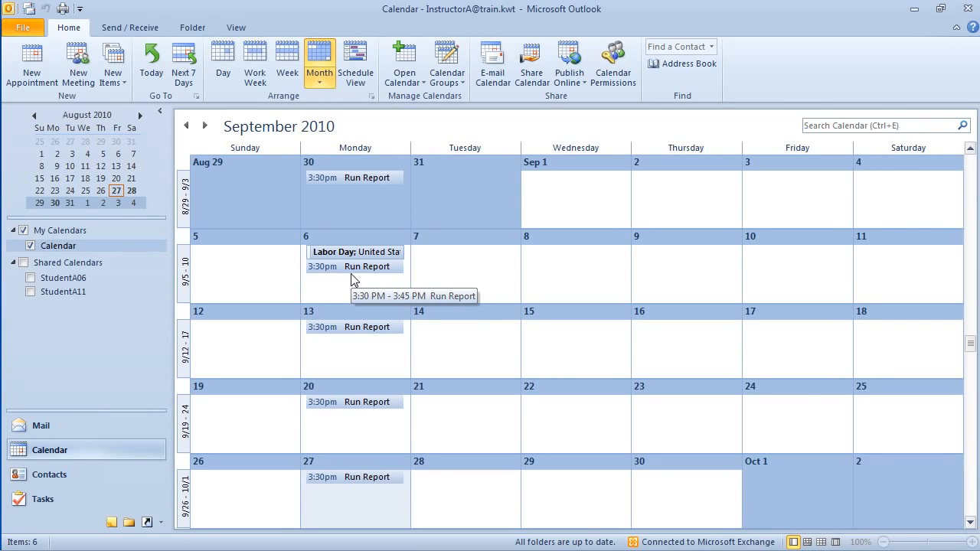
{"action": "mouse_move", "coordinate": [353, 272]}
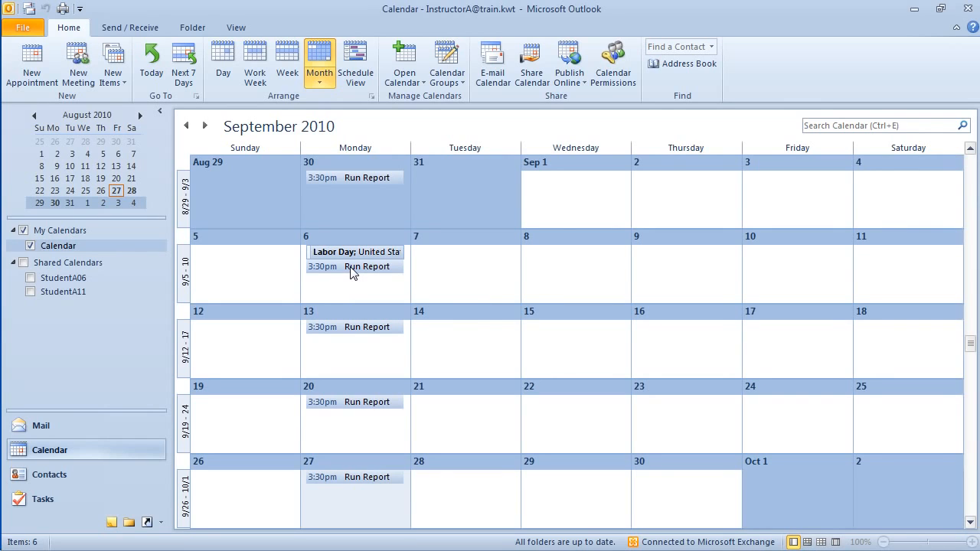
{"action": "left_click", "coordinate": [352, 266]}
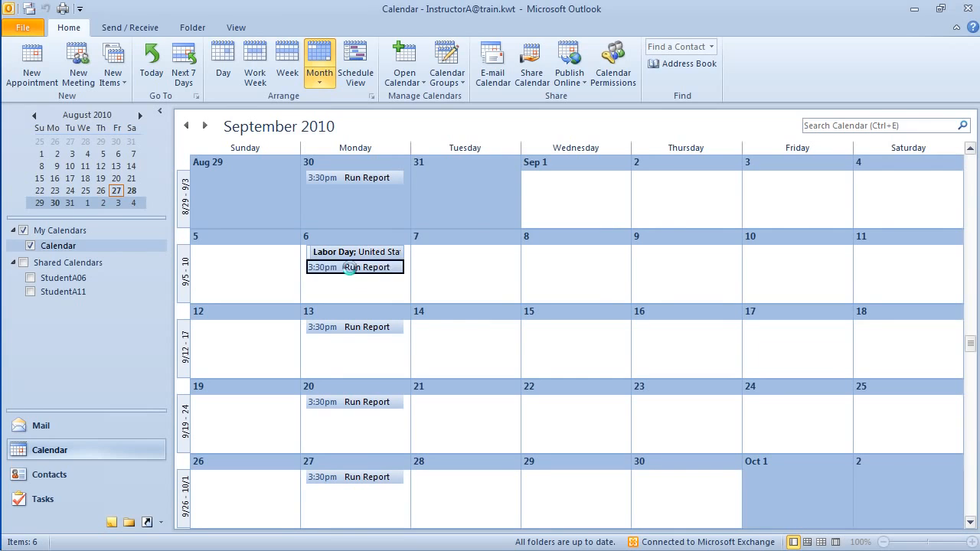
- Open only the September 6 occurrence, set its start to 9/7/2010, save it and confirm changing just this occurrence
{"action": "double_click", "coordinate": [355, 266]}
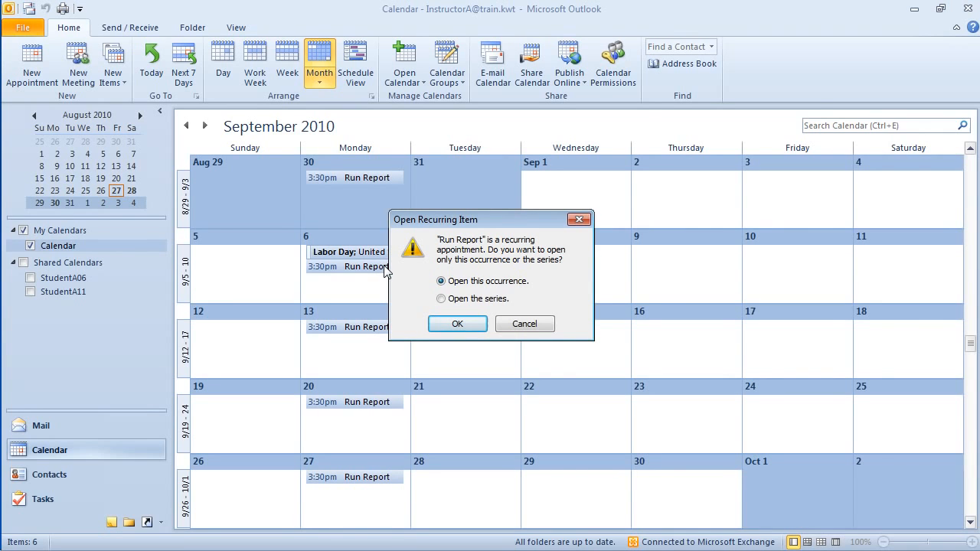
{"action": "mouse_move", "coordinate": [507, 251]}
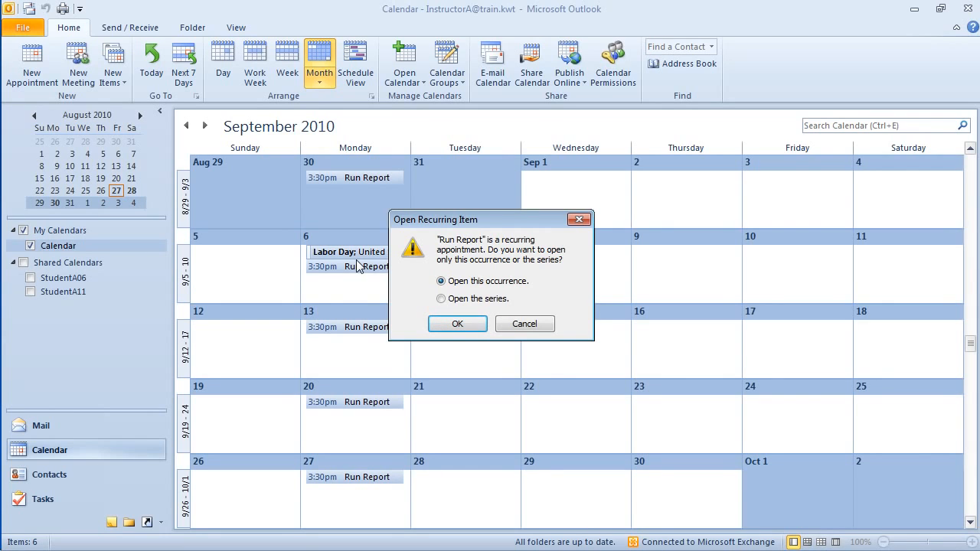
{"action": "mouse_move", "coordinate": [457, 324]}
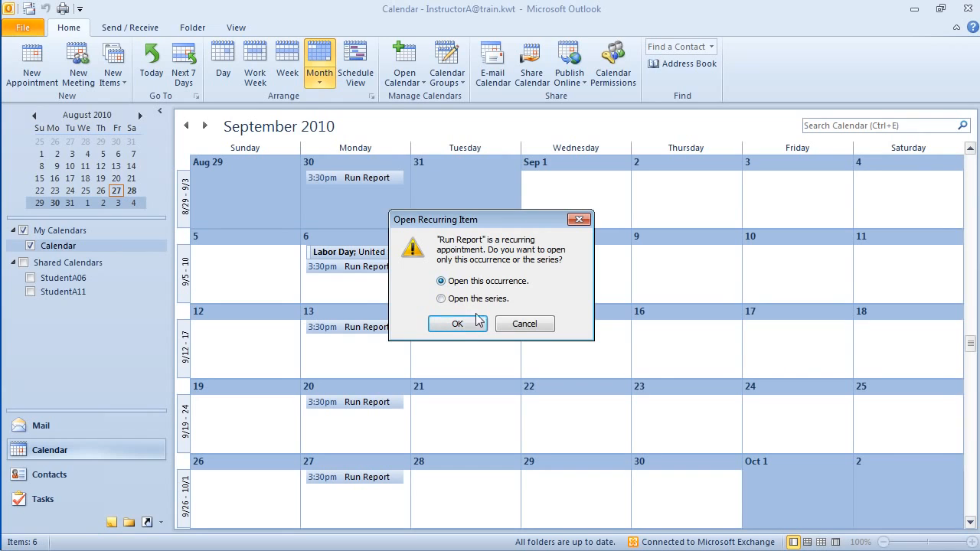
{"action": "left_click", "coordinate": [456, 323]}
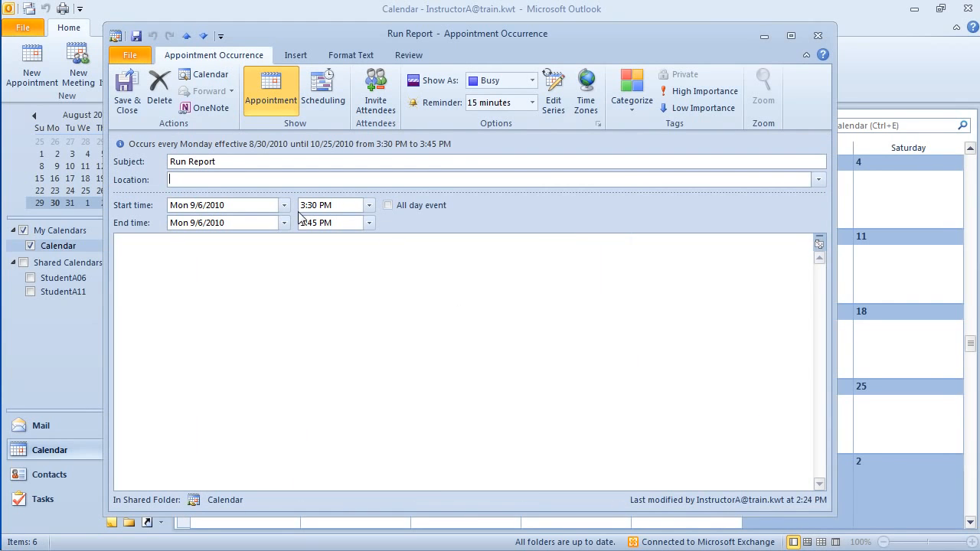
{"action": "left_click", "coordinate": [285, 224]}
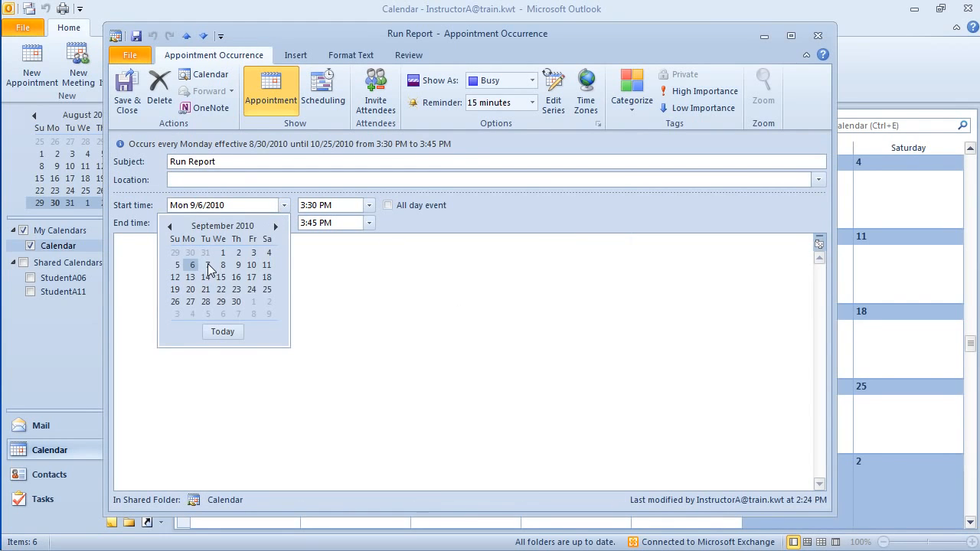
{"action": "left_click", "coordinate": [205, 265]}
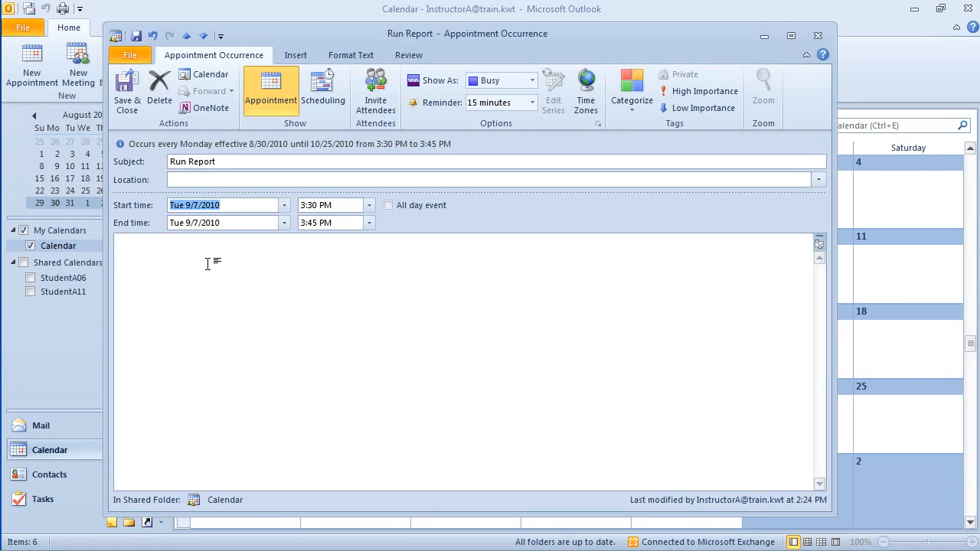
{"action": "mouse_move", "coordinate": [127, 90]}
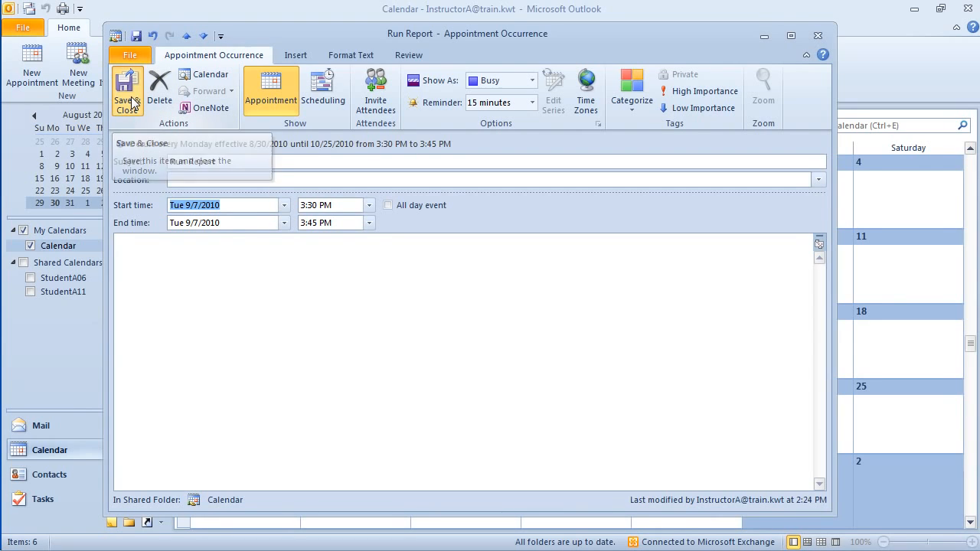
{"action": "left_click", "coordinate": [127, 90]}
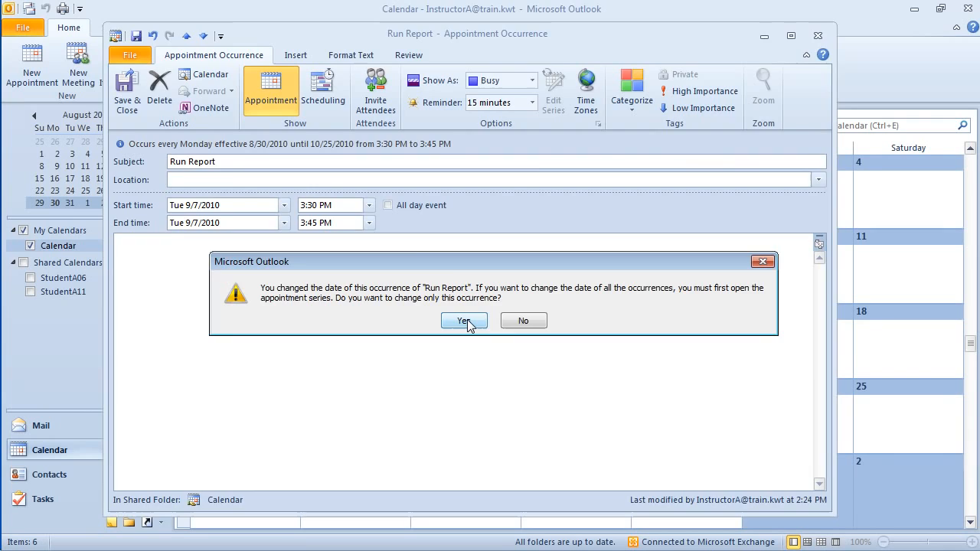
{"action": "left_click", "coordinate": [462, 321]}
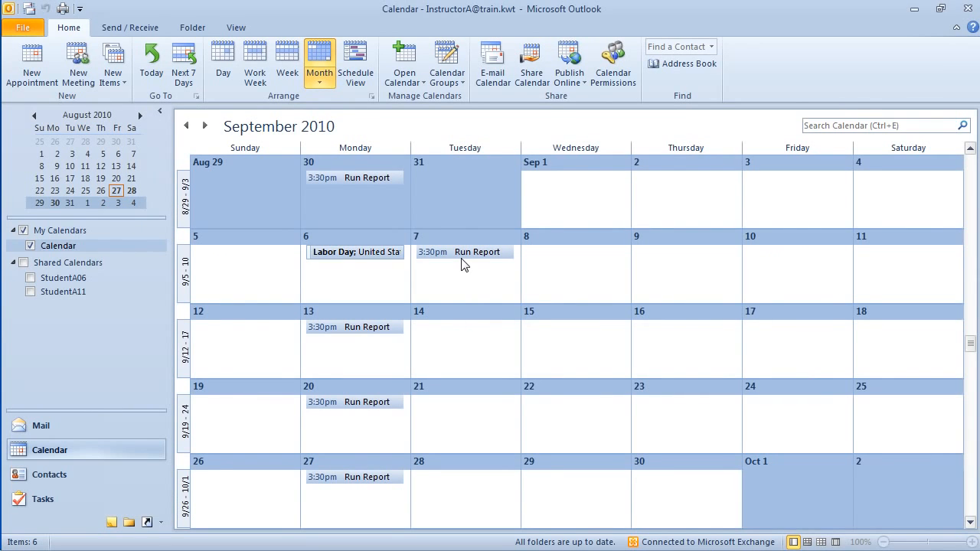
{"action": "mouse_move", "coordinate": [466, 251]}
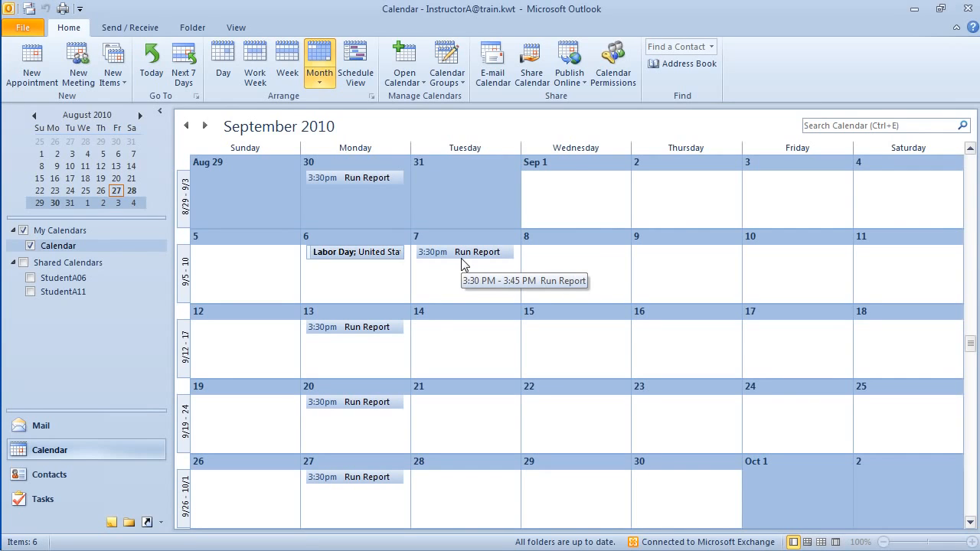
- Drag the September 7 Run Report to Wednesday, September 8, changing only this occurrence
{"action": "left_click_drag", "start_coordinate": [464, 251], "coordinate": [575, 251]}
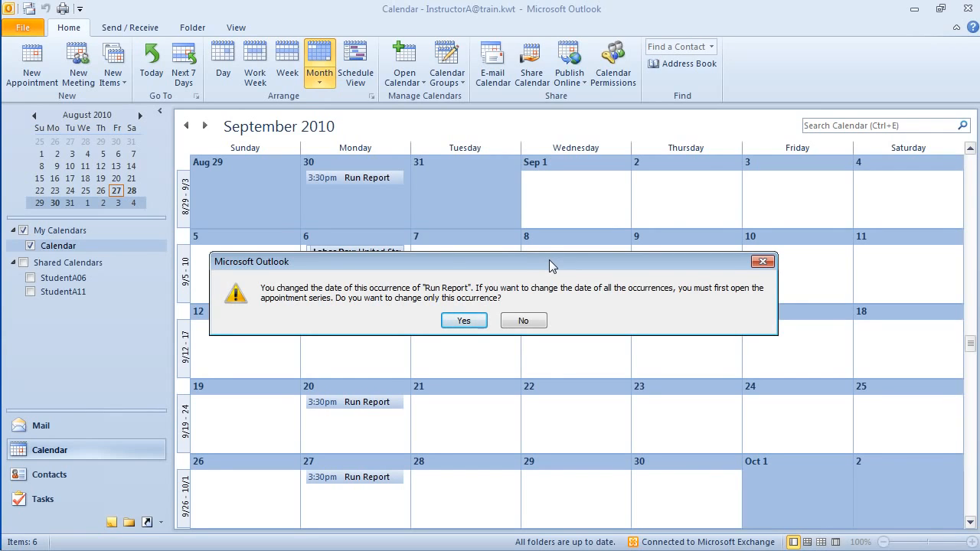
{"action": "left_click", "coordinate": [462, 320]}
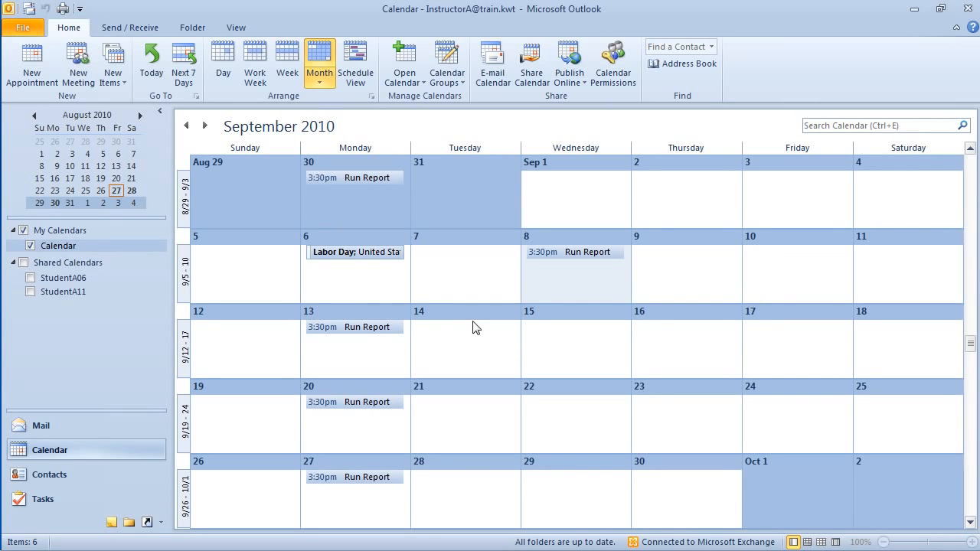
- Open the September 8 Run Report occurrence and delete just this one occurrence
{"action": "left_click", "coordinate": [574, 252]}
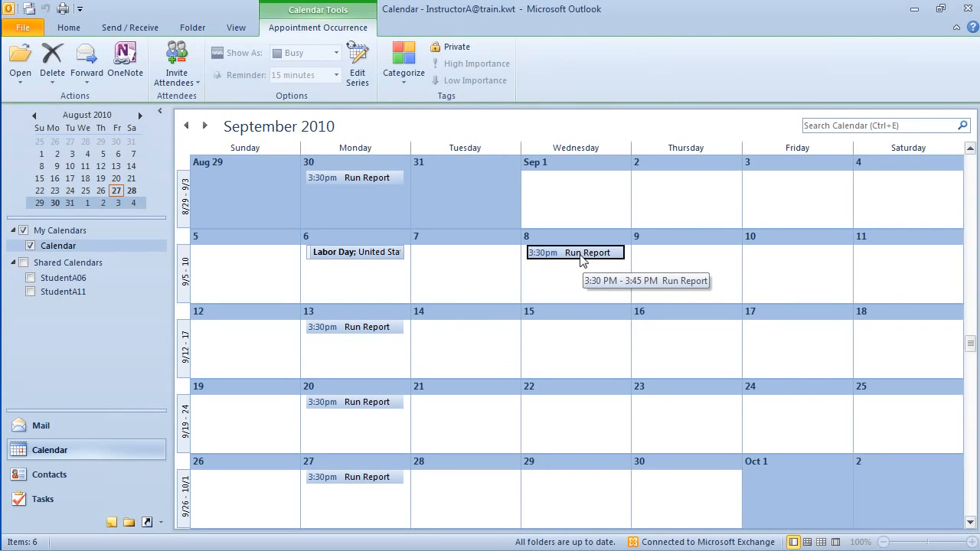
{"action": "double_click", "coordinate": [574, 251]}
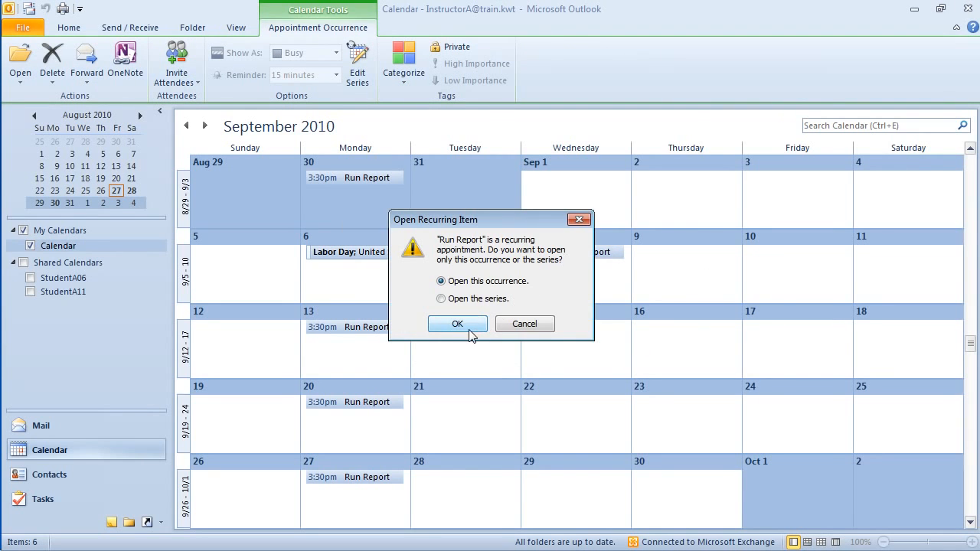
{"action": "left_click", "coordinate": [457, 324]}
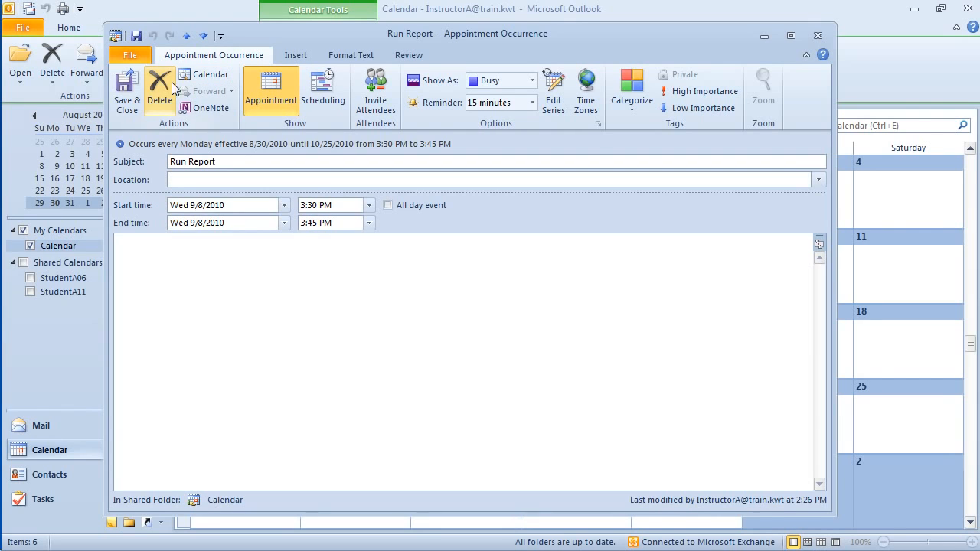
{"action": "mouse_move", "coordinate": [159, 84]}
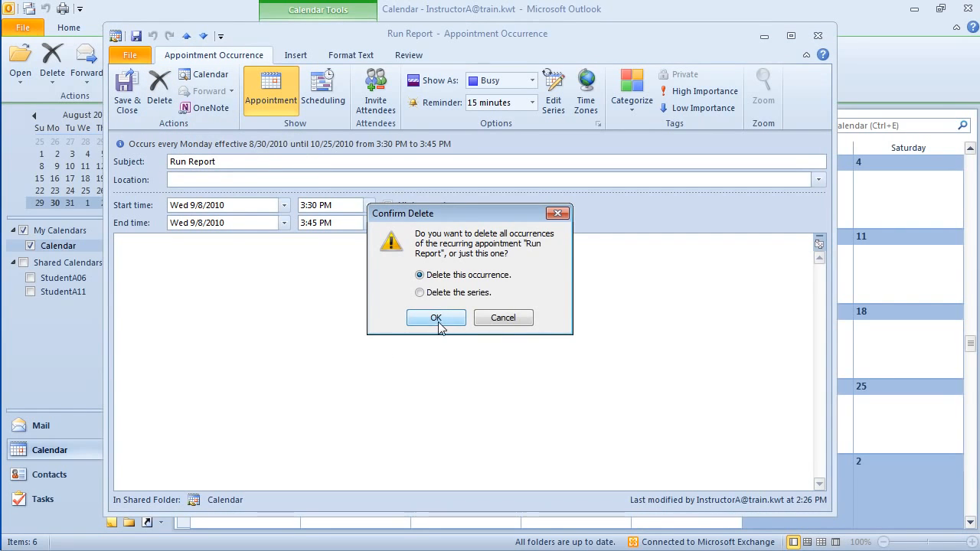
{"action": "left_click", "coordinate": [436, 317]}
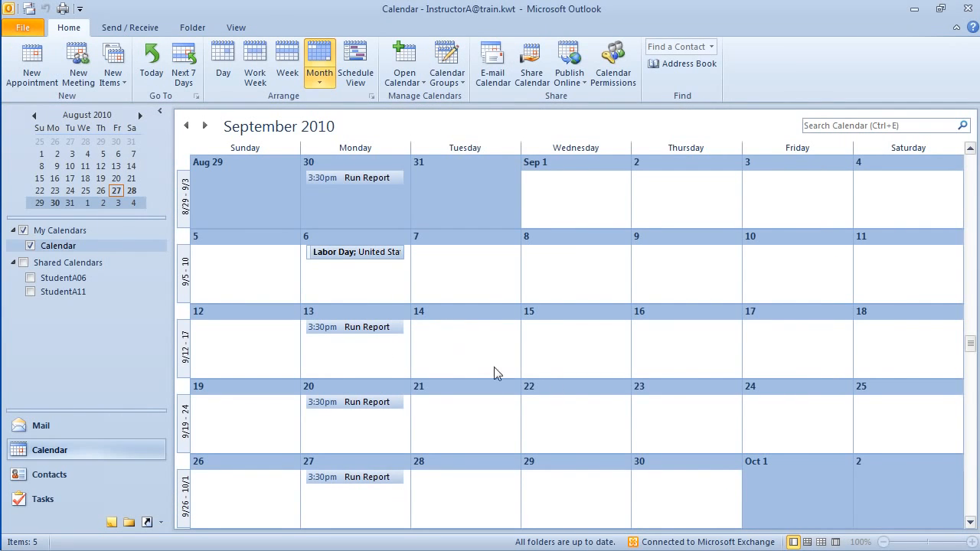
{"action": "mouse_move", "coordinate": [535, 270]}
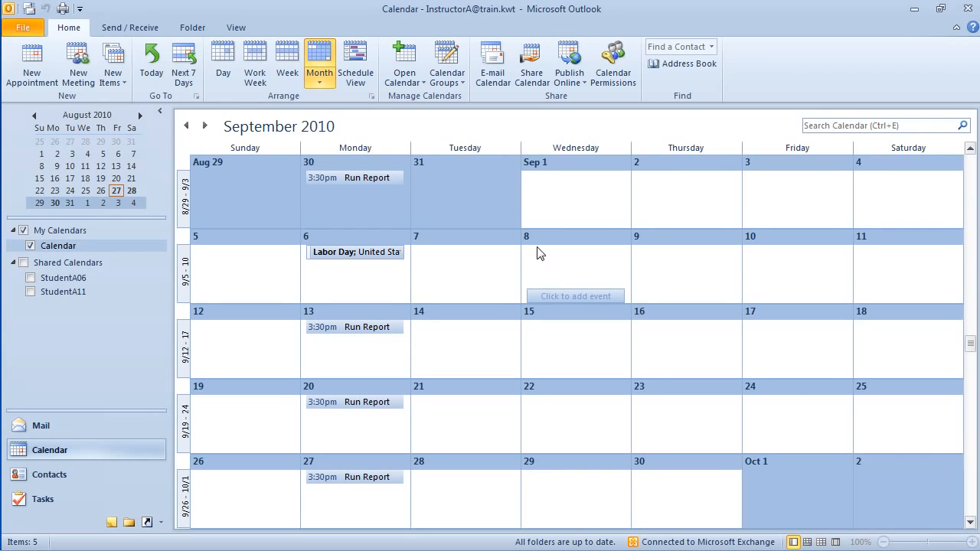
{"action": "mouse_move", "coordinate": [570, 266]}
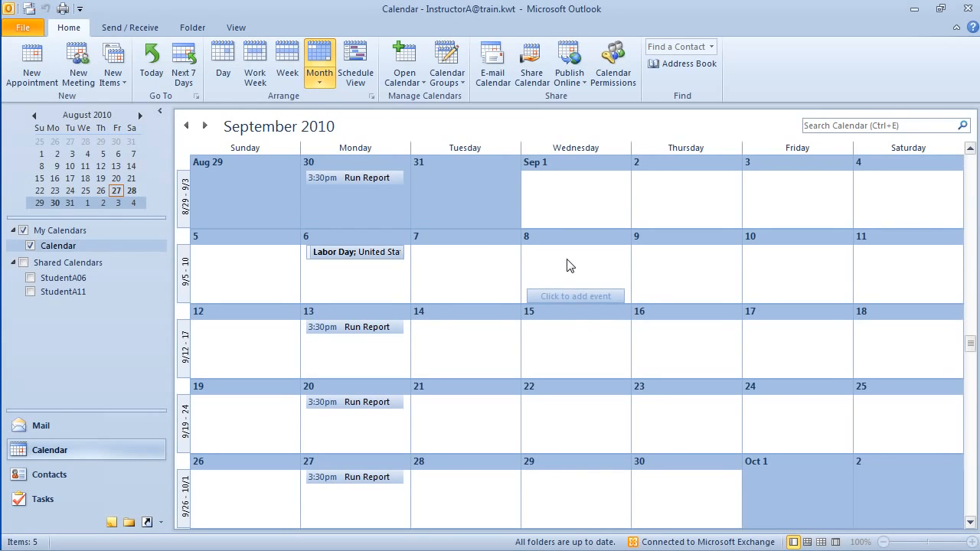
{"action": "mouse_move", "coordinate": [355, 447]}
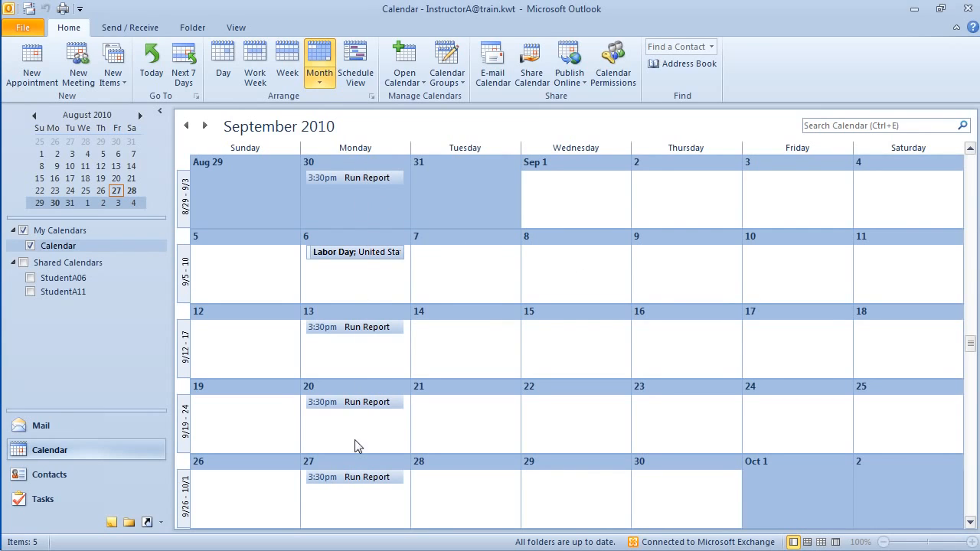
{"action": "mouse_move", "coordinate": [470, 315]}
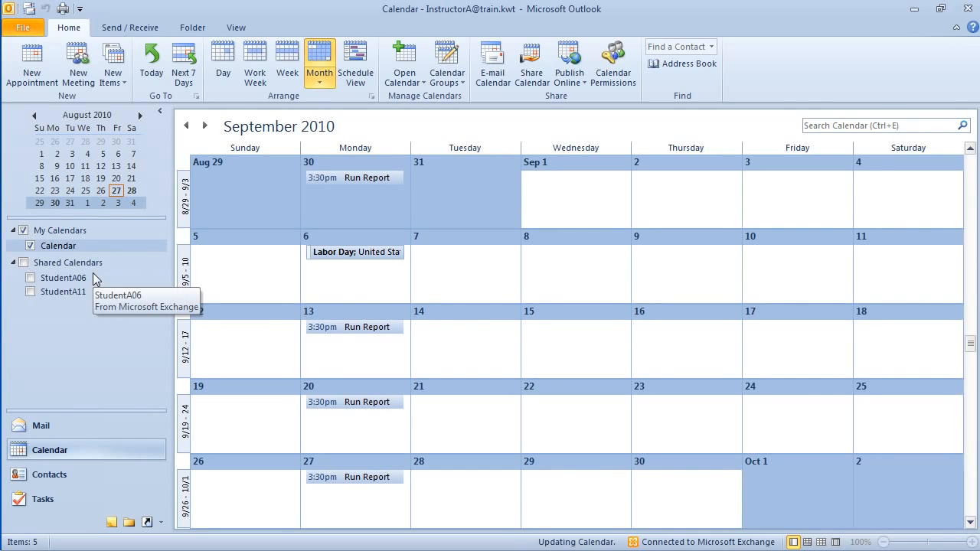
{"action": "mouse_move", "coordinate": [49, 270]}
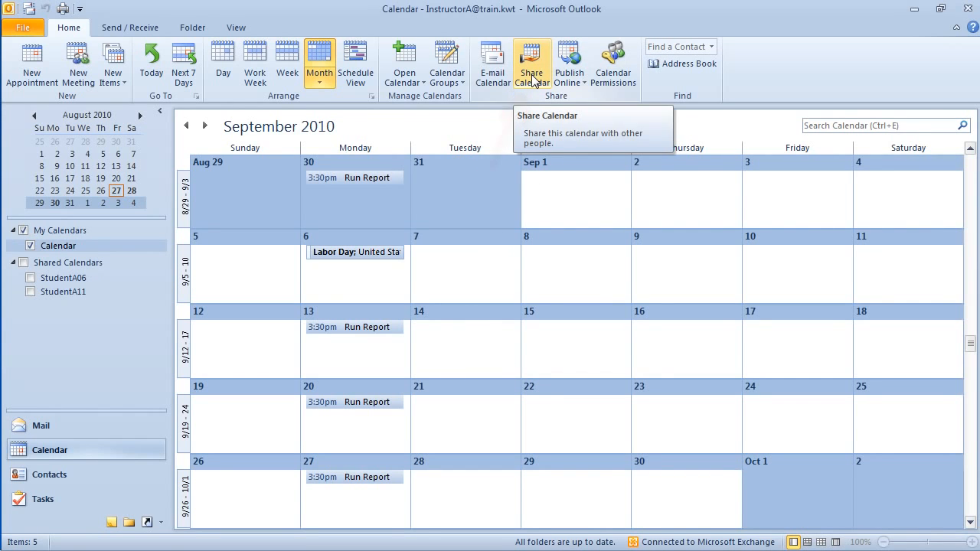
- Send a calendar sharing invitation to Classroom A with read-only Reviewer permissions
{"action": "left_click", "coordinate": [531, 63]}
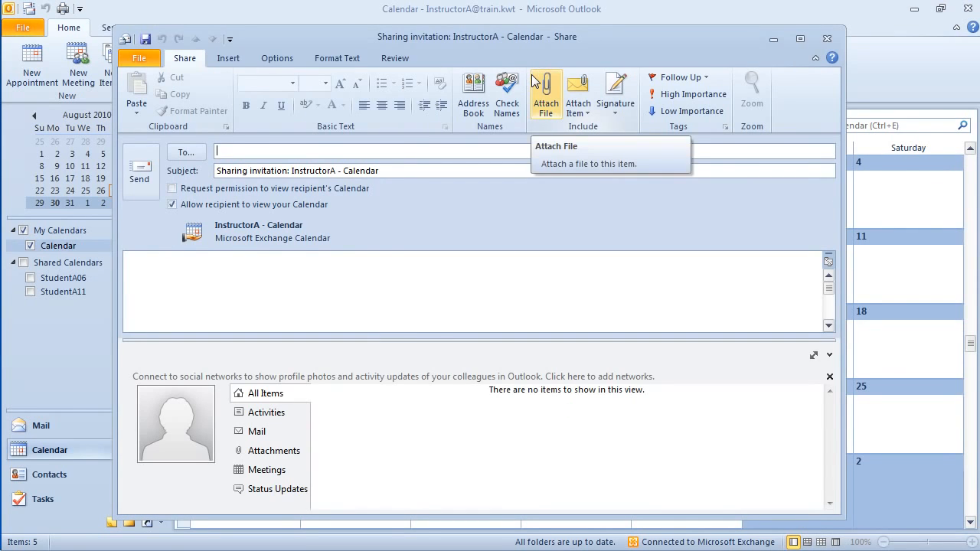
{"action": "left_click", "coordinate": [187, 152]}
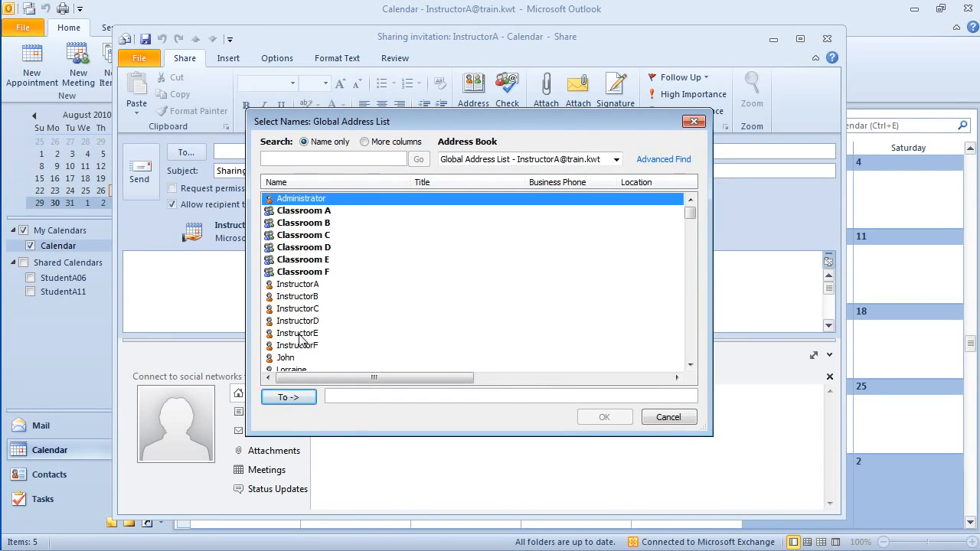
{"action": "left_click", "coordinate": [303, 211]}
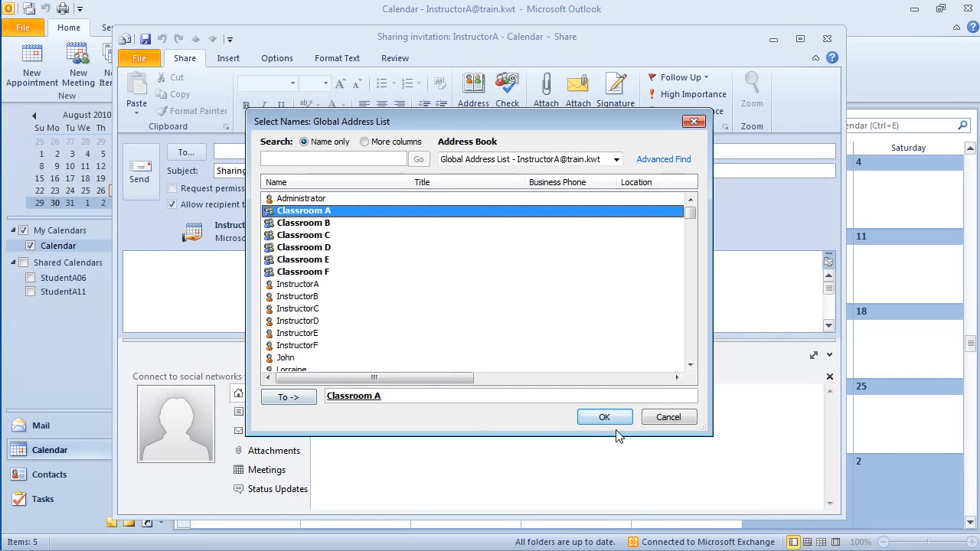
{"action": "left_click", "coordinate": [604, 416]}
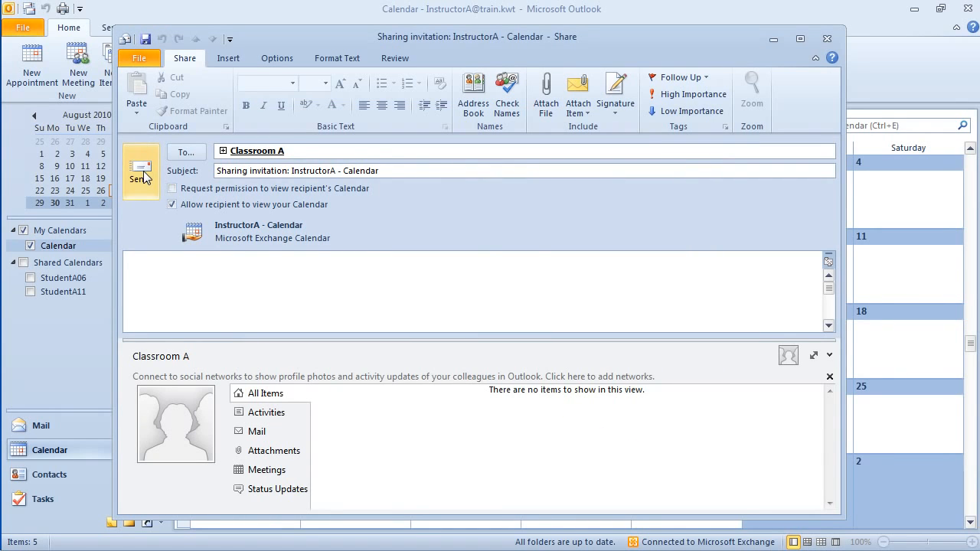
{"action": "left_click", "coordinate": [141, 170]}
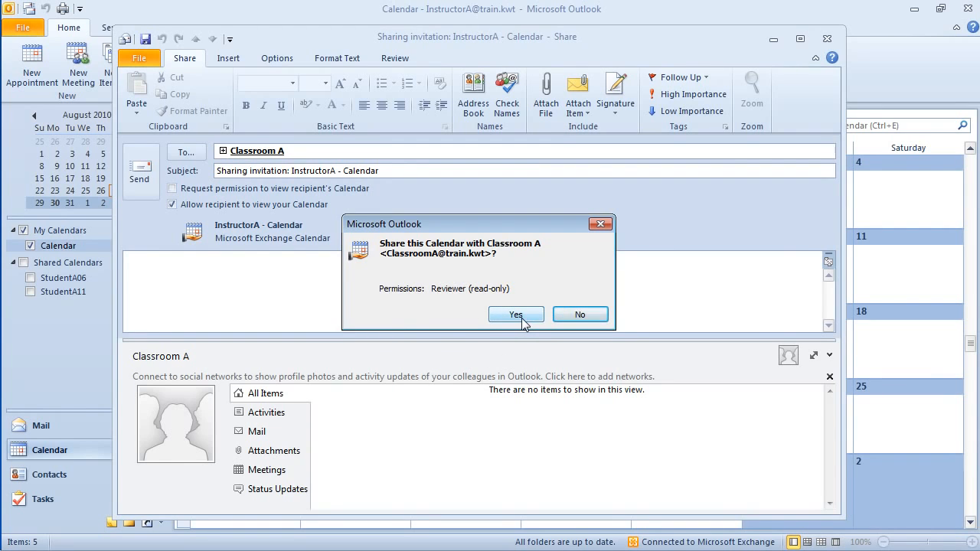
{"action": "left_click", "coordinate": [515, 315]}
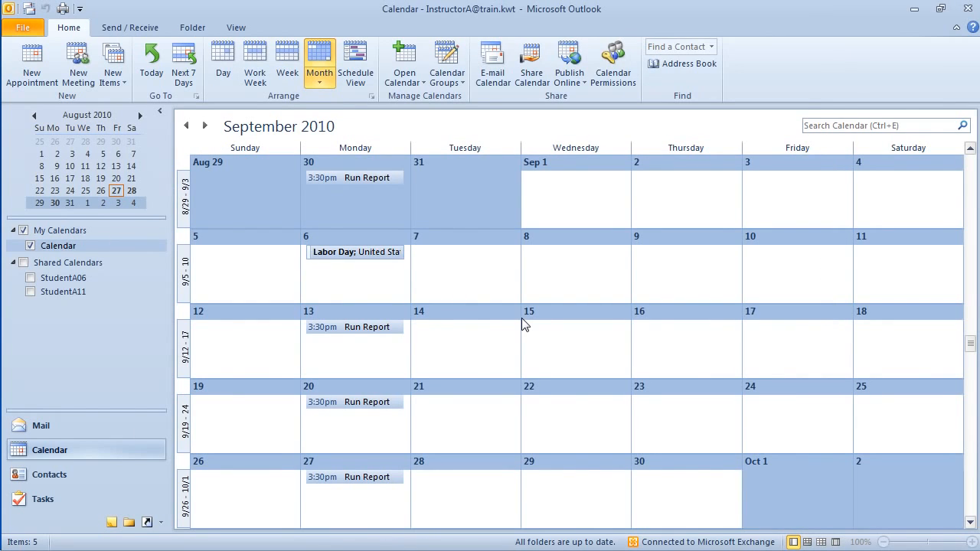
{"action": "mouse_move", "coordinate": [287, 63]}
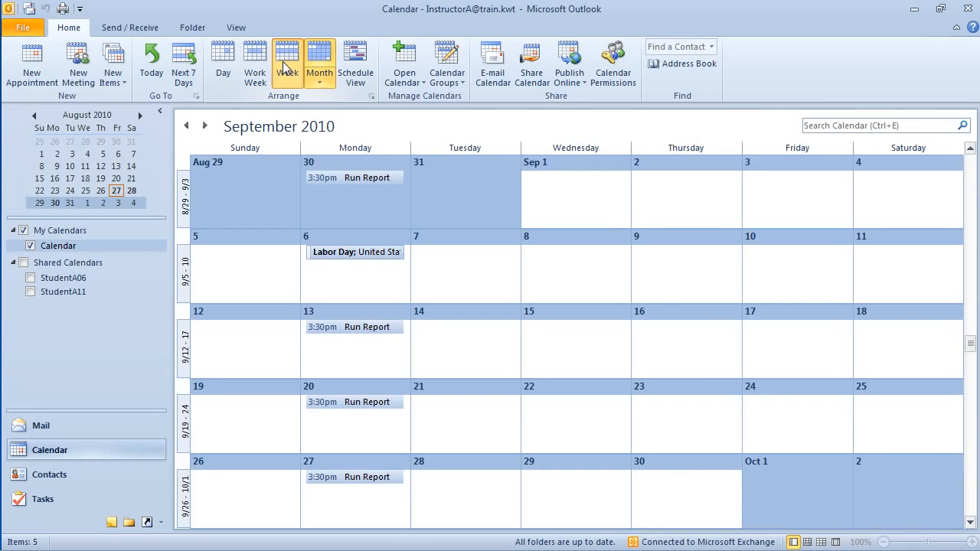
- Switch to Week view on today's week, August 22–28, 2010
{"action": "left_click", "coordinate": [288, 62]}
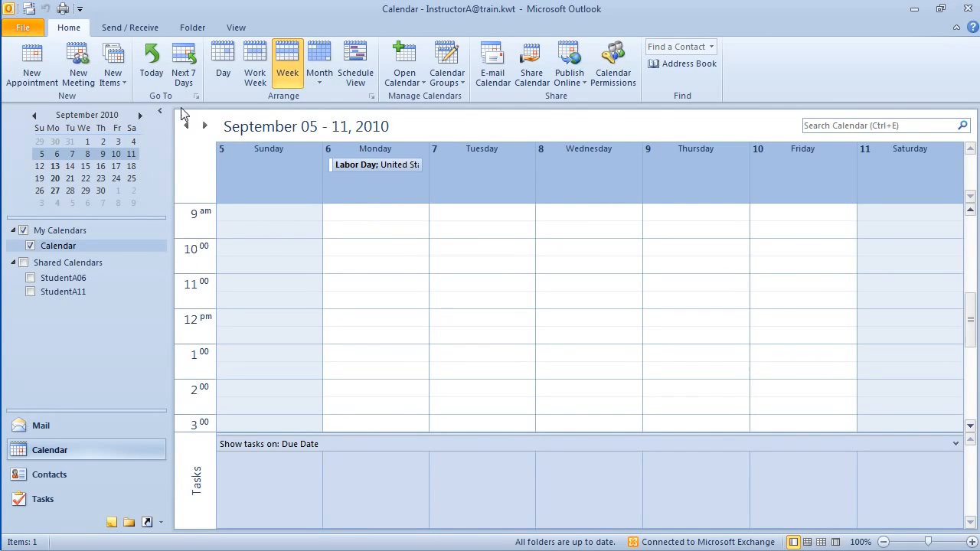
{"action": "left_click", "coordinate": [150, 64]}
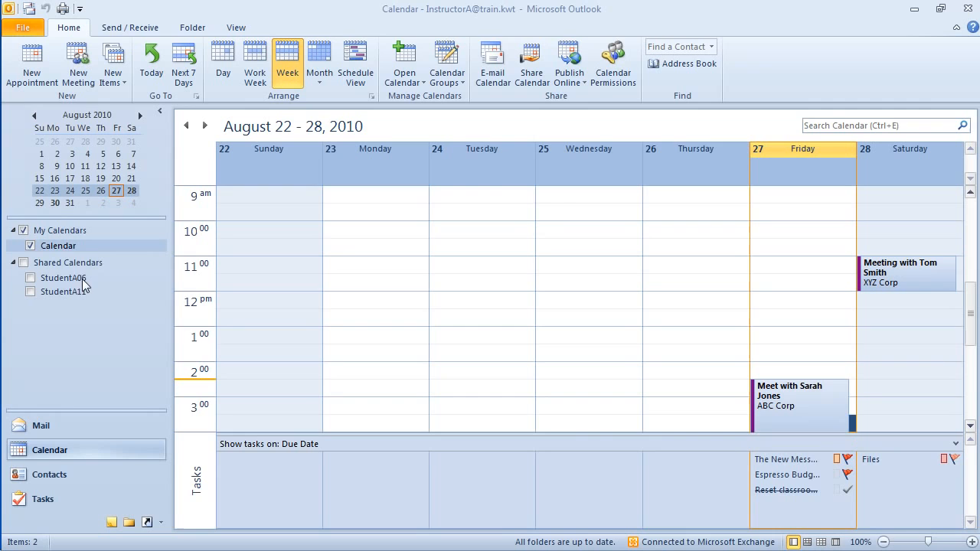
{"action": "mouse_move", "coordinate": [56, 297]}
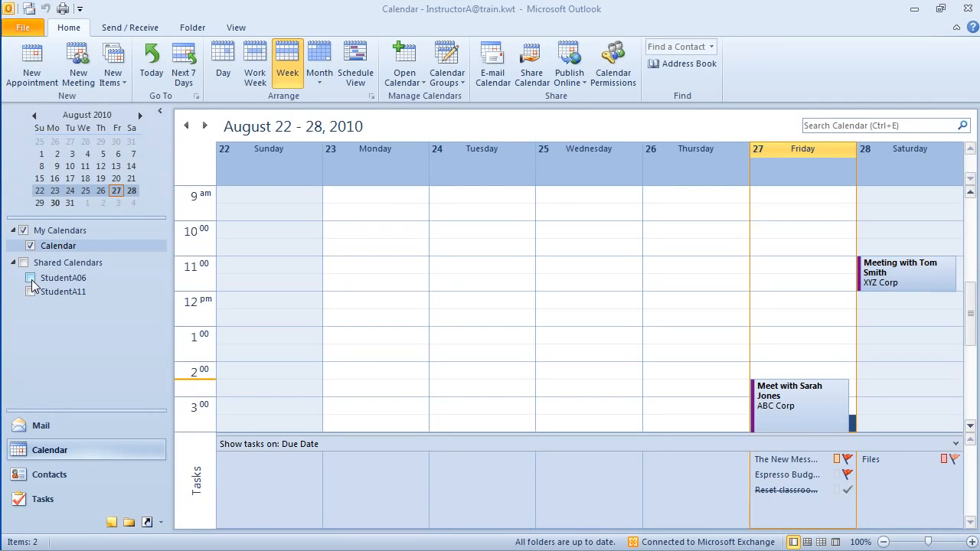
- Tick StudentA06 and StudentA11 under Shared Calendars to show them beside my calendar
{"action": "left_click", "coordinate": [31, 279]}
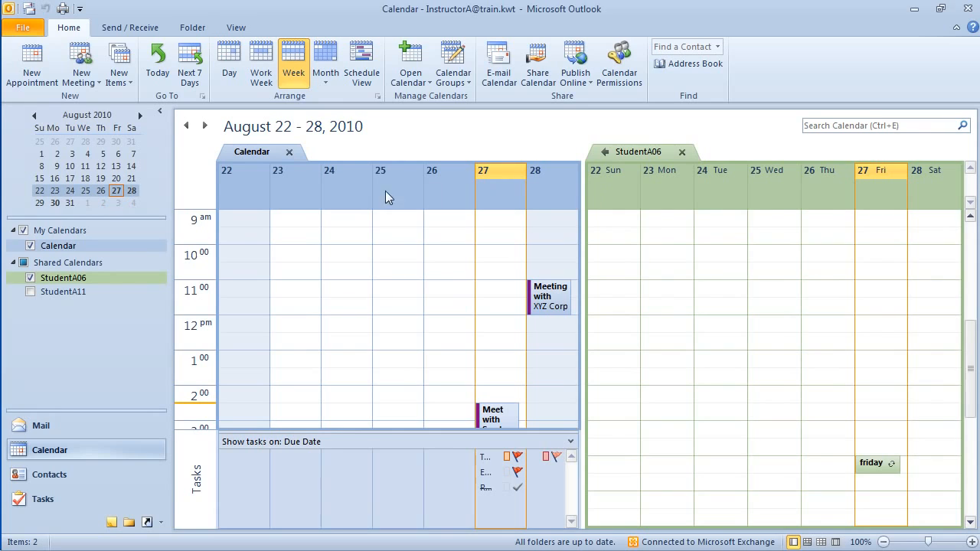
{"action": "mouse_move", "coordinate": [618, 193]}
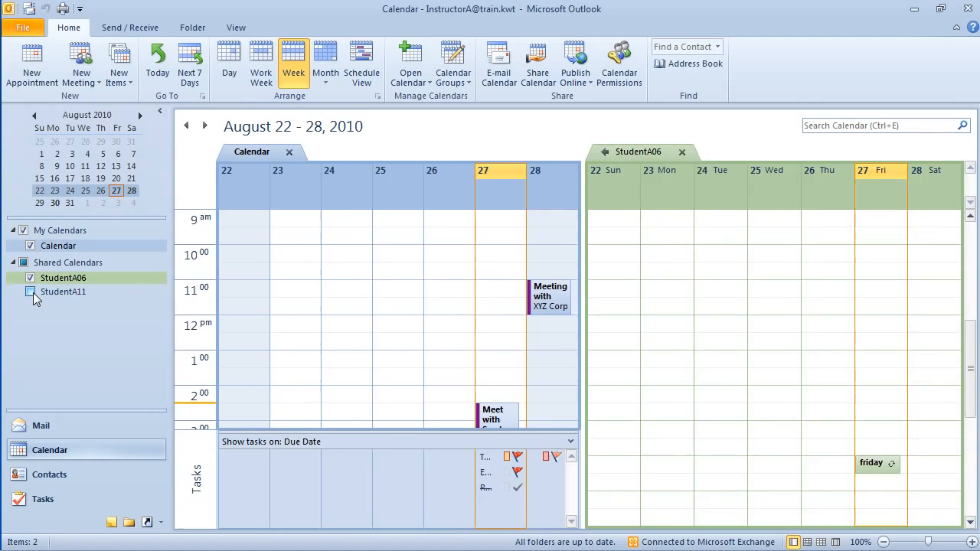
{"action": "left_click", "coordinate": [31, 291]}
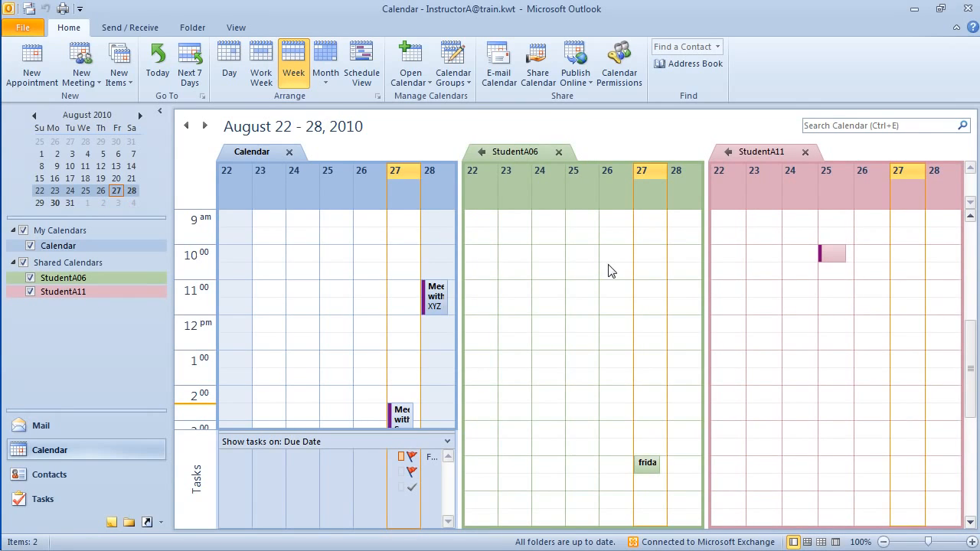
{"action": "mouse_move", "coordinate": [484, 151]}
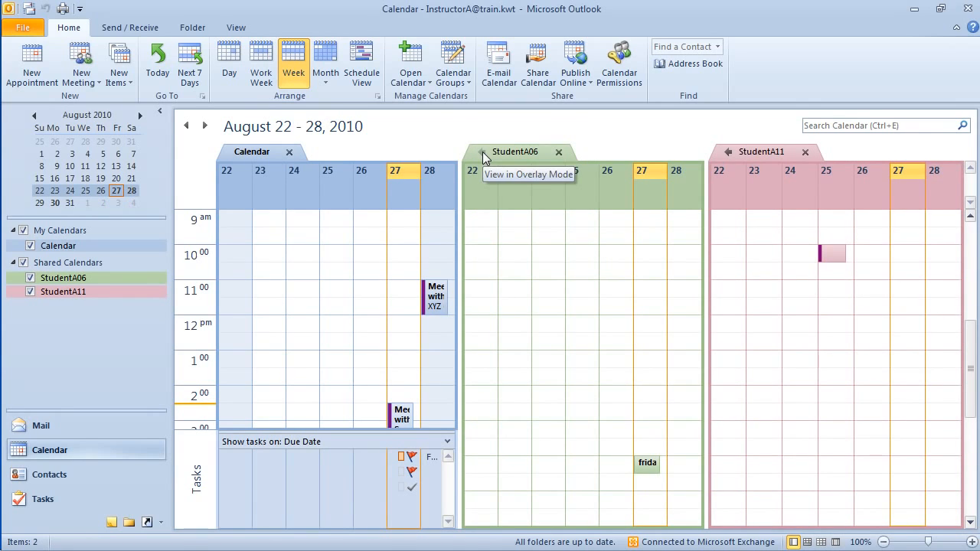
{"action": "mouse_move", "coordinate": [555, 161]}
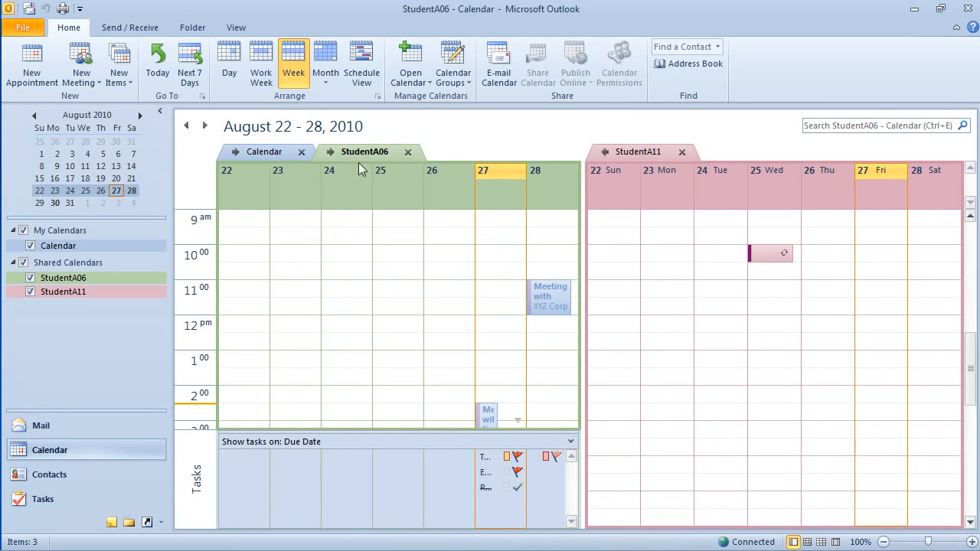
{"action": "left_click", "coordinate": [637, 151]}
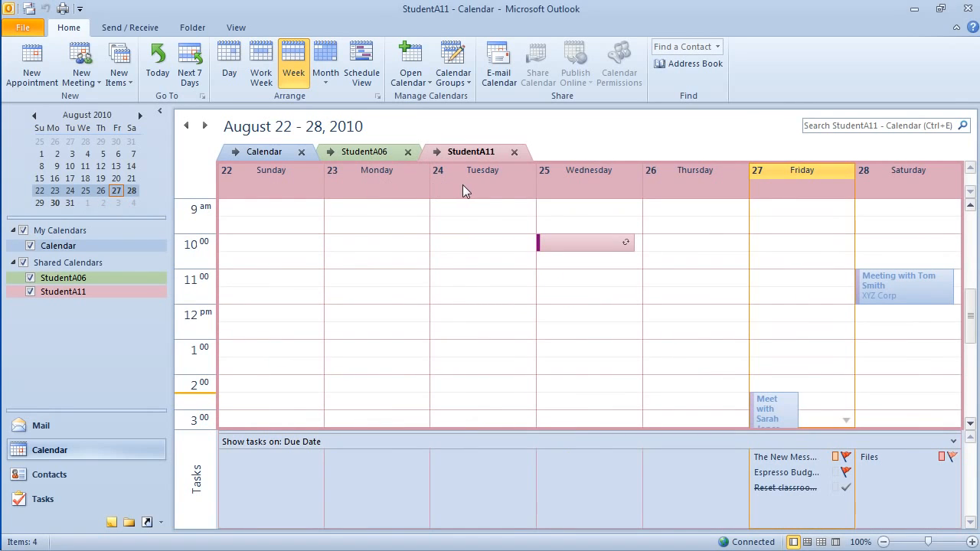
{"action": "mouse_move", "coordinate": [483, 190]}
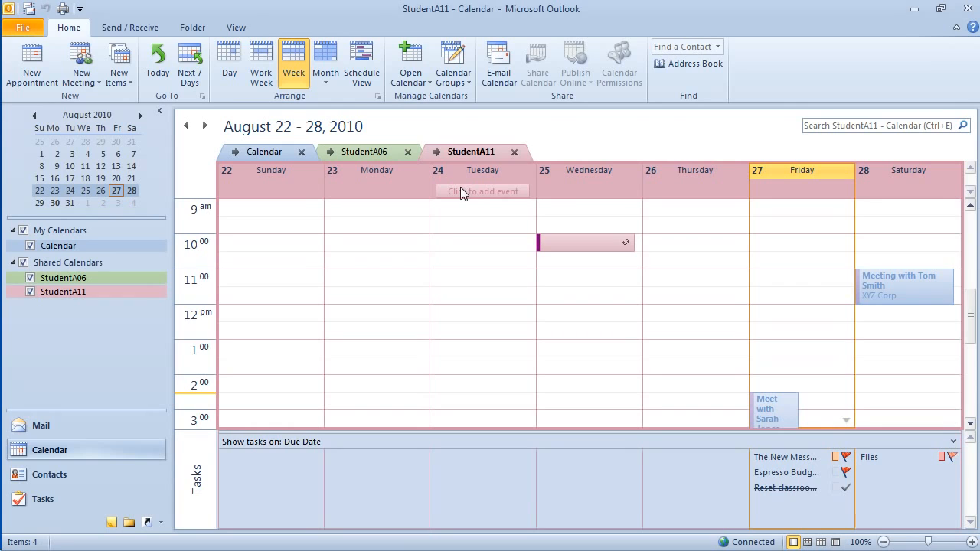
{"action": "mouse_move", "coordinate": [441, 156]}
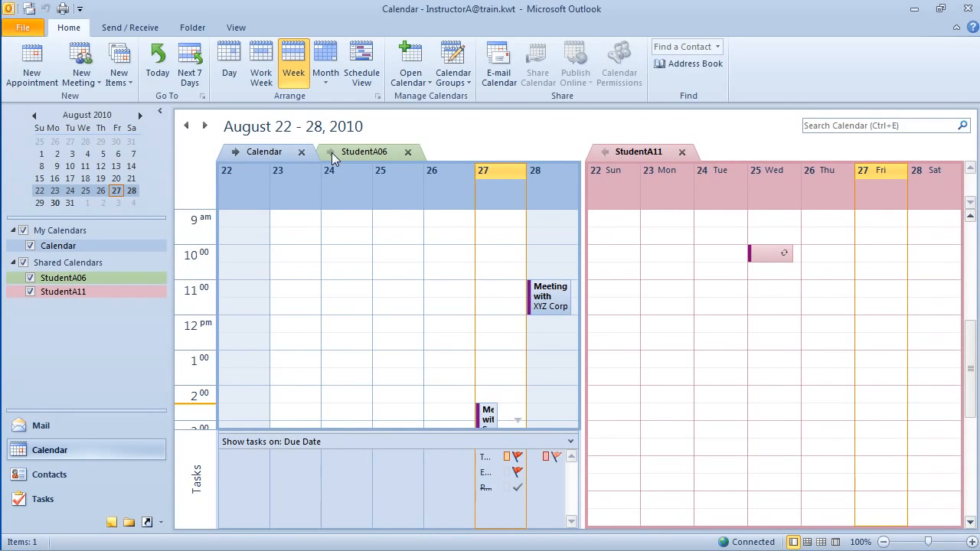
{"action": "left_click", "coordinate": [365, 151]}
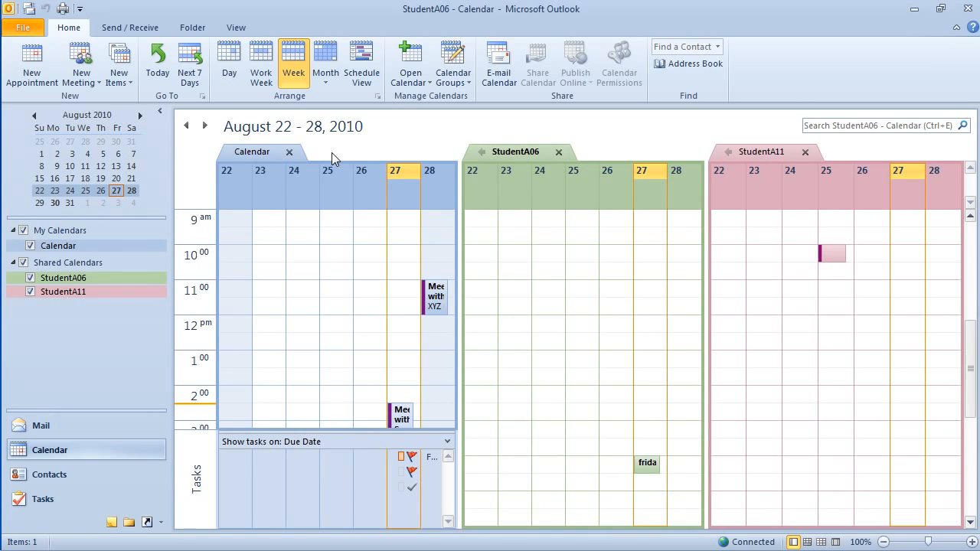
{"action": "mouse_move", "coordinate": [304, 330]}
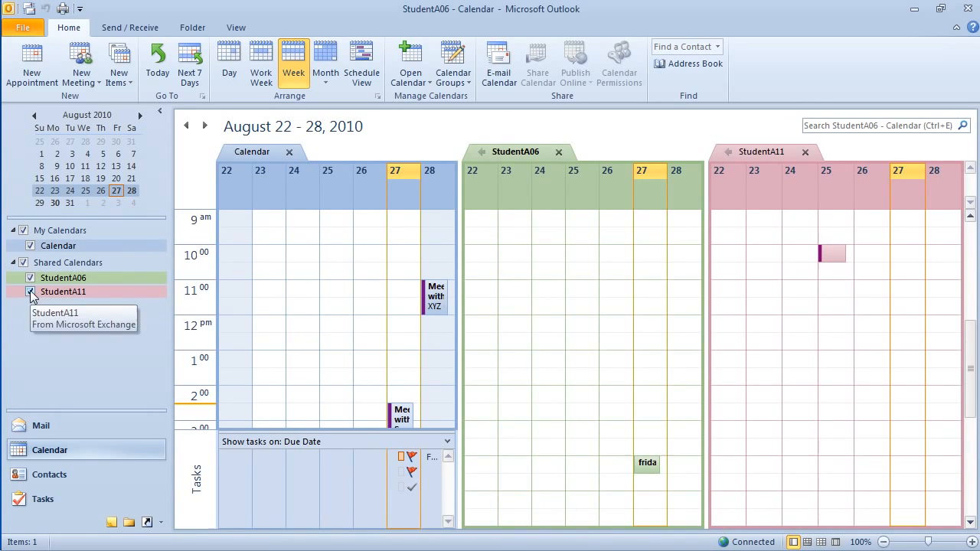
- Hide the StudentA11 and StudentA06 shared calendars, leaving only my own week
{"action": "left_click", "coordinate": [30, 291]}
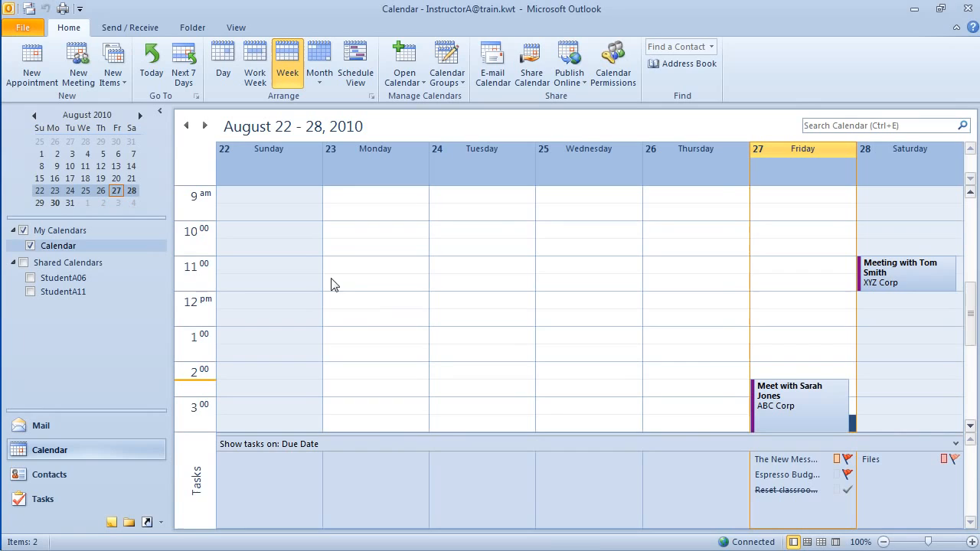
{"action": "left_click", "coordinate": [374, 282]}
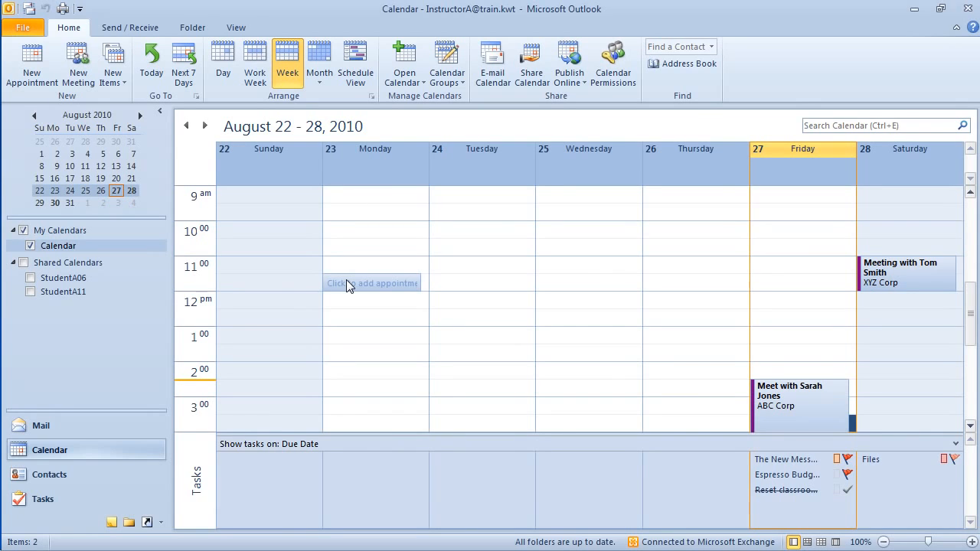